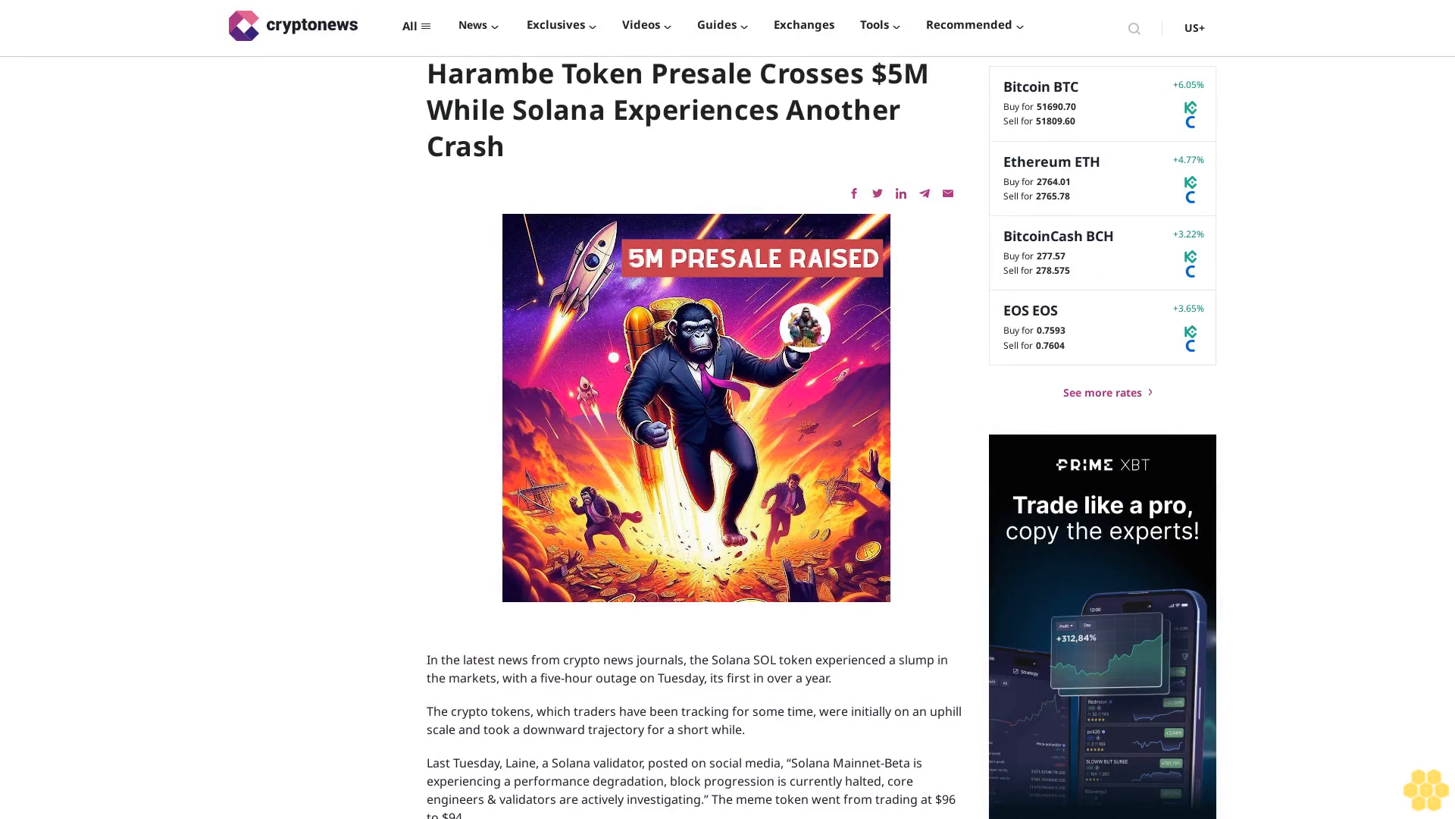
scroll(down, 3)
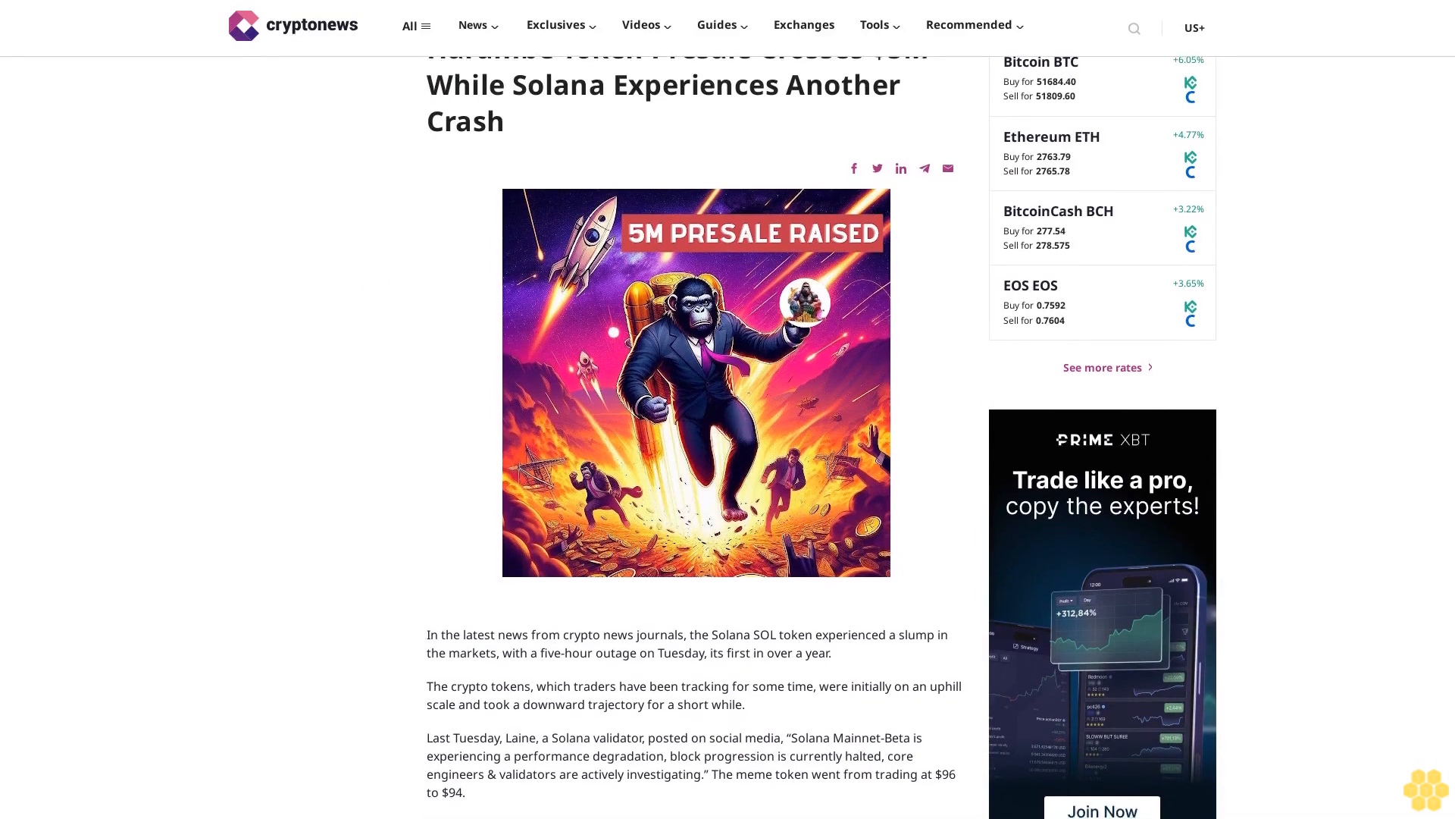
scroll(down, 3)
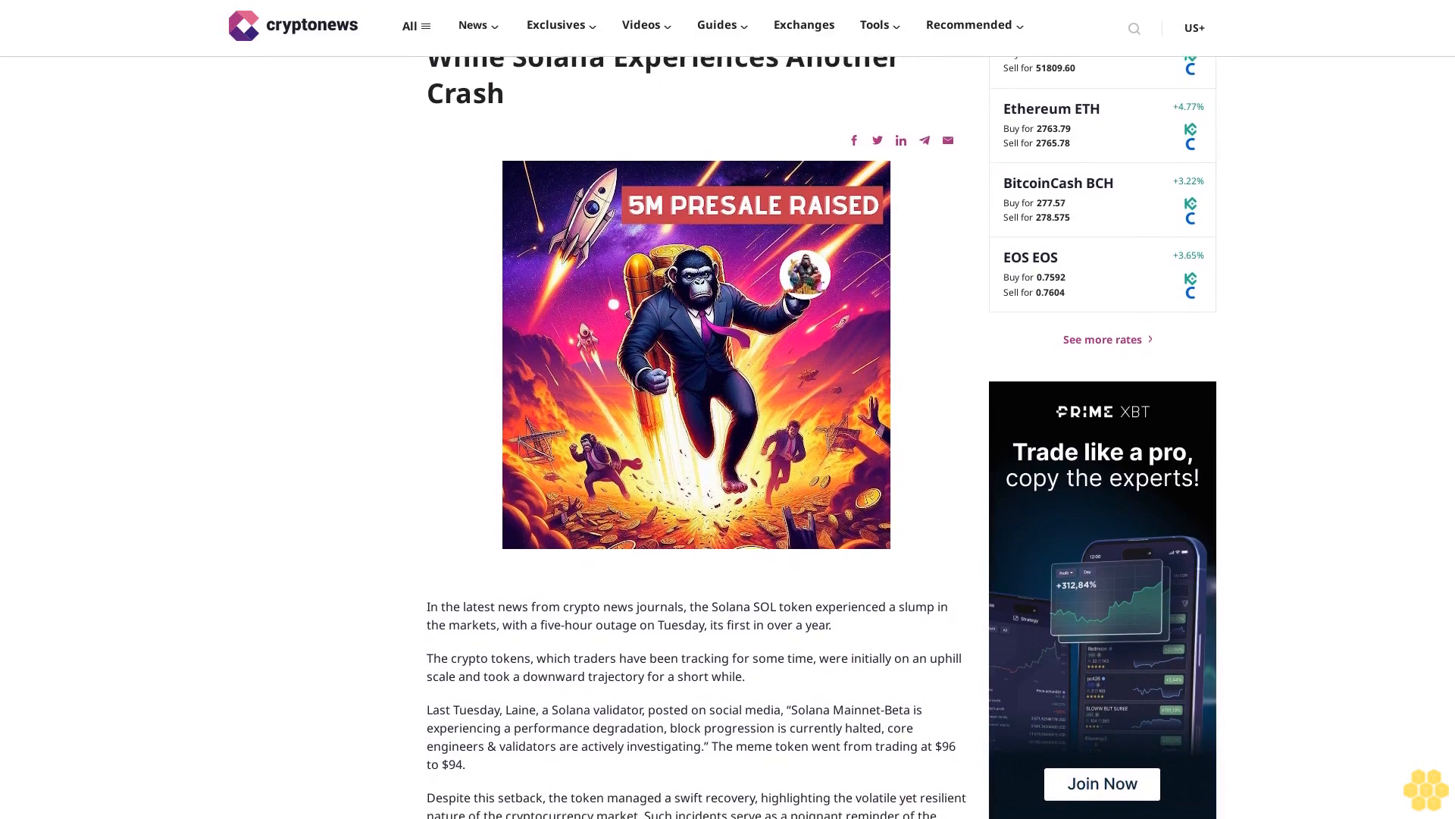
scroll(down, 3)
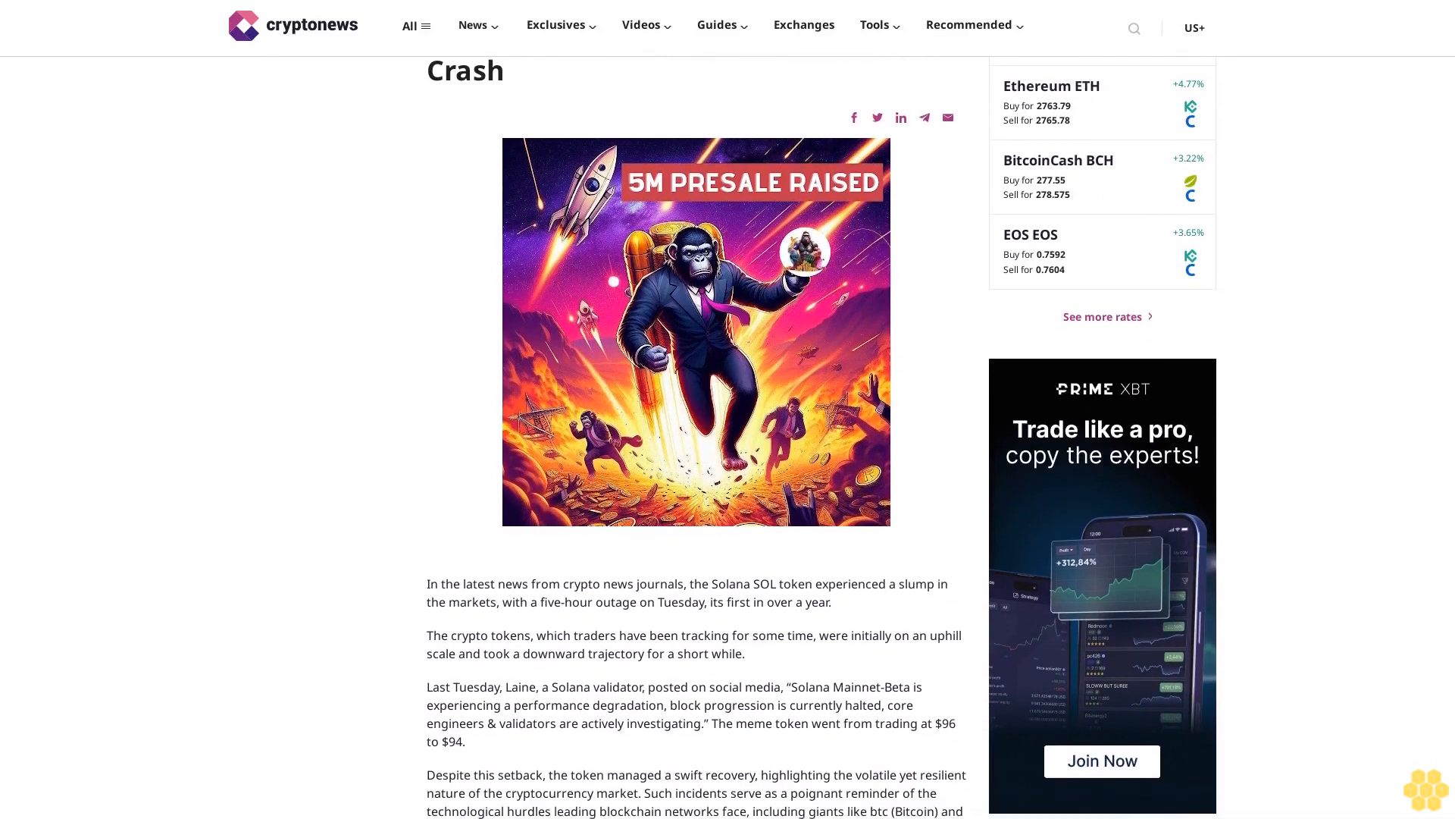
scroll(down, 3)
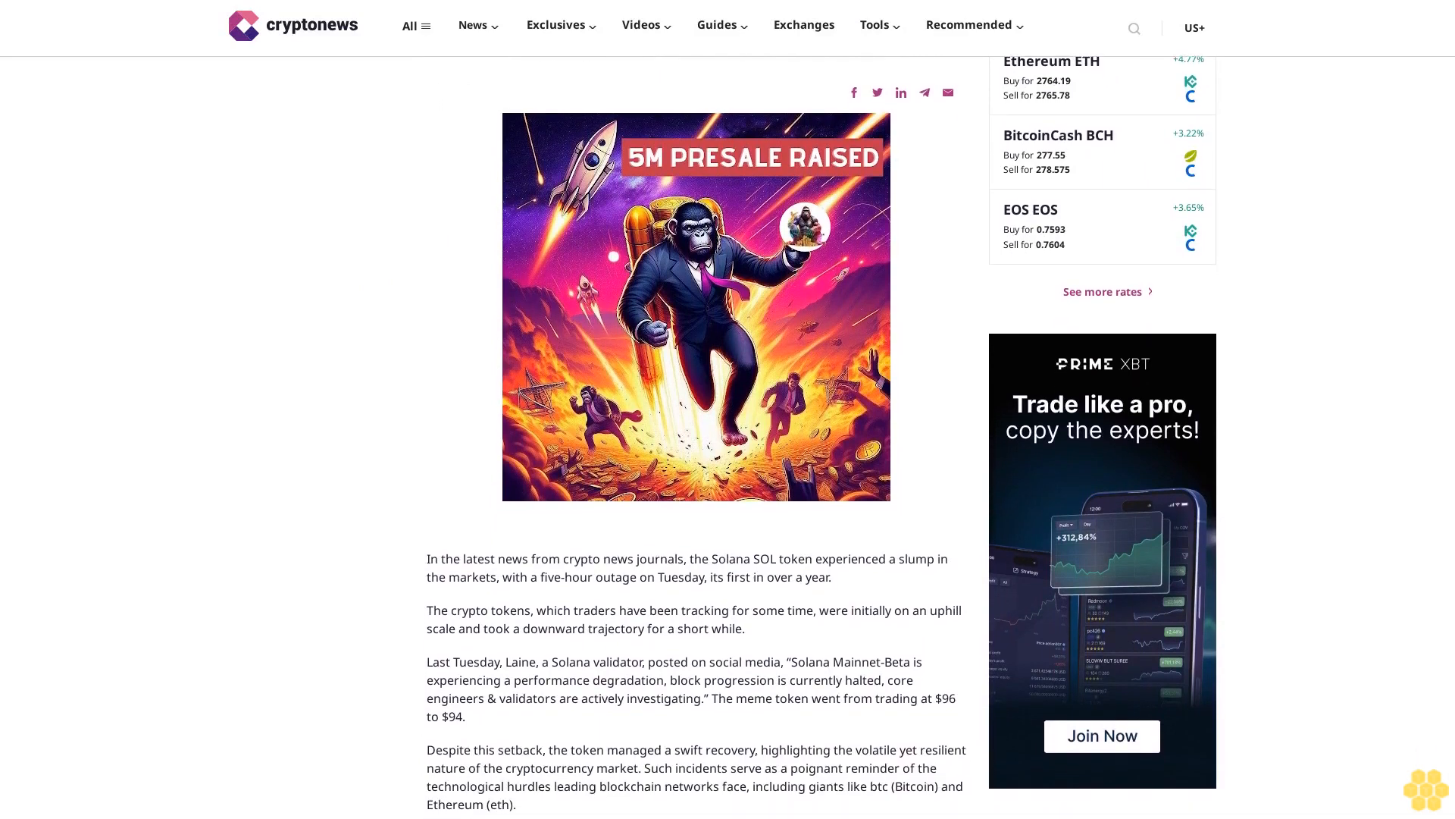
scroll(down, 3)
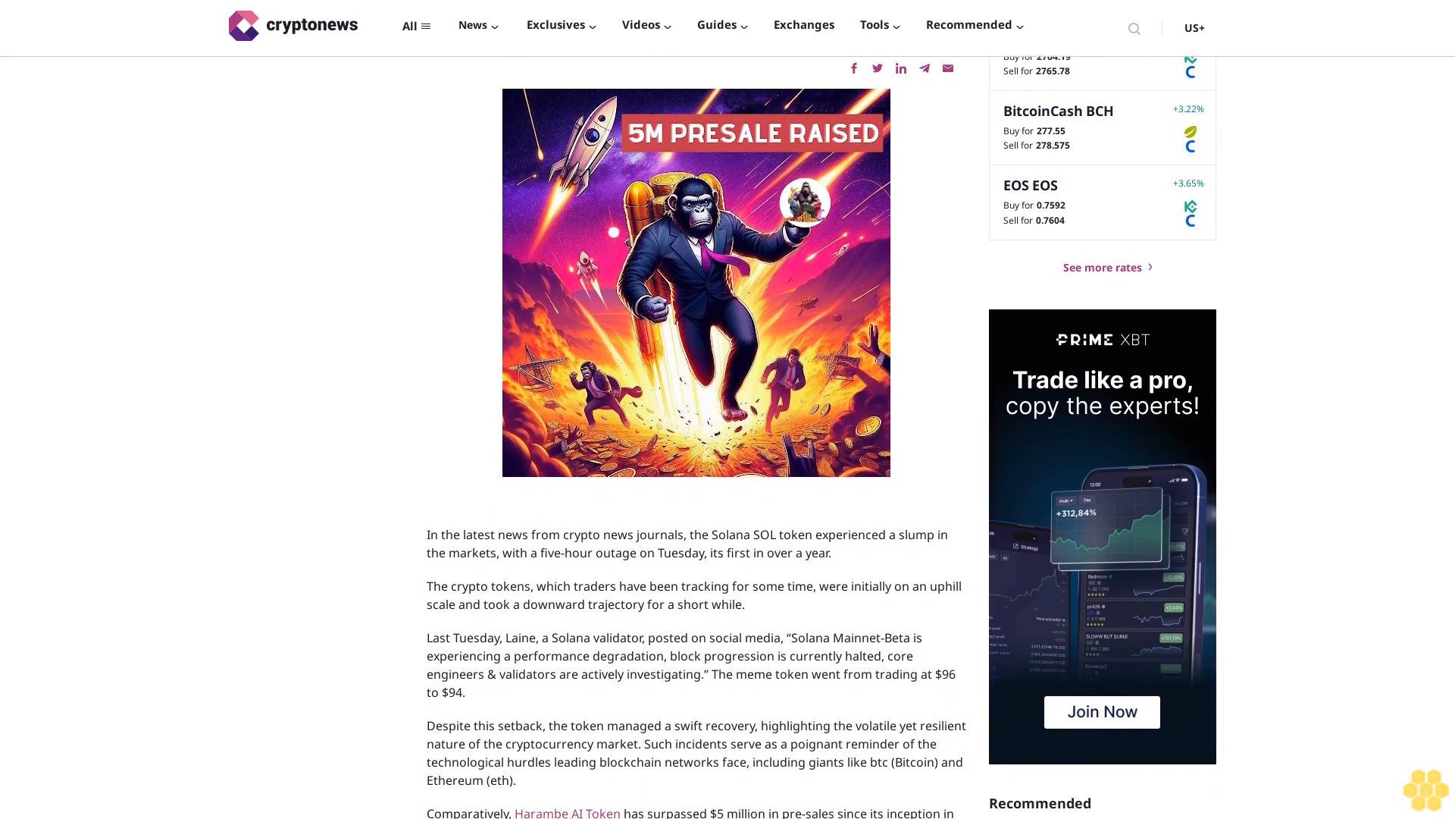
scroll(down, 3)
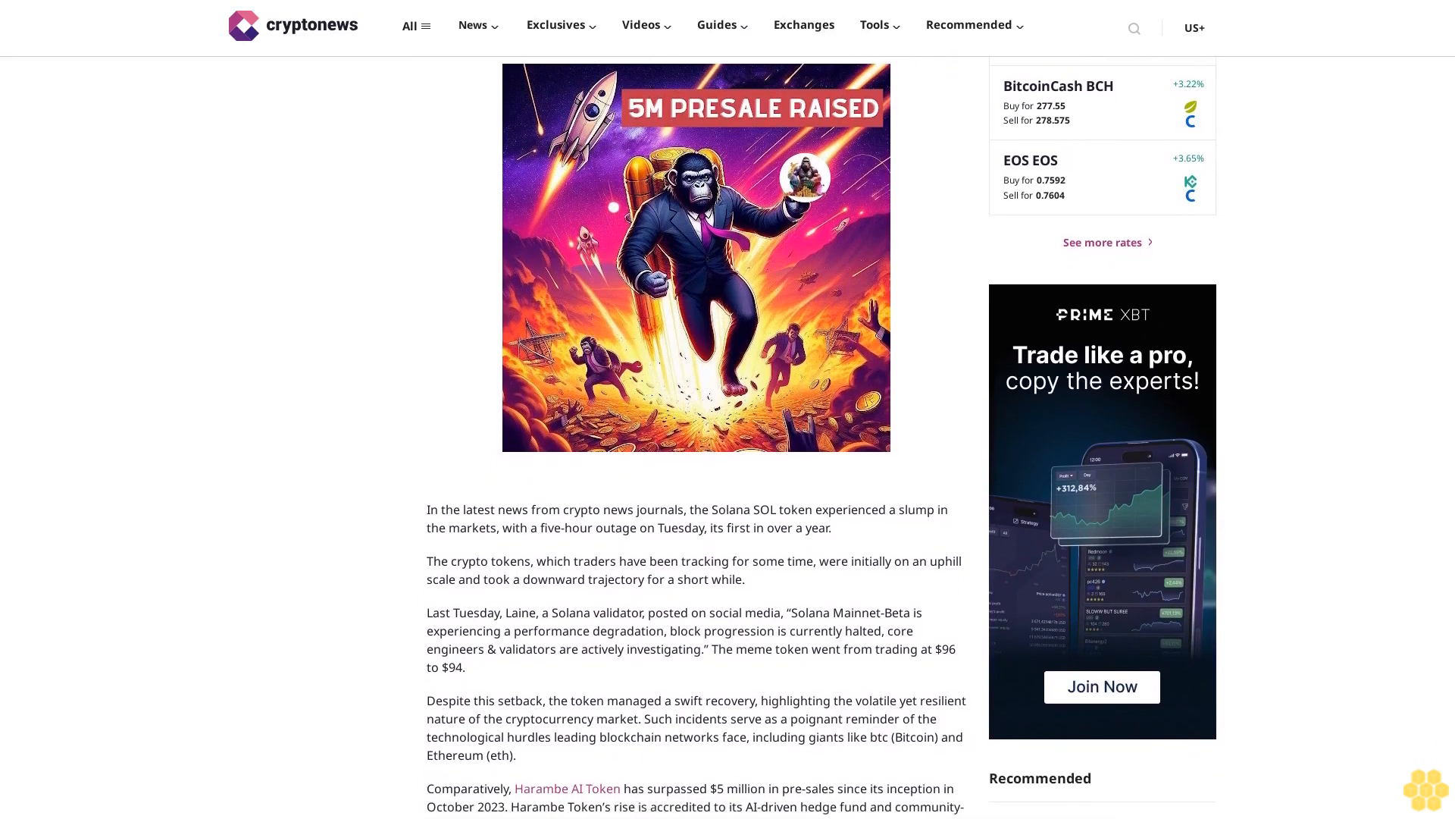
scroll(down, 3)
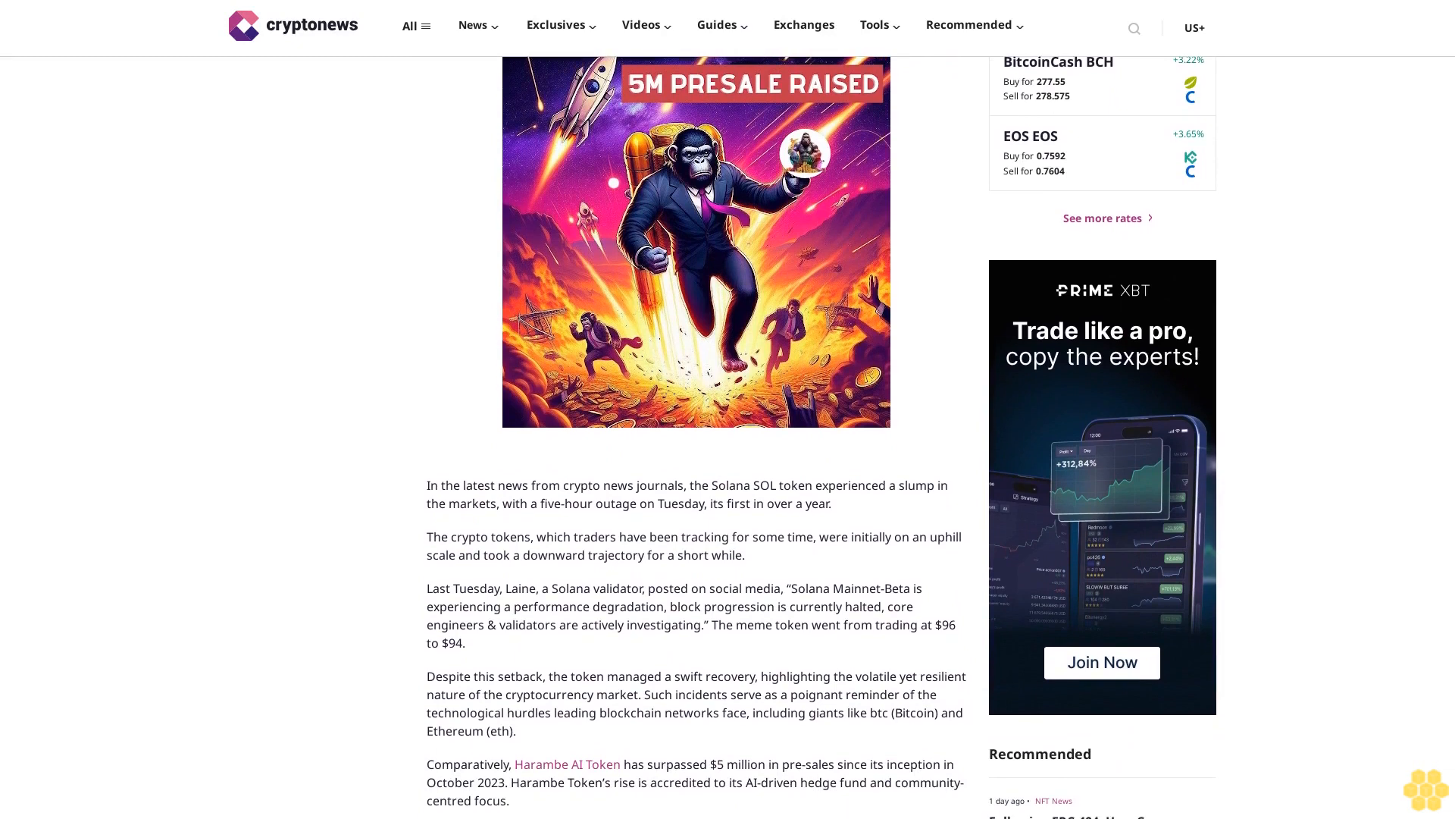
scroll(down, 3)
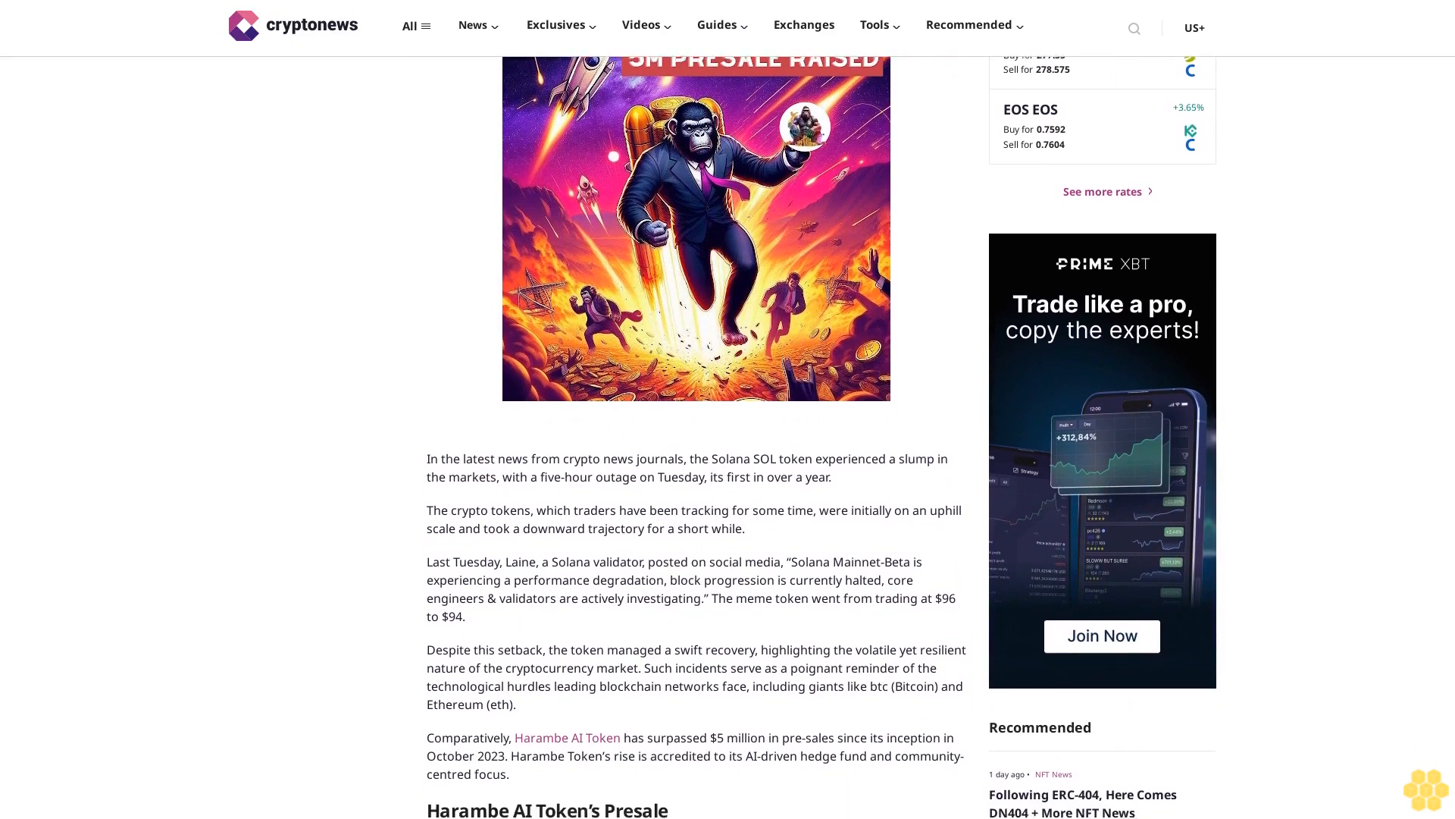
scroll(down, 3)
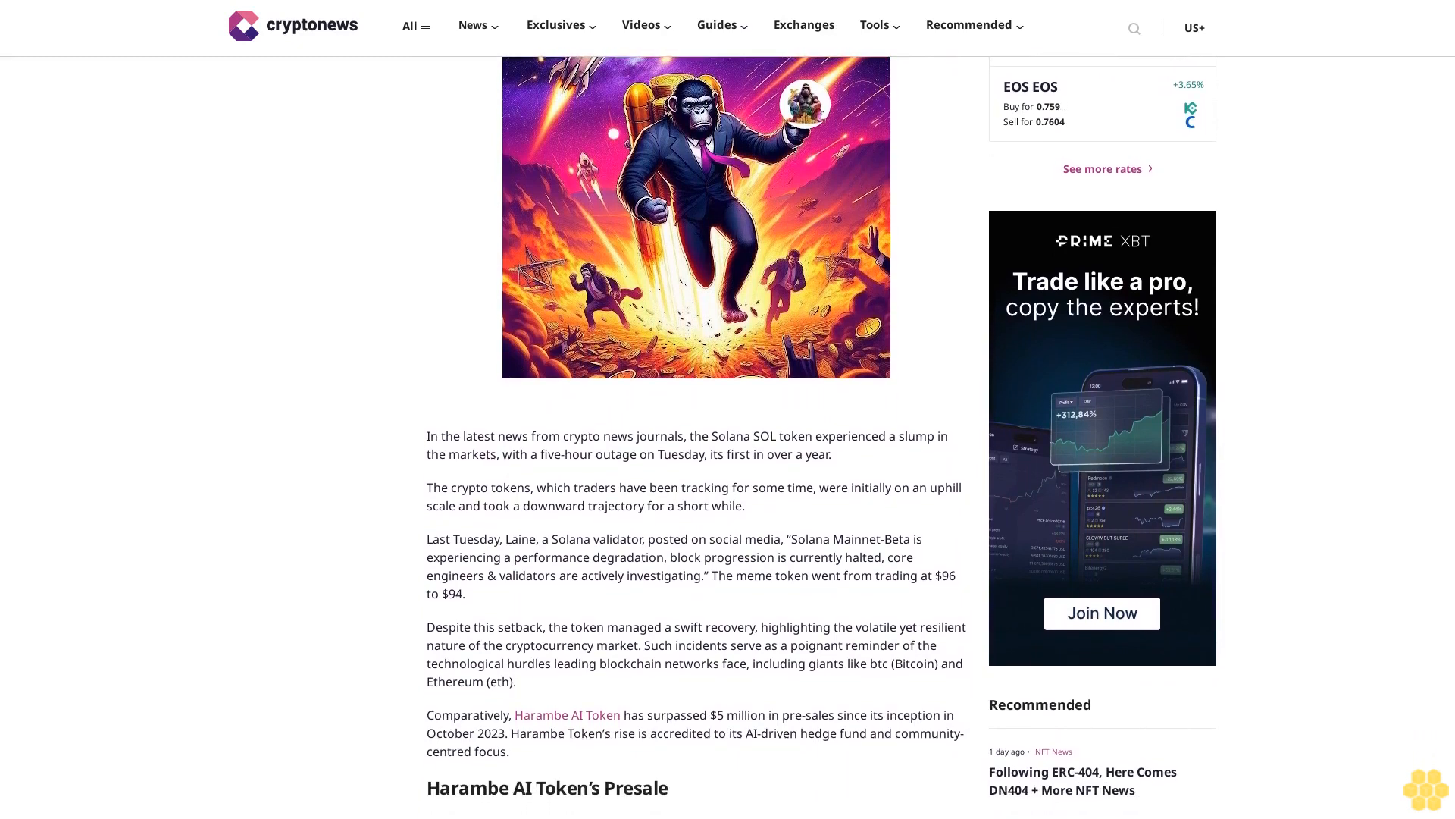
scroll(down, 3)
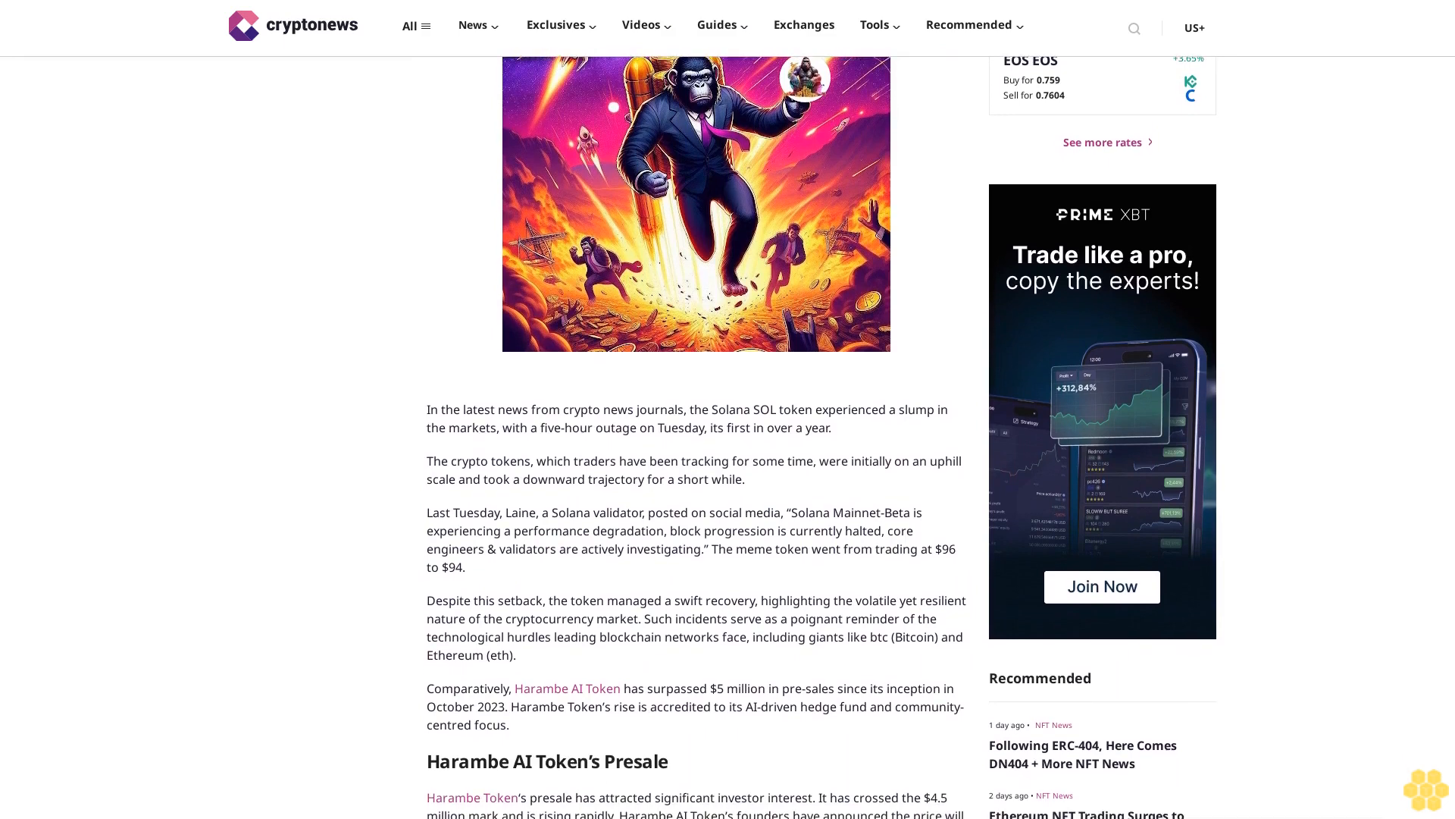
scroll(down, 3)
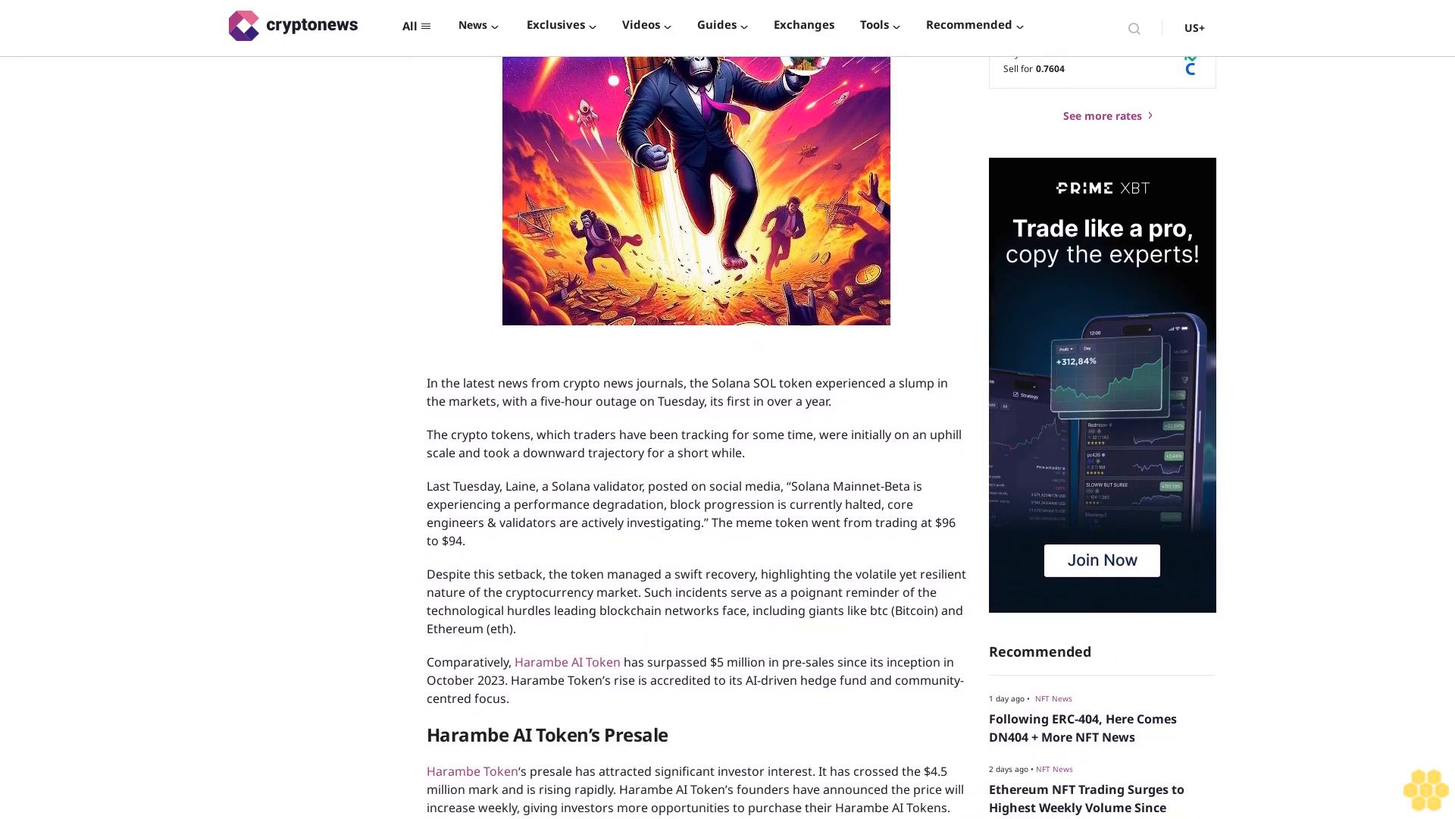
scroll(down, 3)
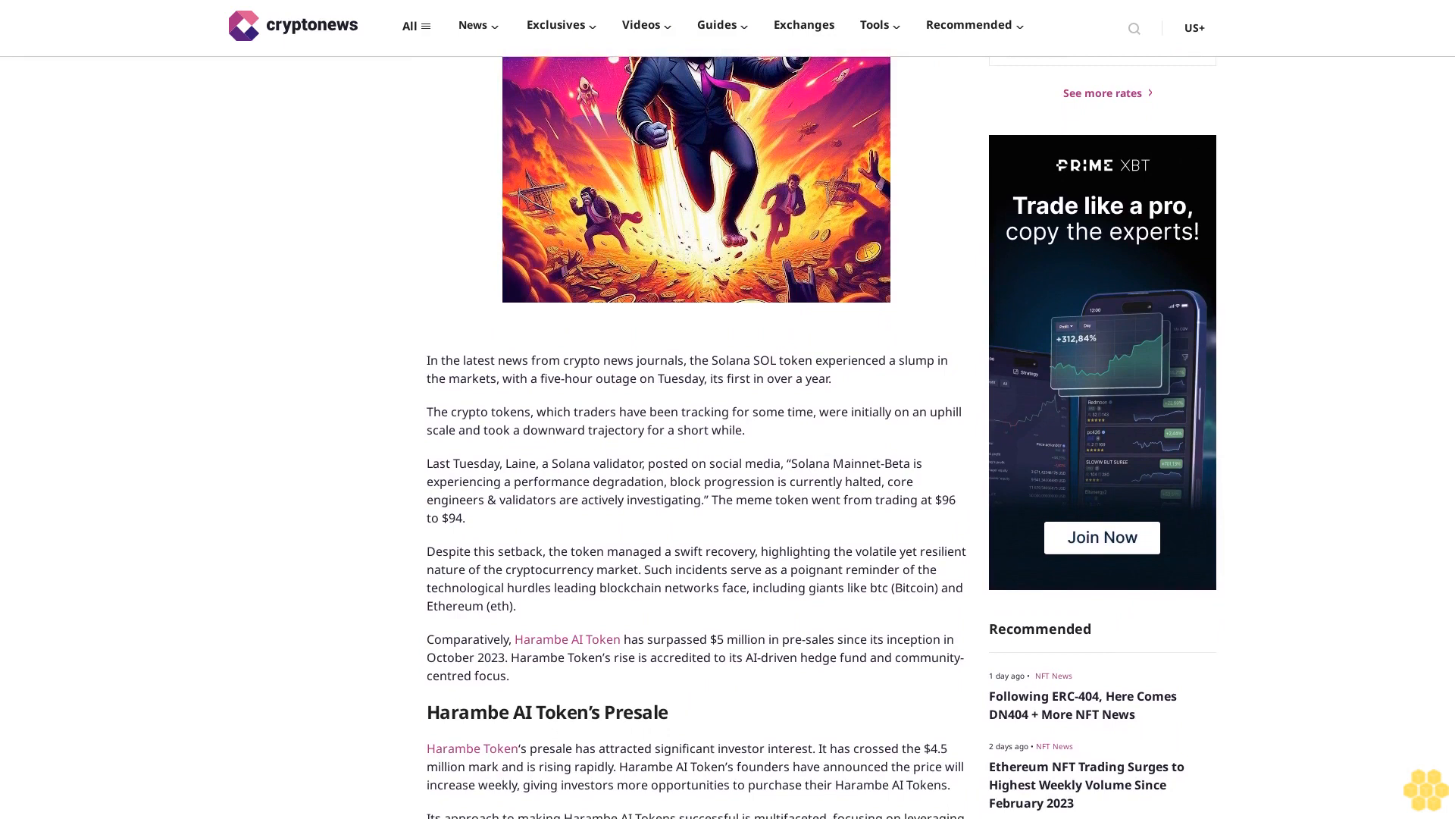
scroll(down, 3)
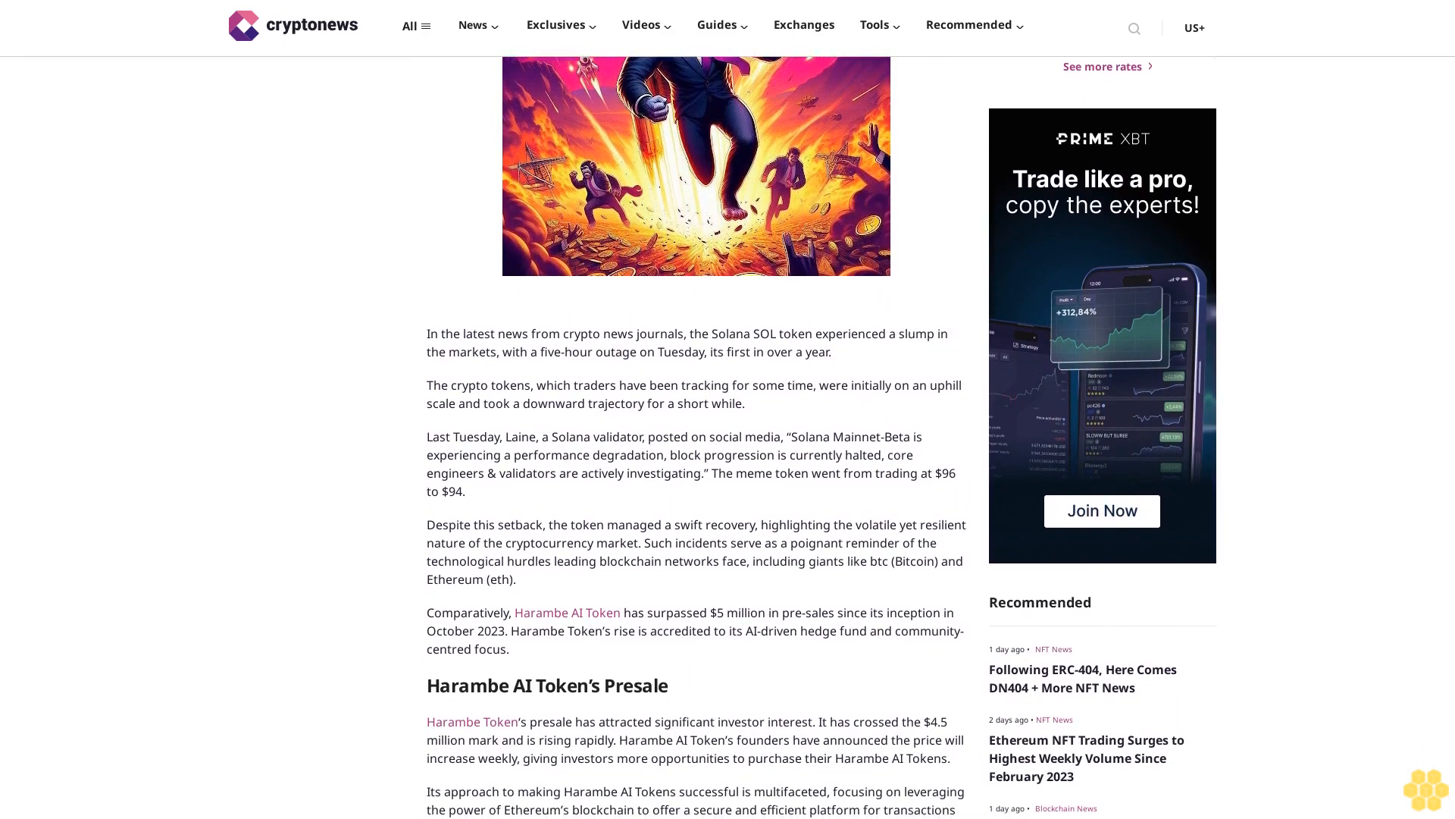
scroll(down, 3)
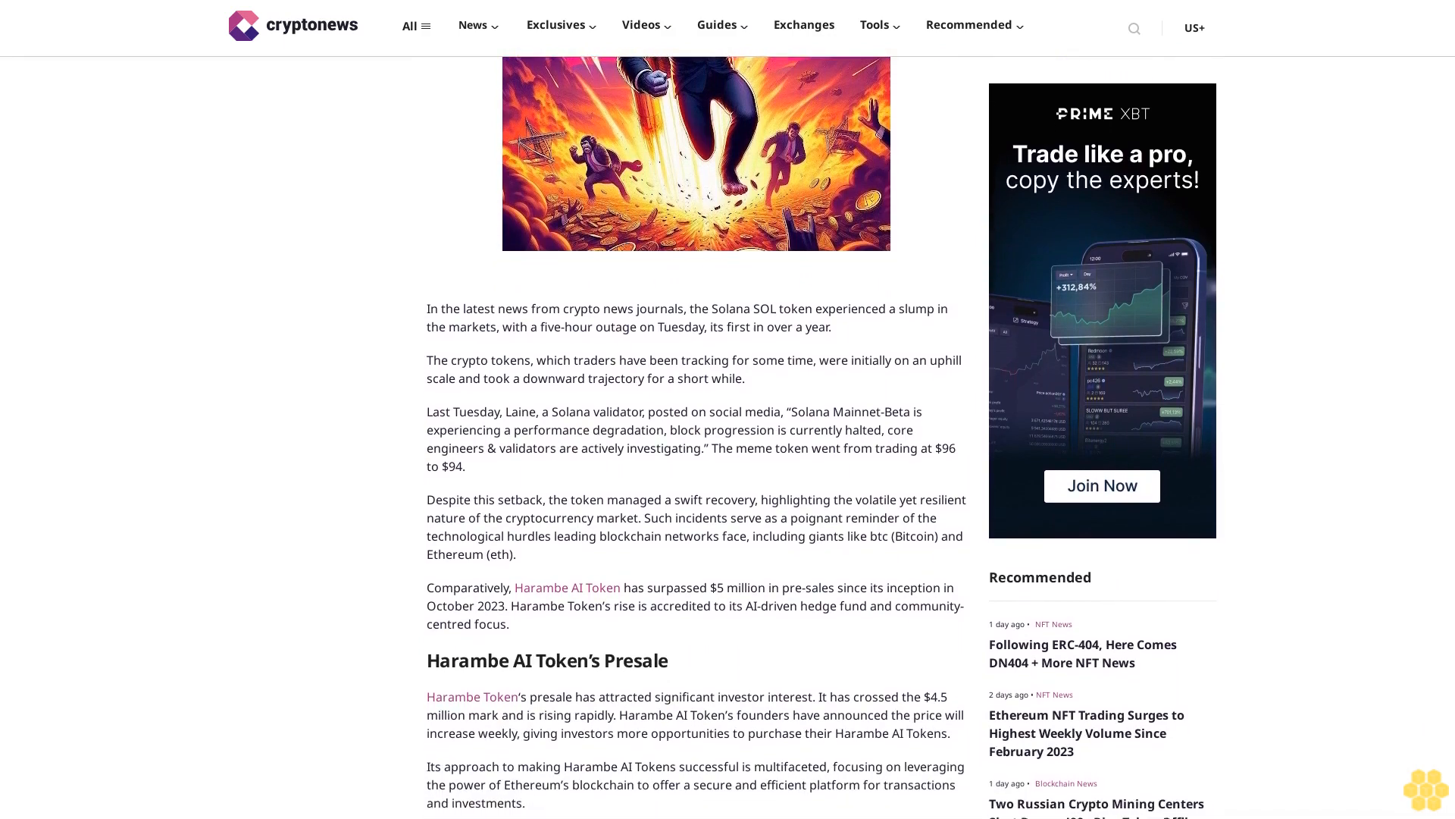
scroll(down, 3)
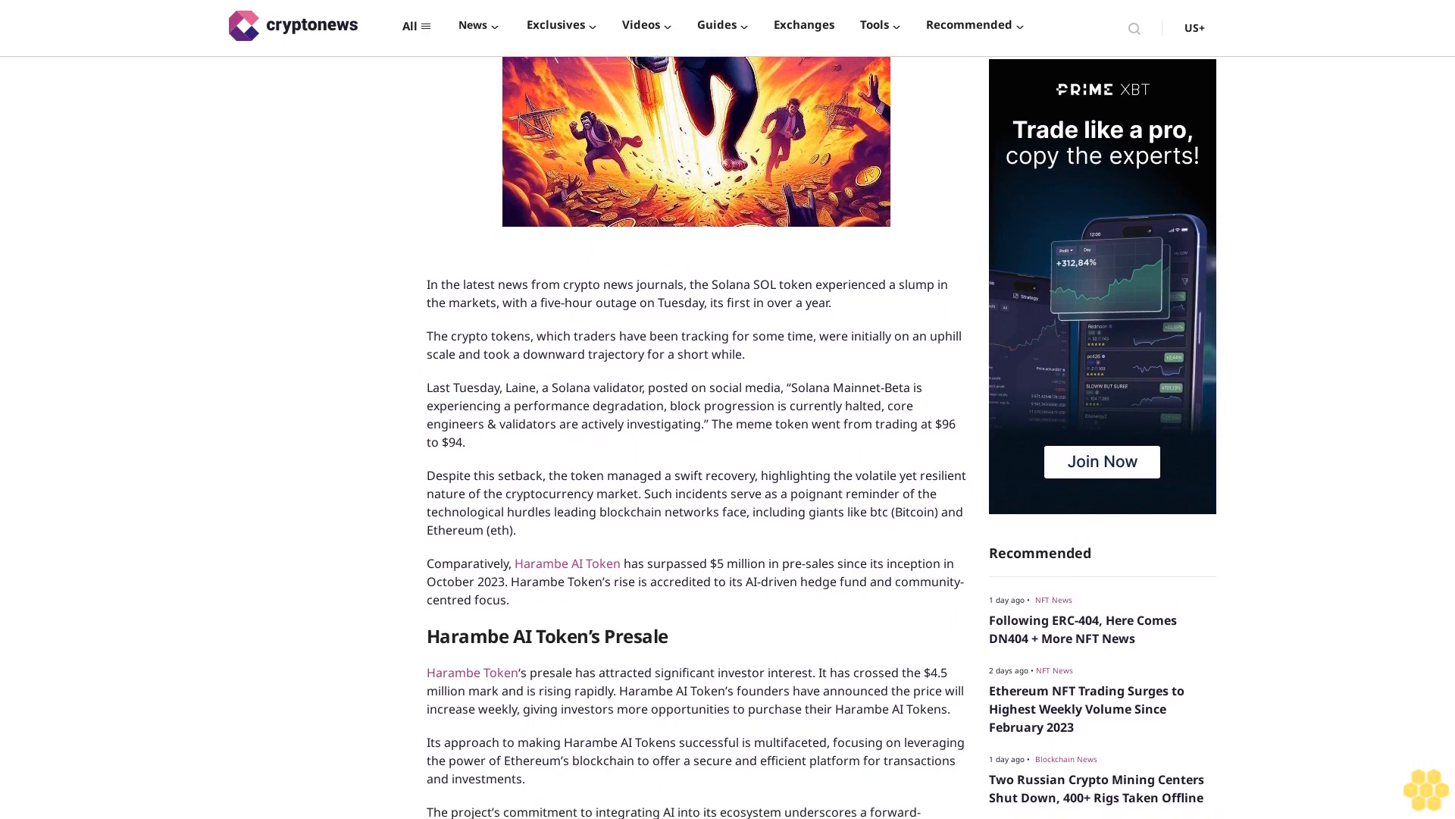
scroll(down, 3)
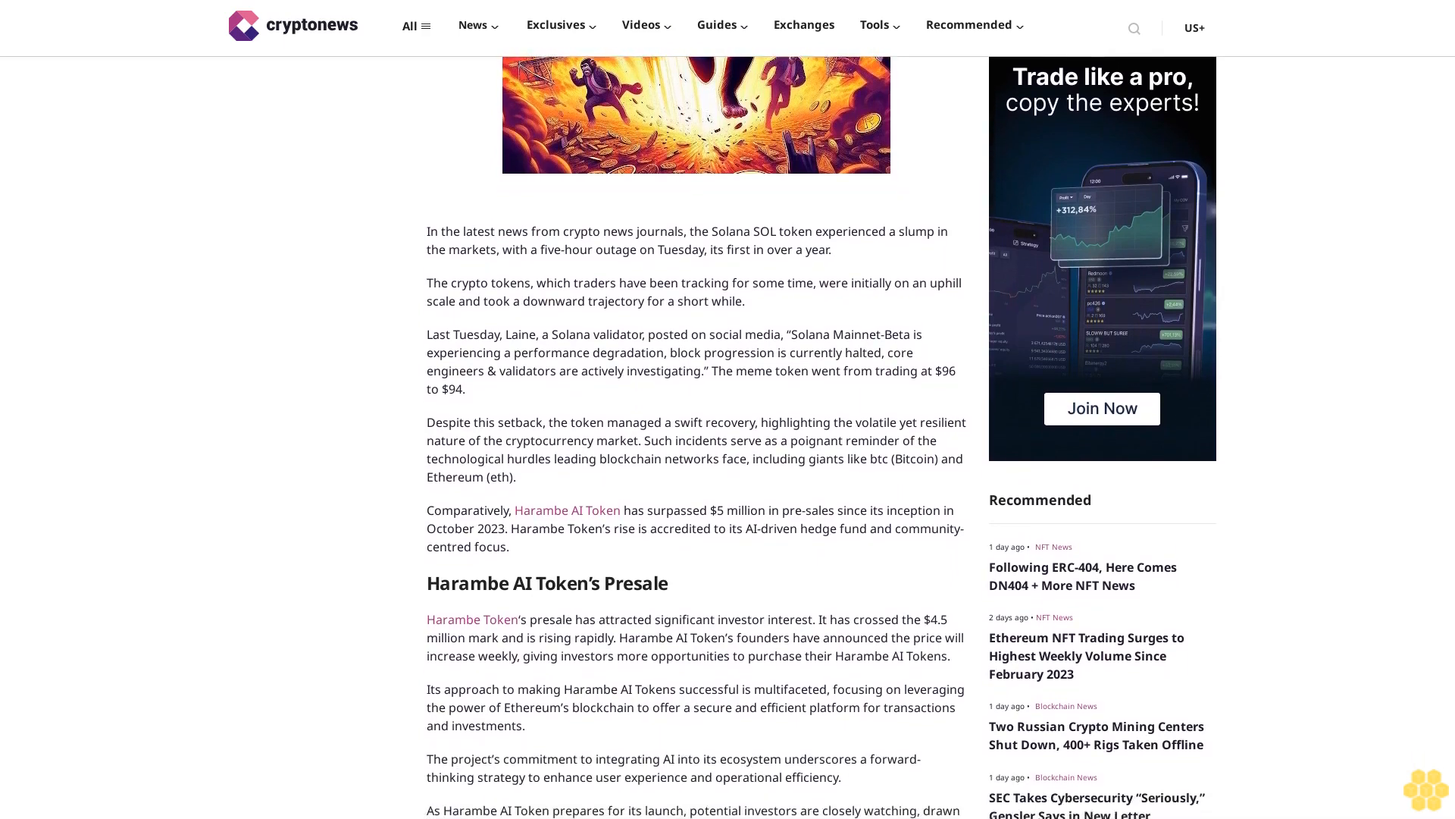
scroll(down, 3)
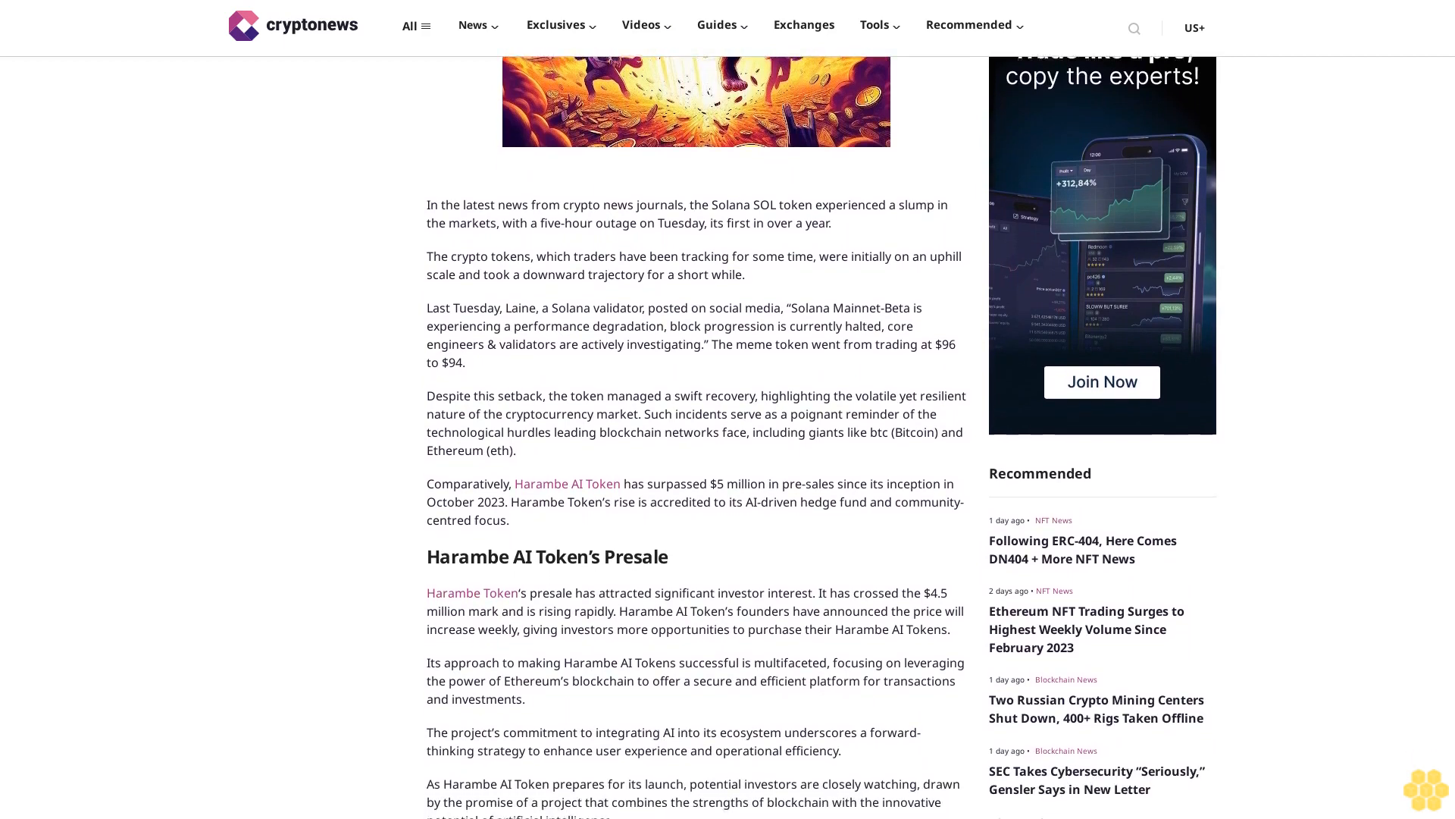
scroll(down, 3)
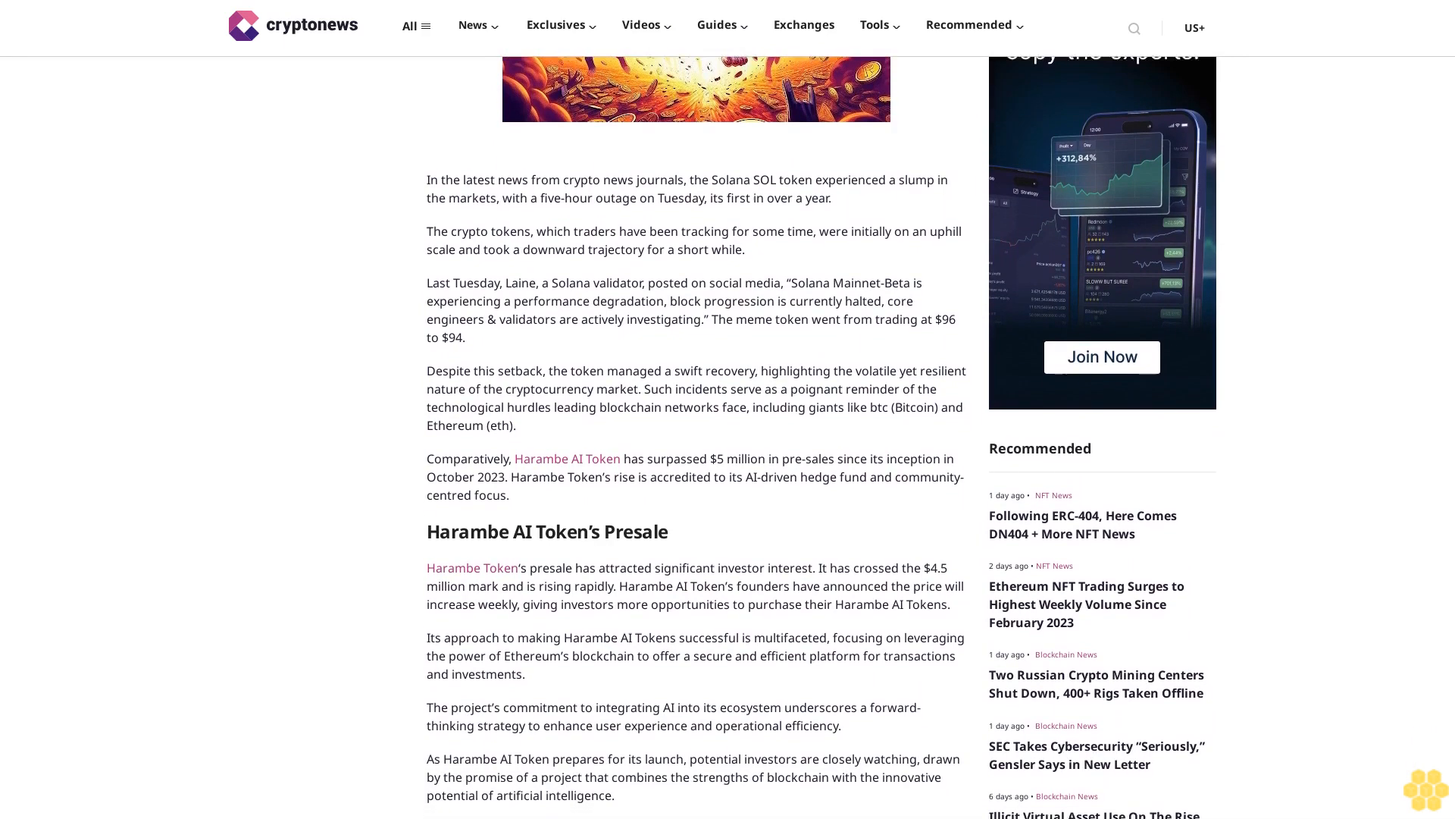
scroll(down, 3)
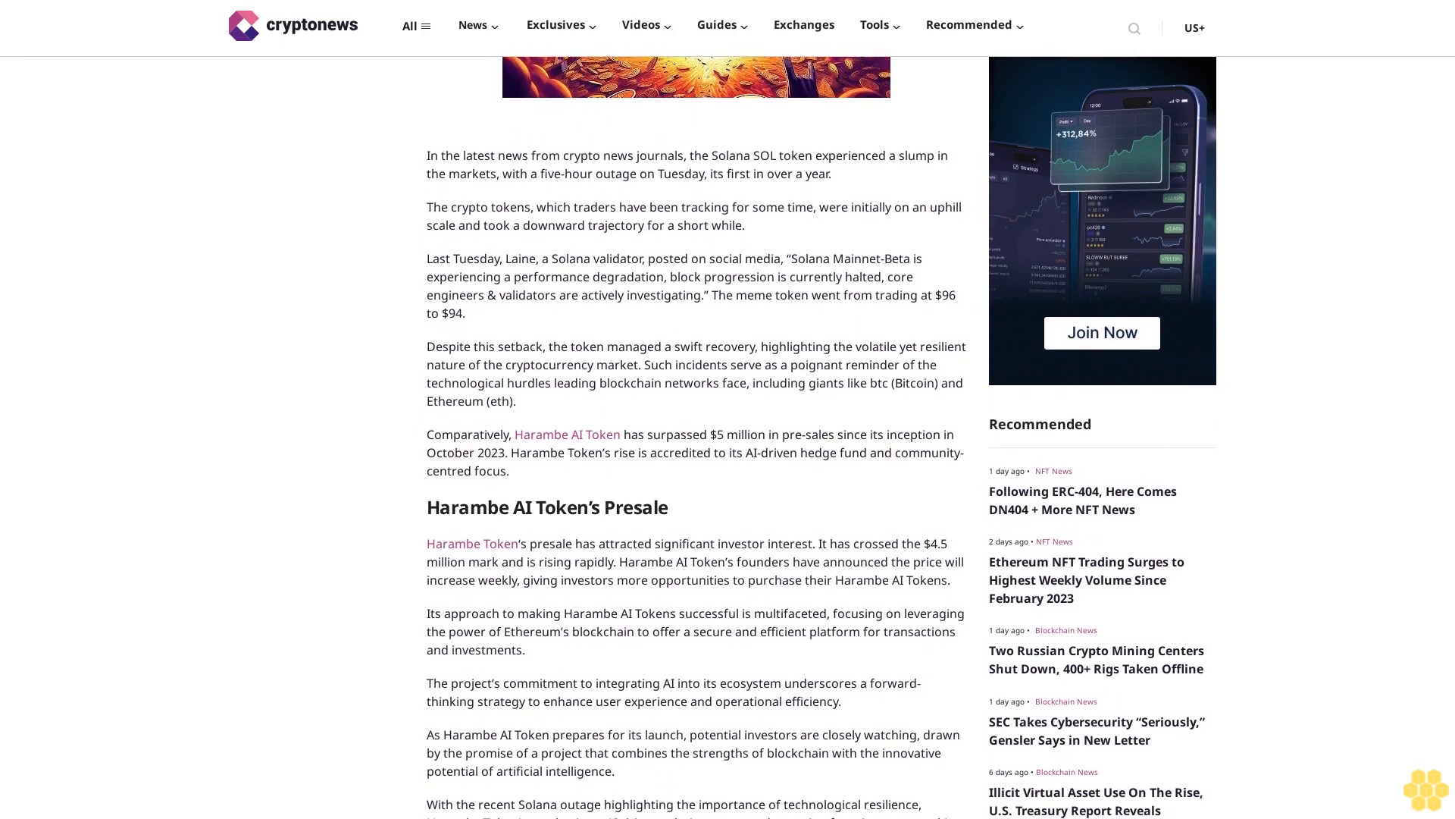
scroll(down, 3)
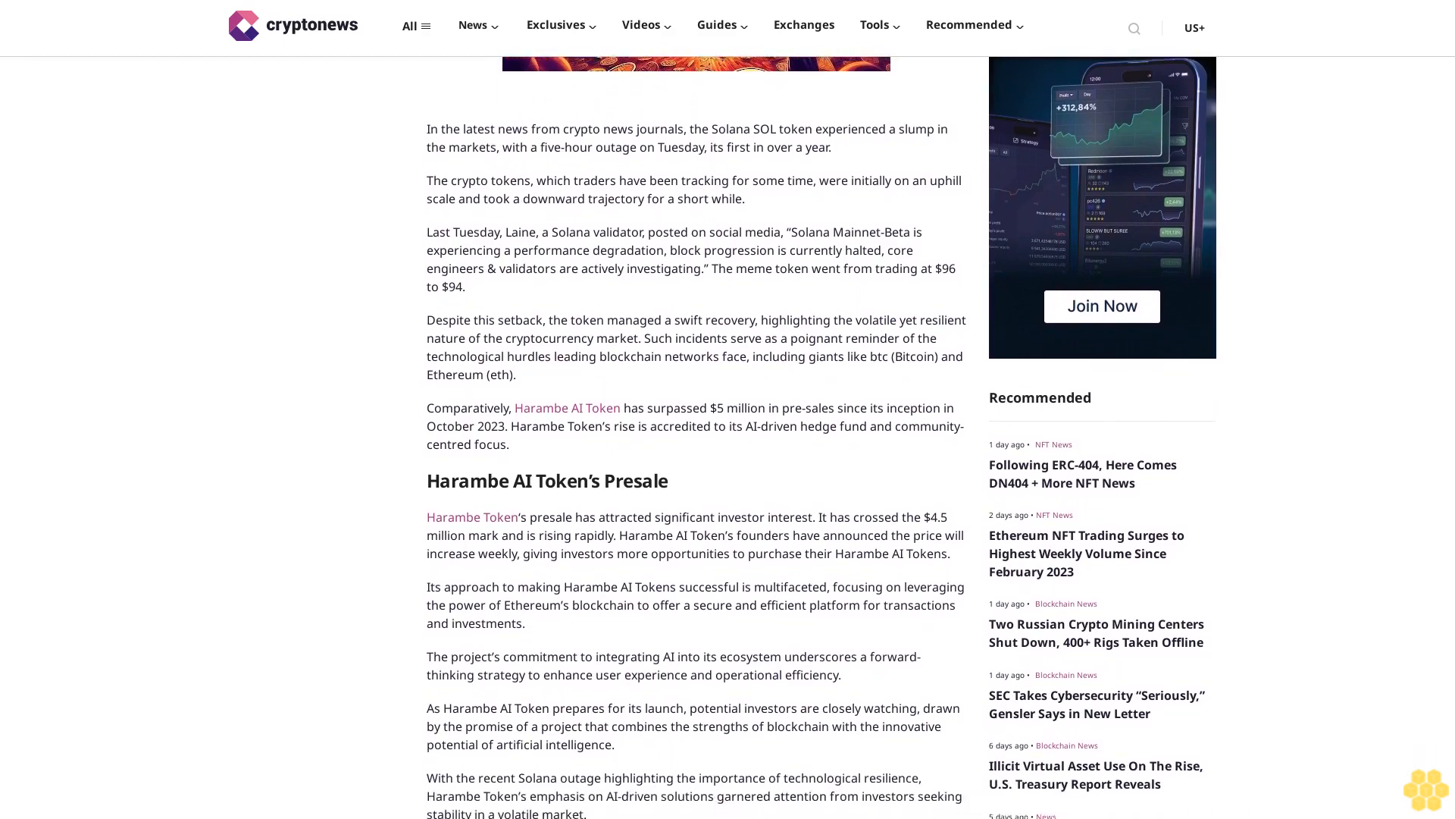
scroll(down, 3)
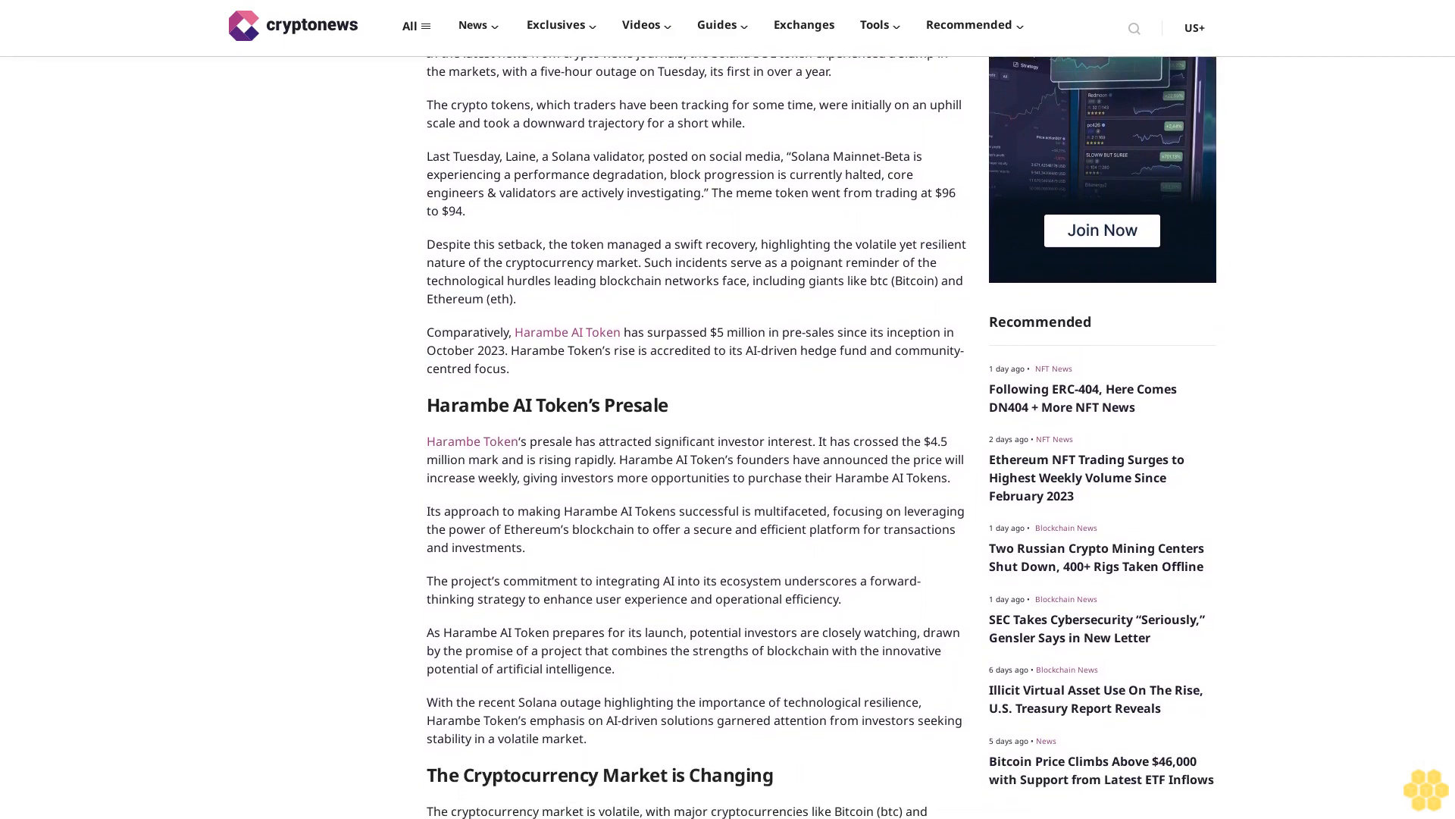
scroll(down, 3)
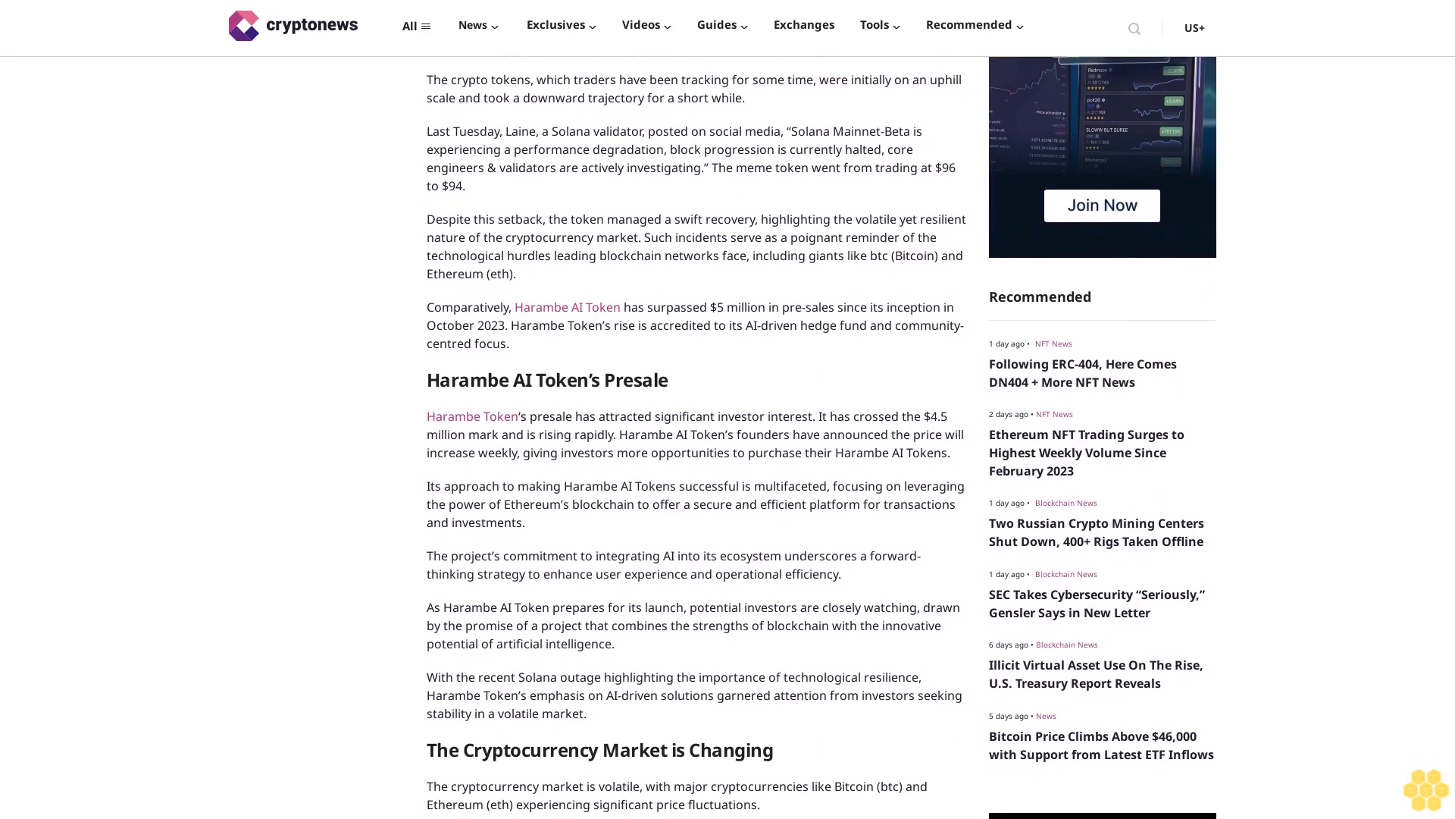
scroll(down, 3)
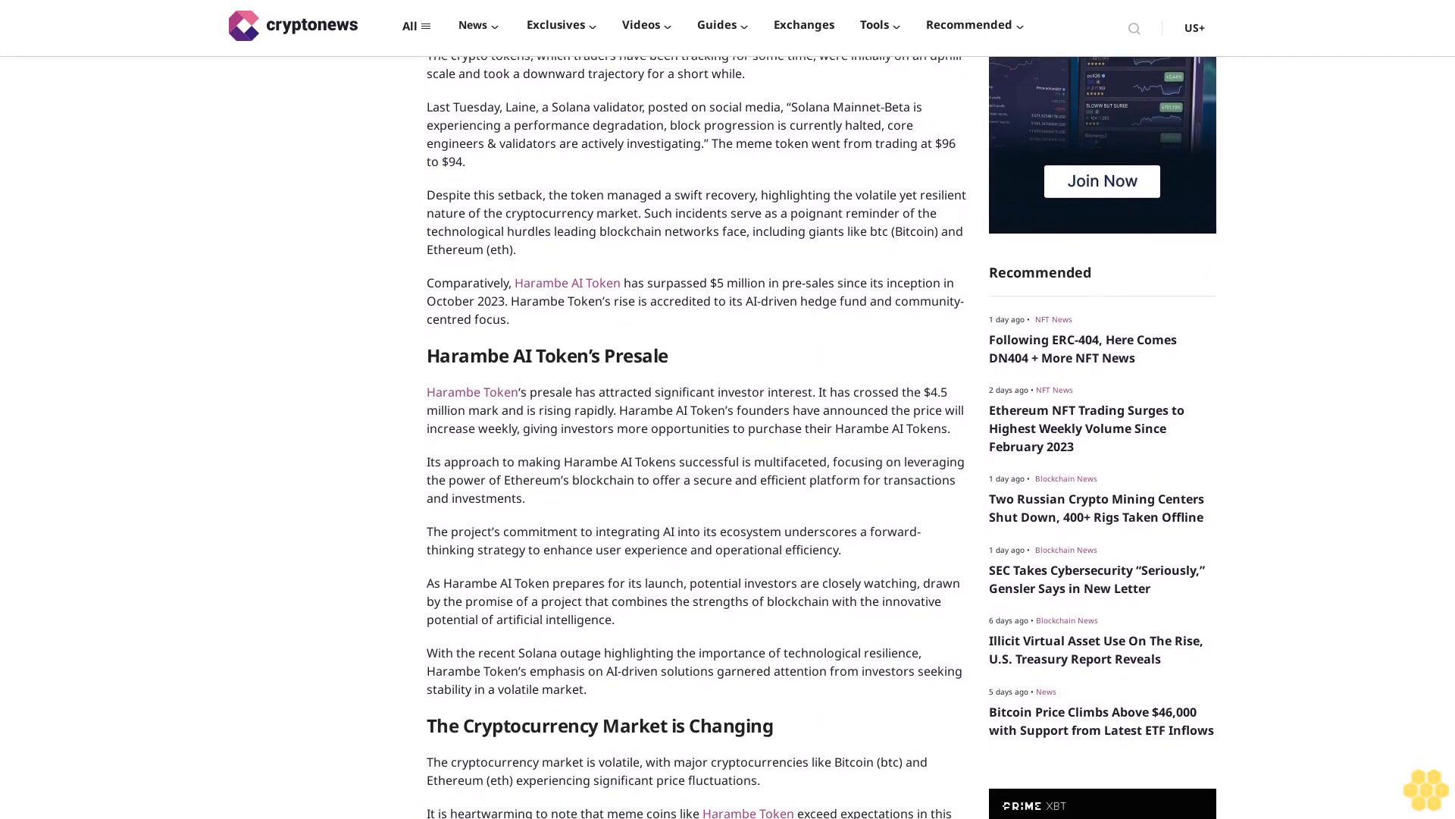
scroll(down, 3)
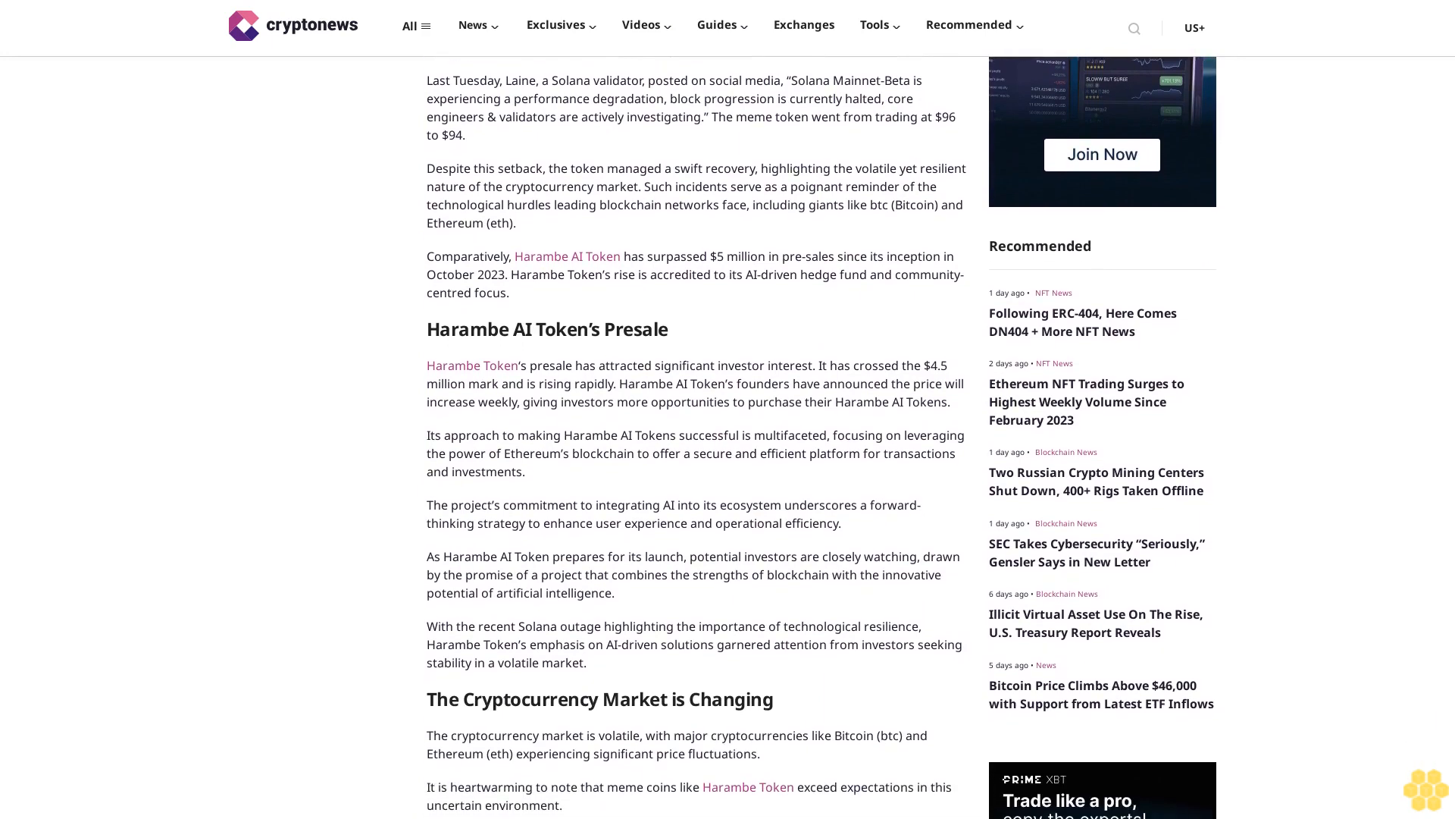
scroll(down, 3)
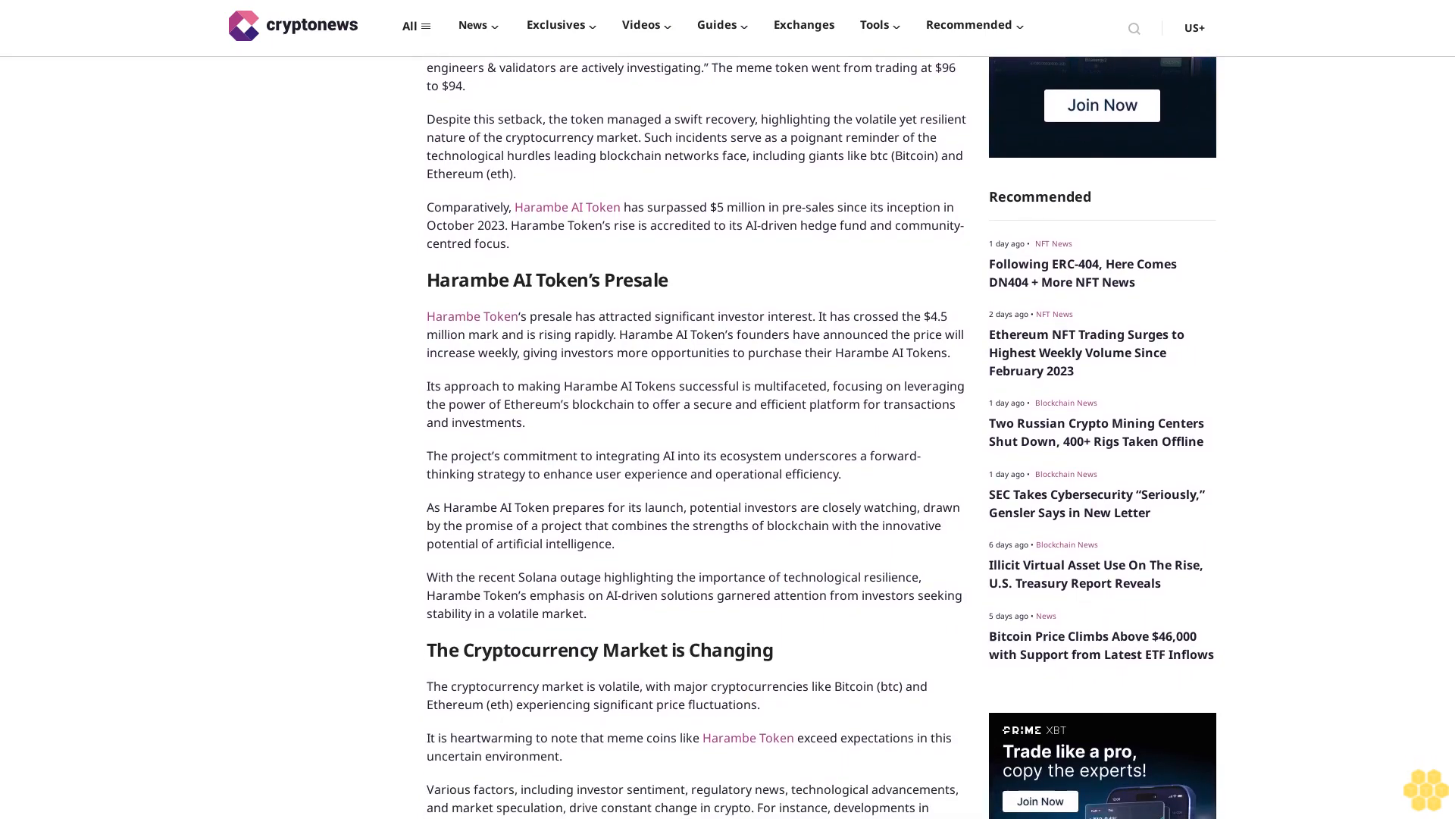
scroll(down, 3)
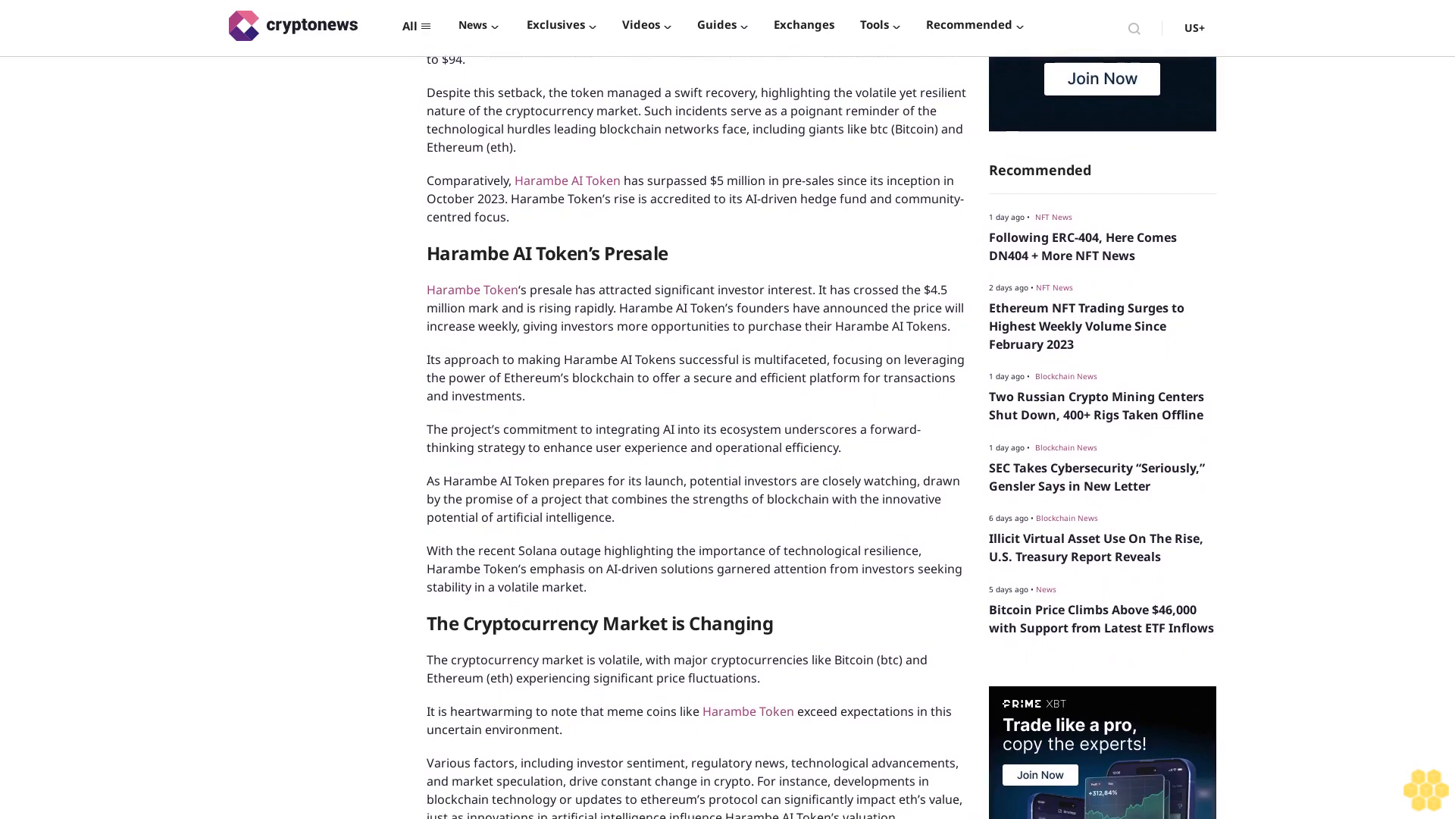
scroll(down, 3)
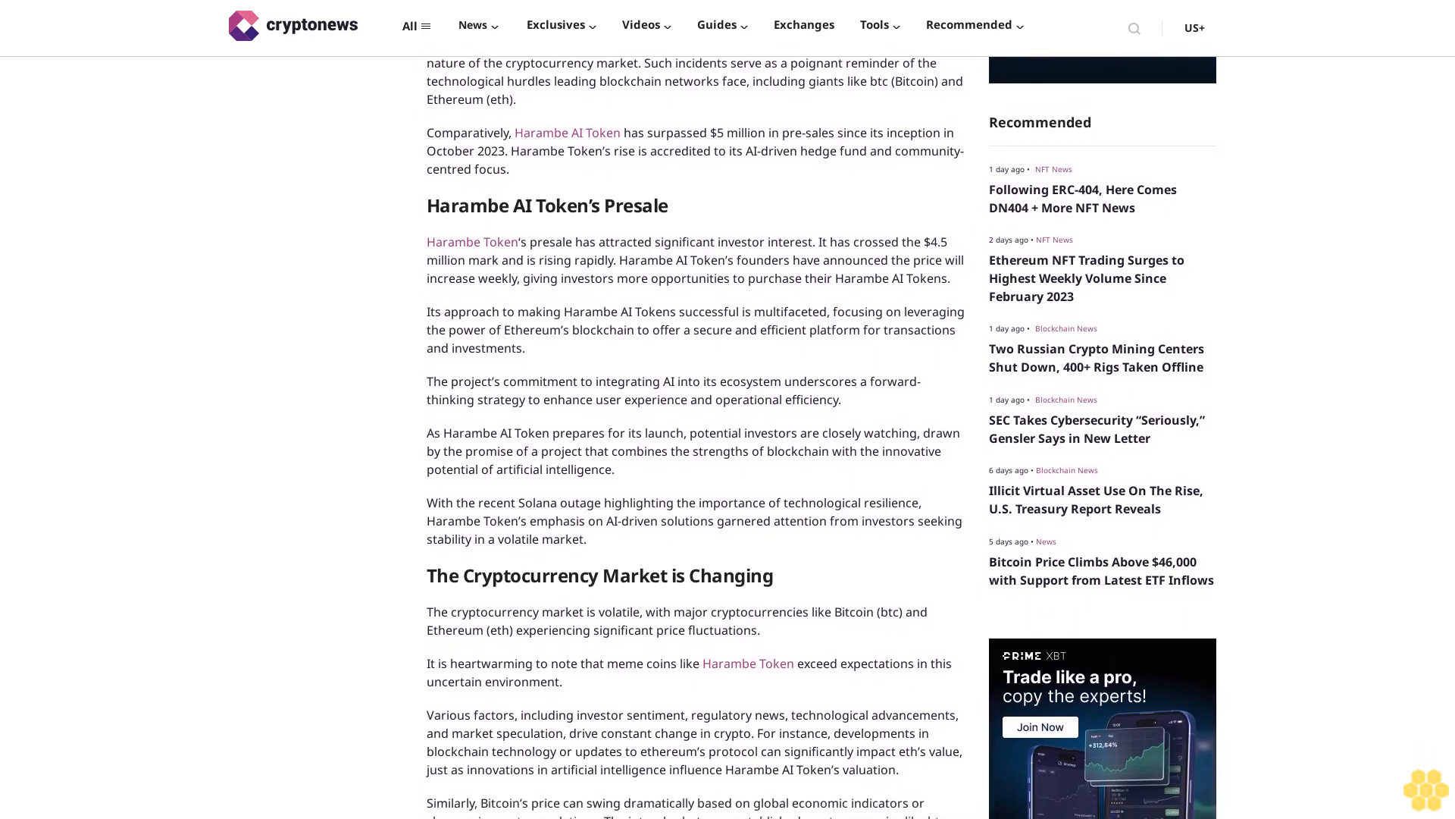
scroll(down, 3)
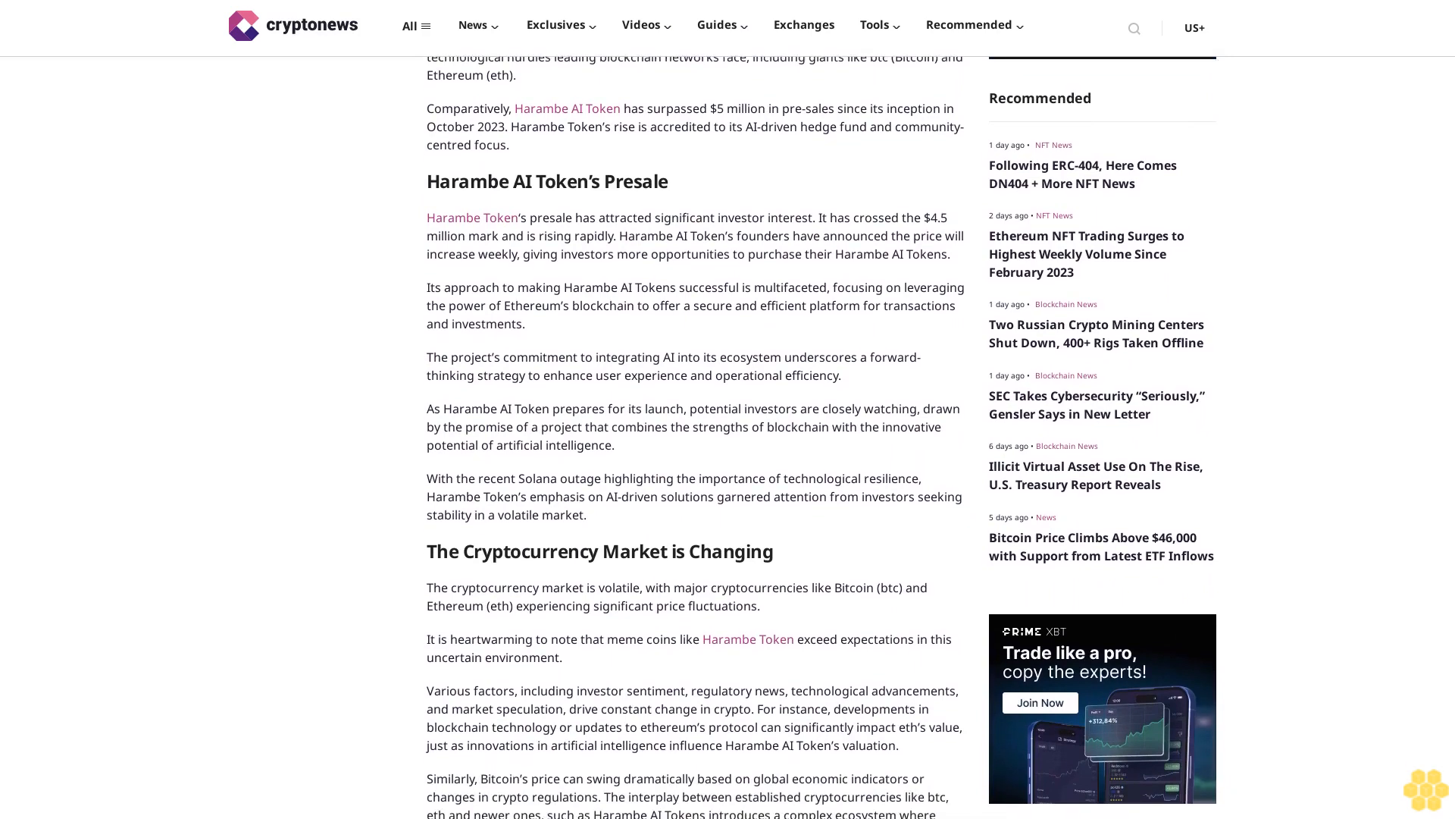
scroll(down, 3)
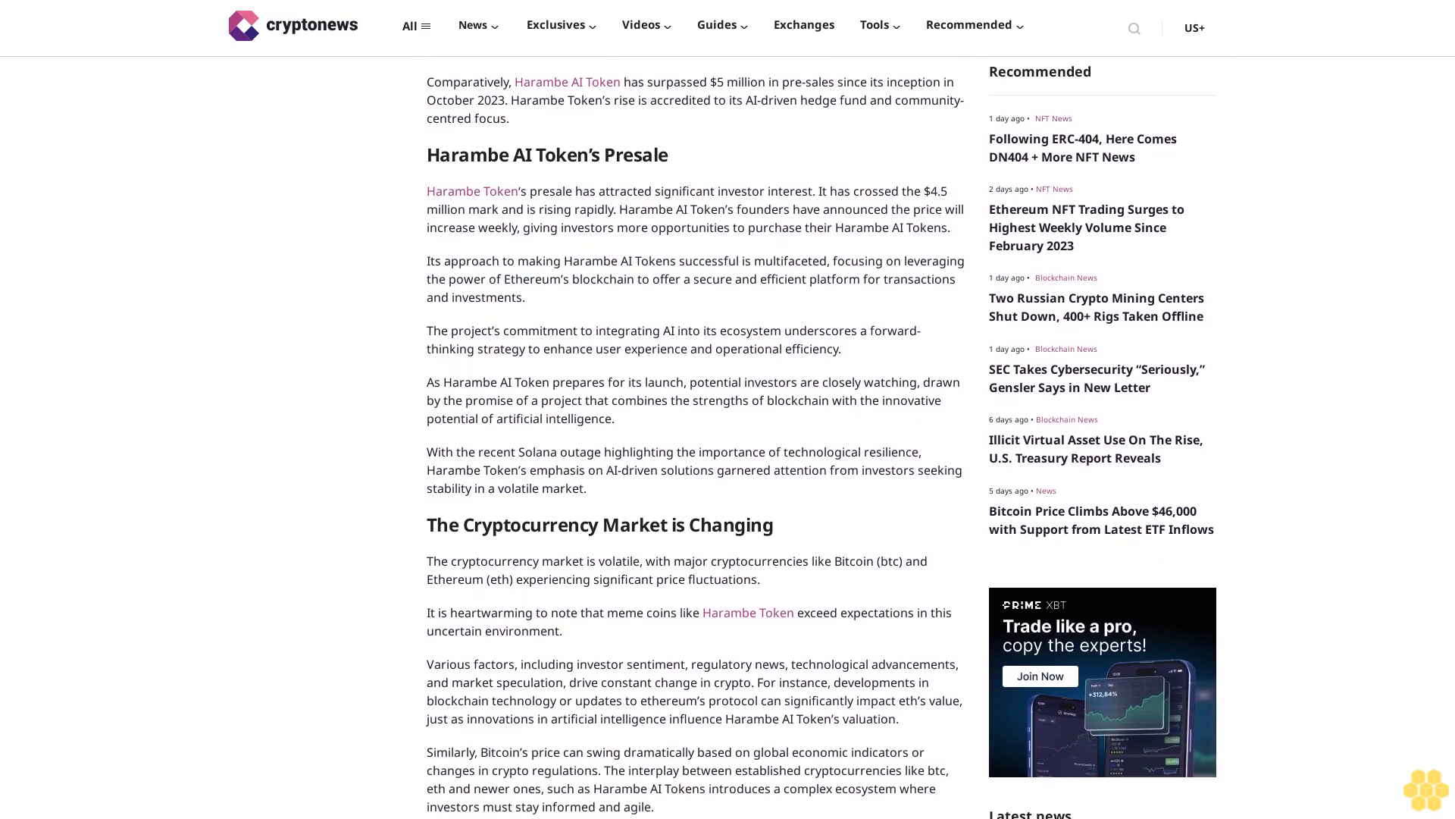
scroll(down, 3)
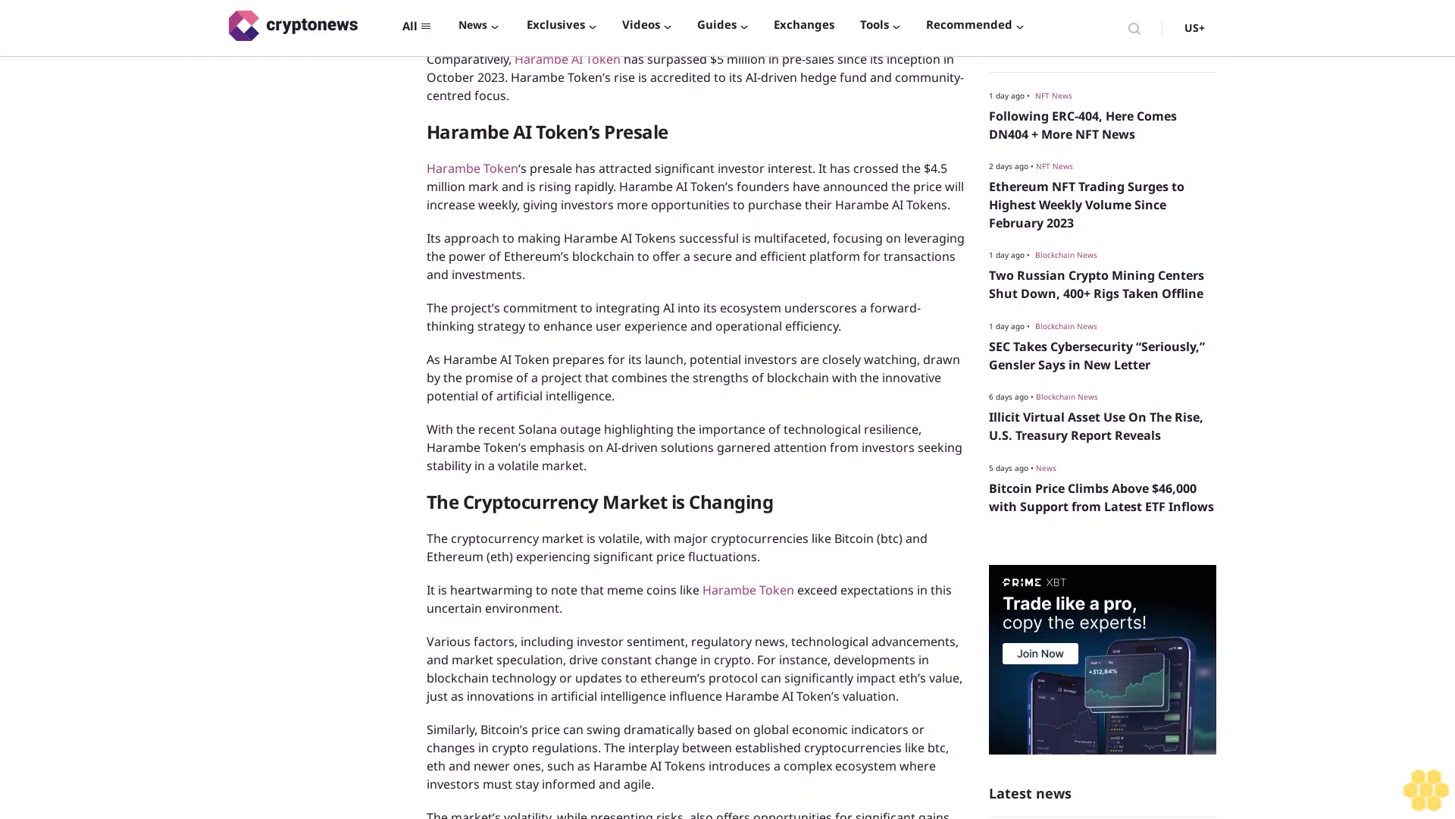
scroll(down, 3)
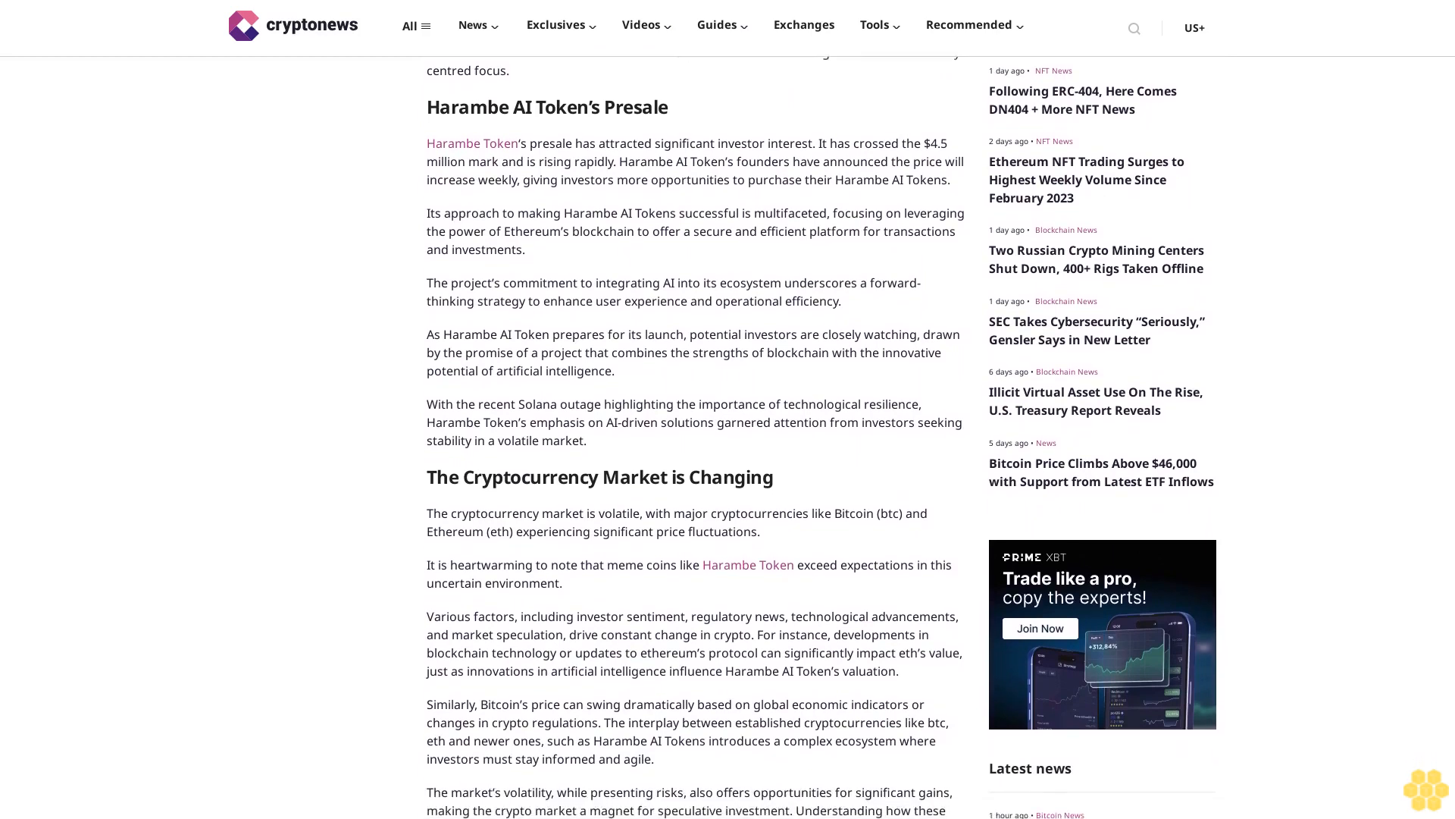
scroll(down, 3)
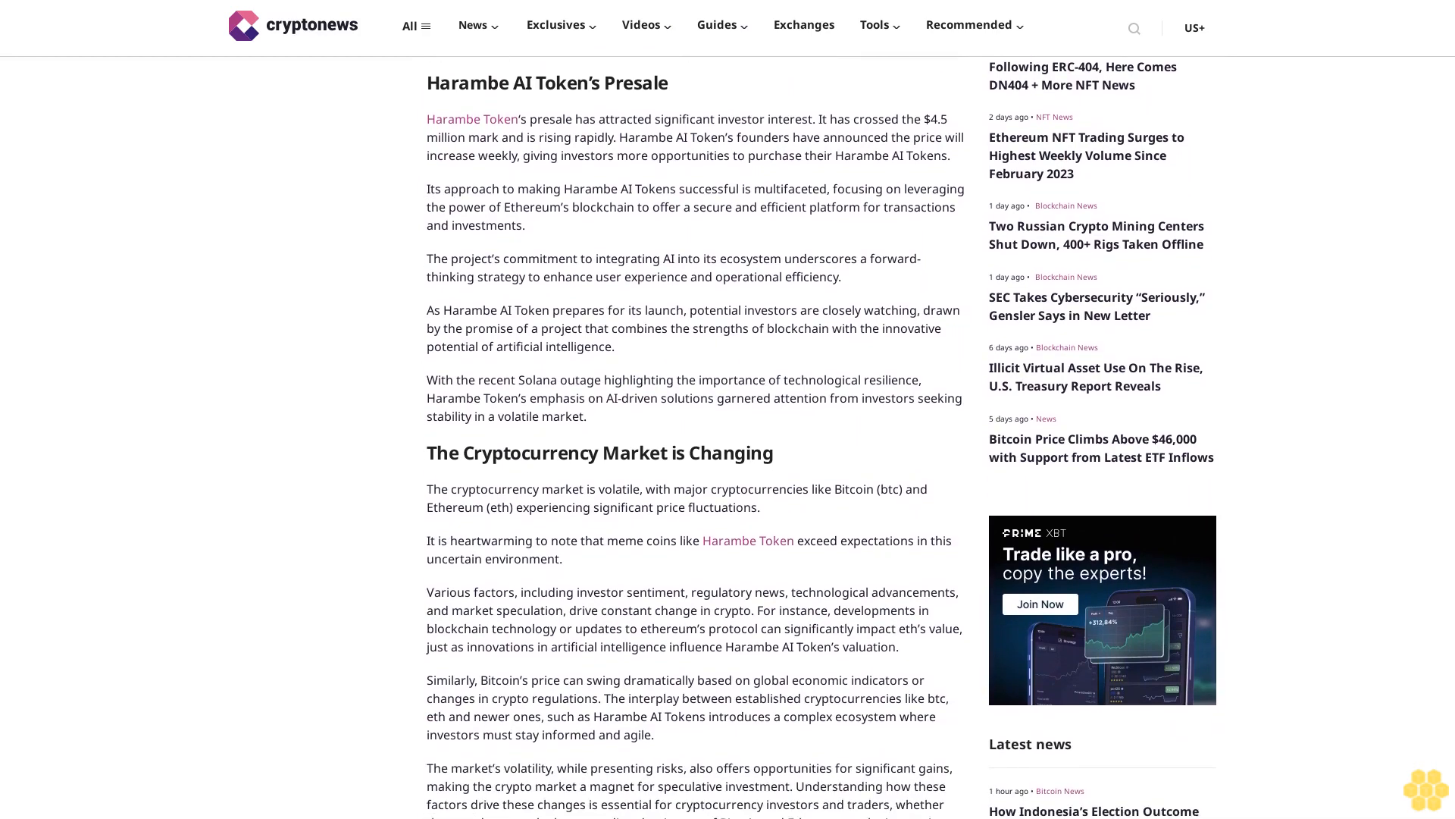
scroll(down, 3)
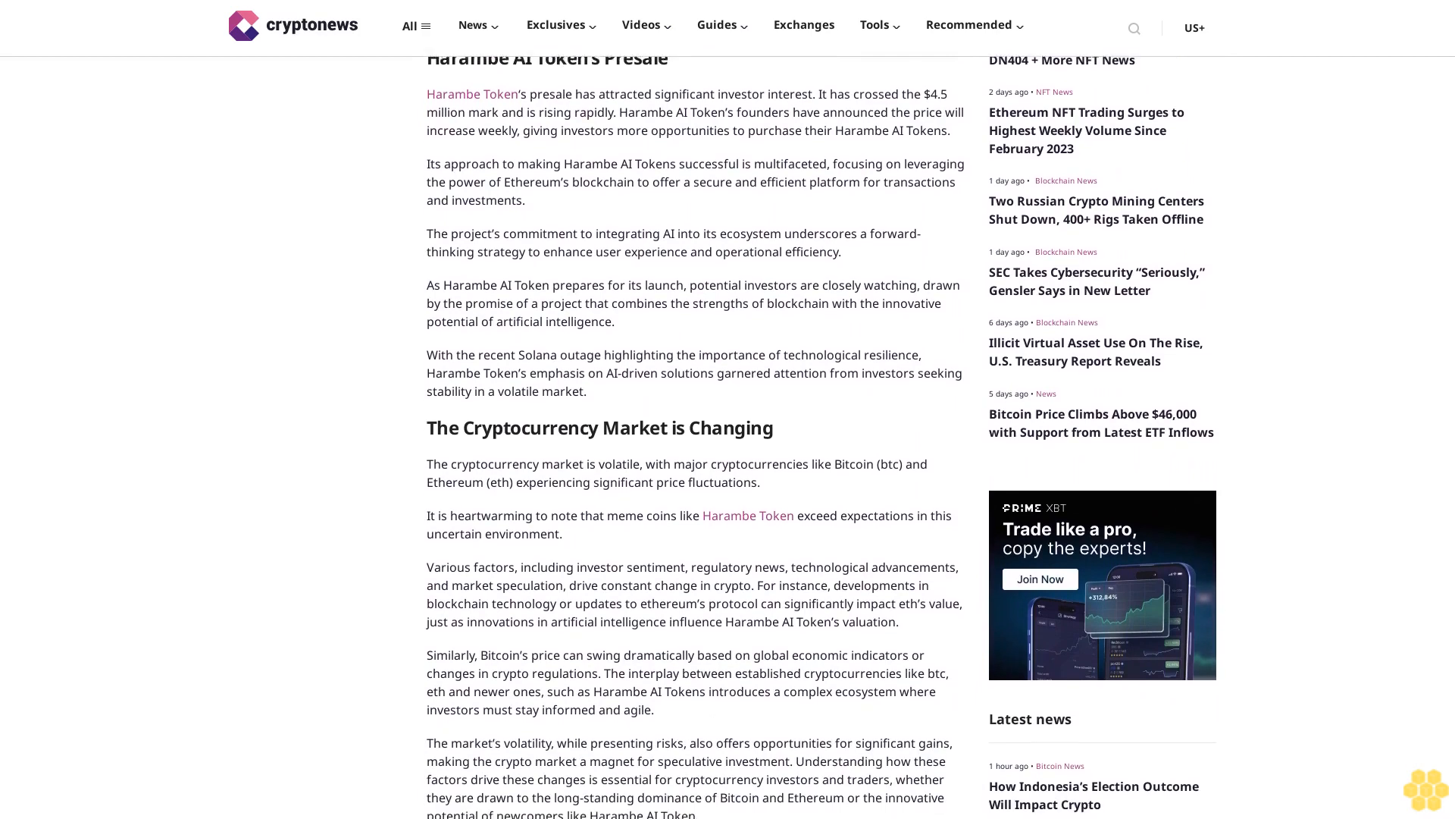
scroll(down, 3)
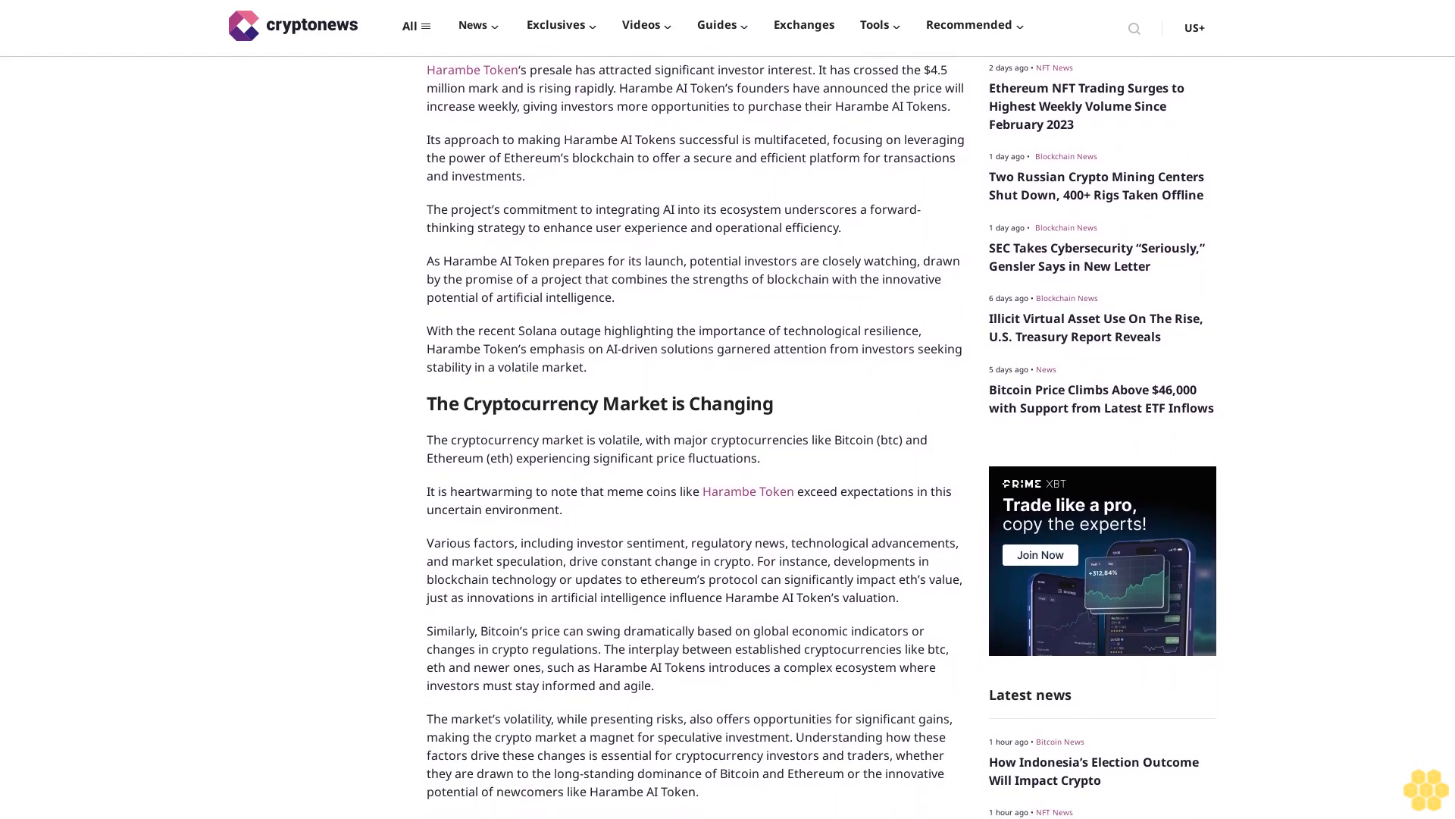
scroll(down, 3)
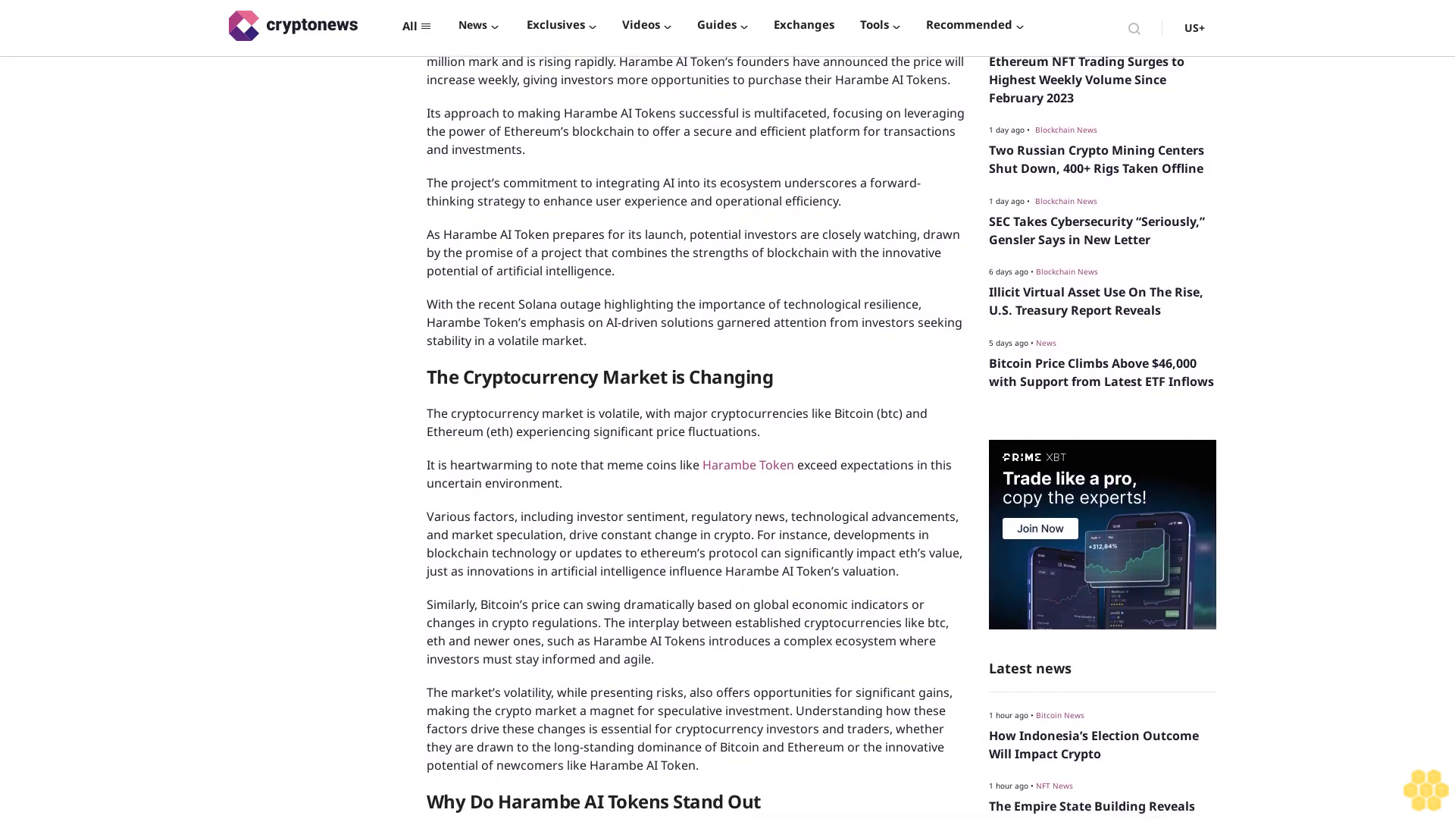
scroll(down, 3)
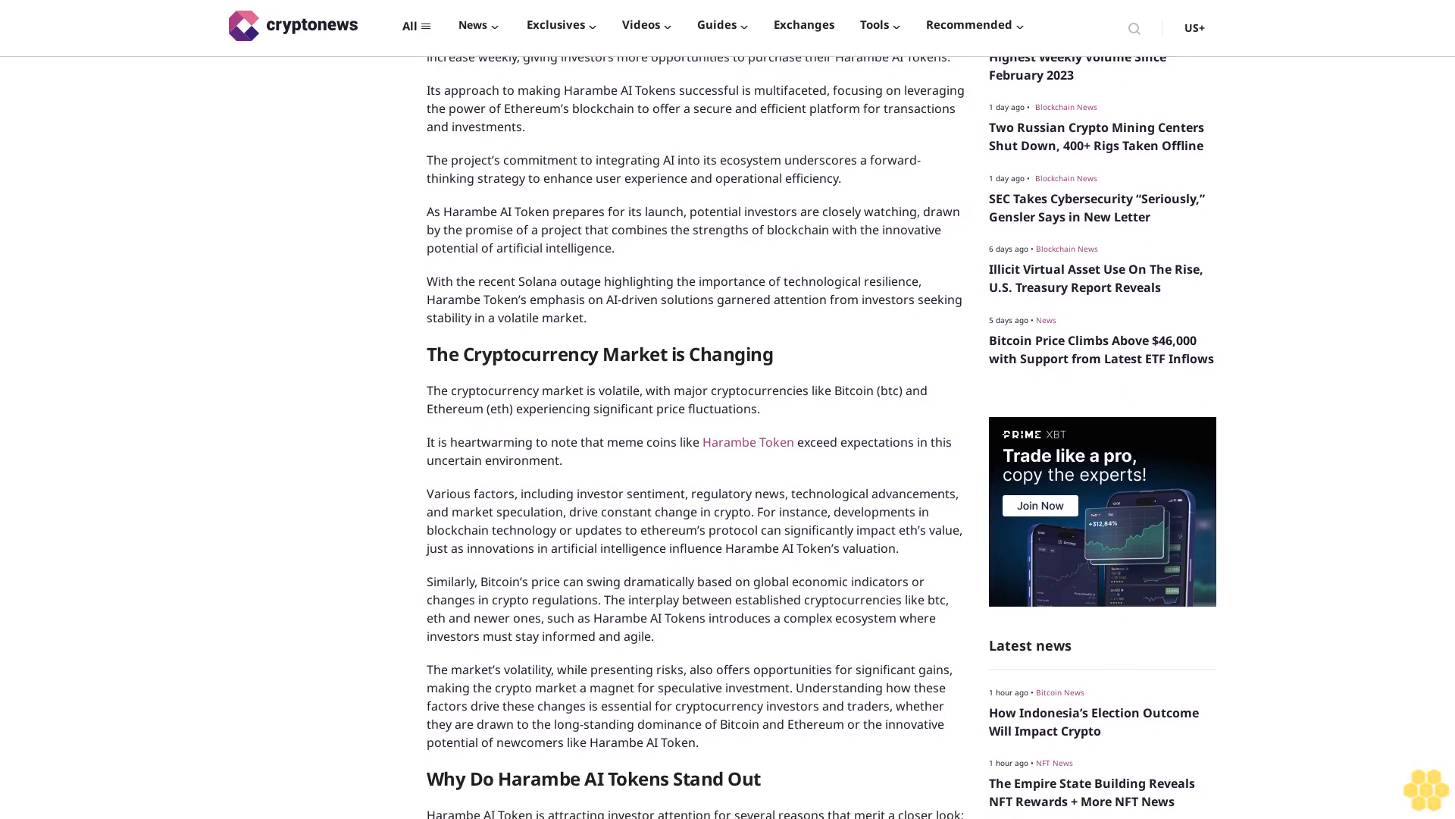
scroll(down, 3)
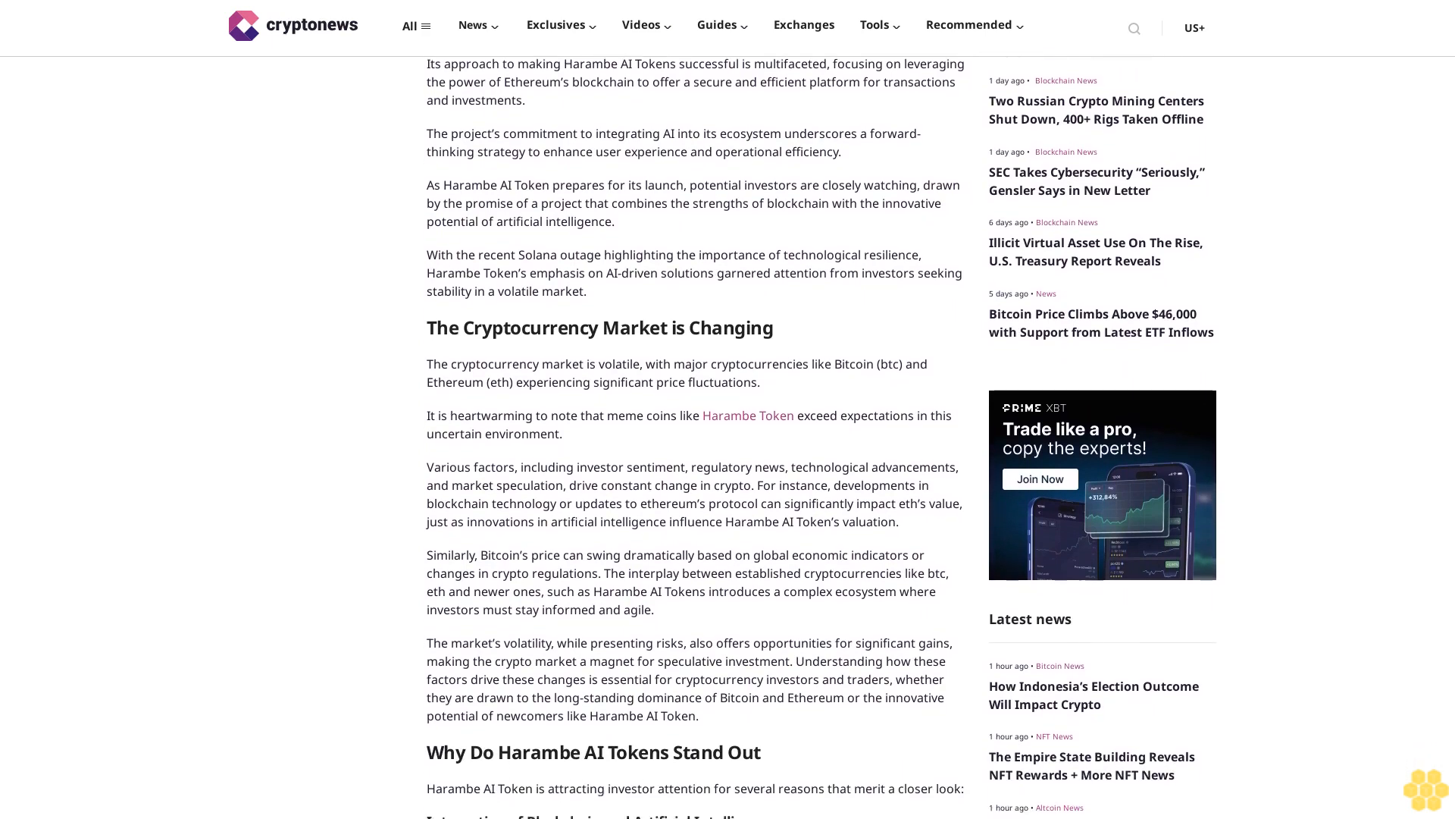
scroll(down, 3)
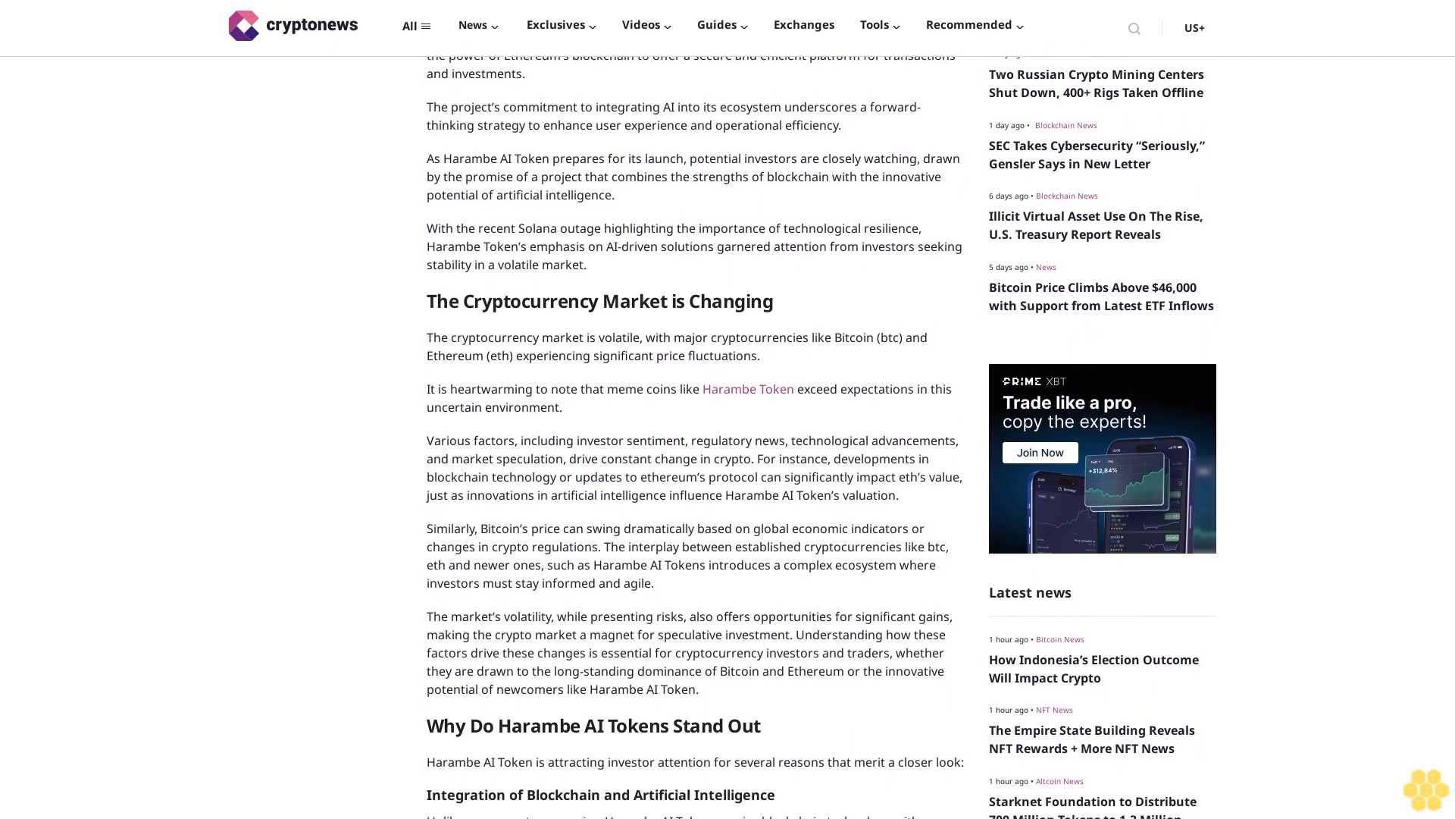
scroll(down, 3)
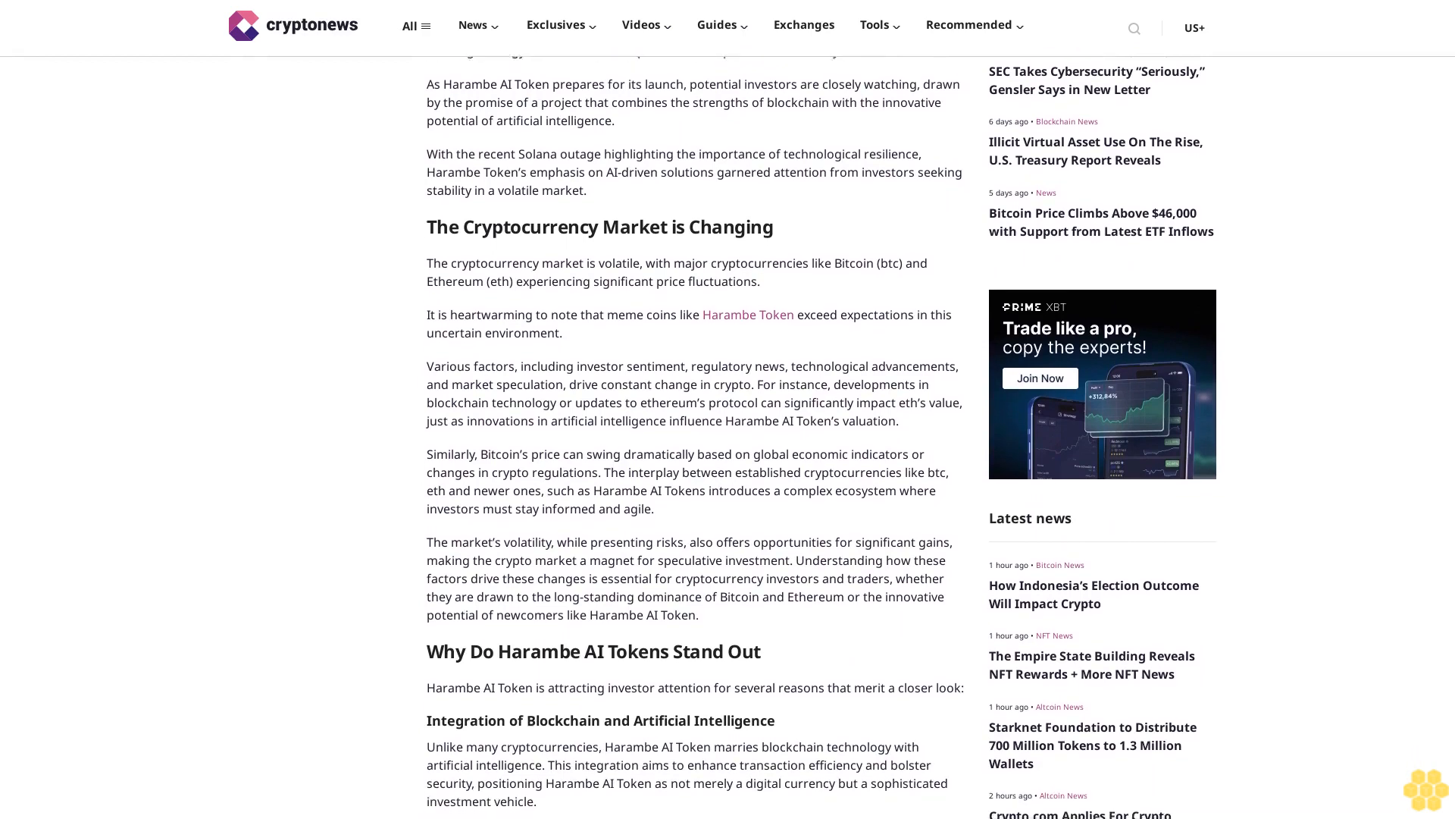
scroll(down, 3)
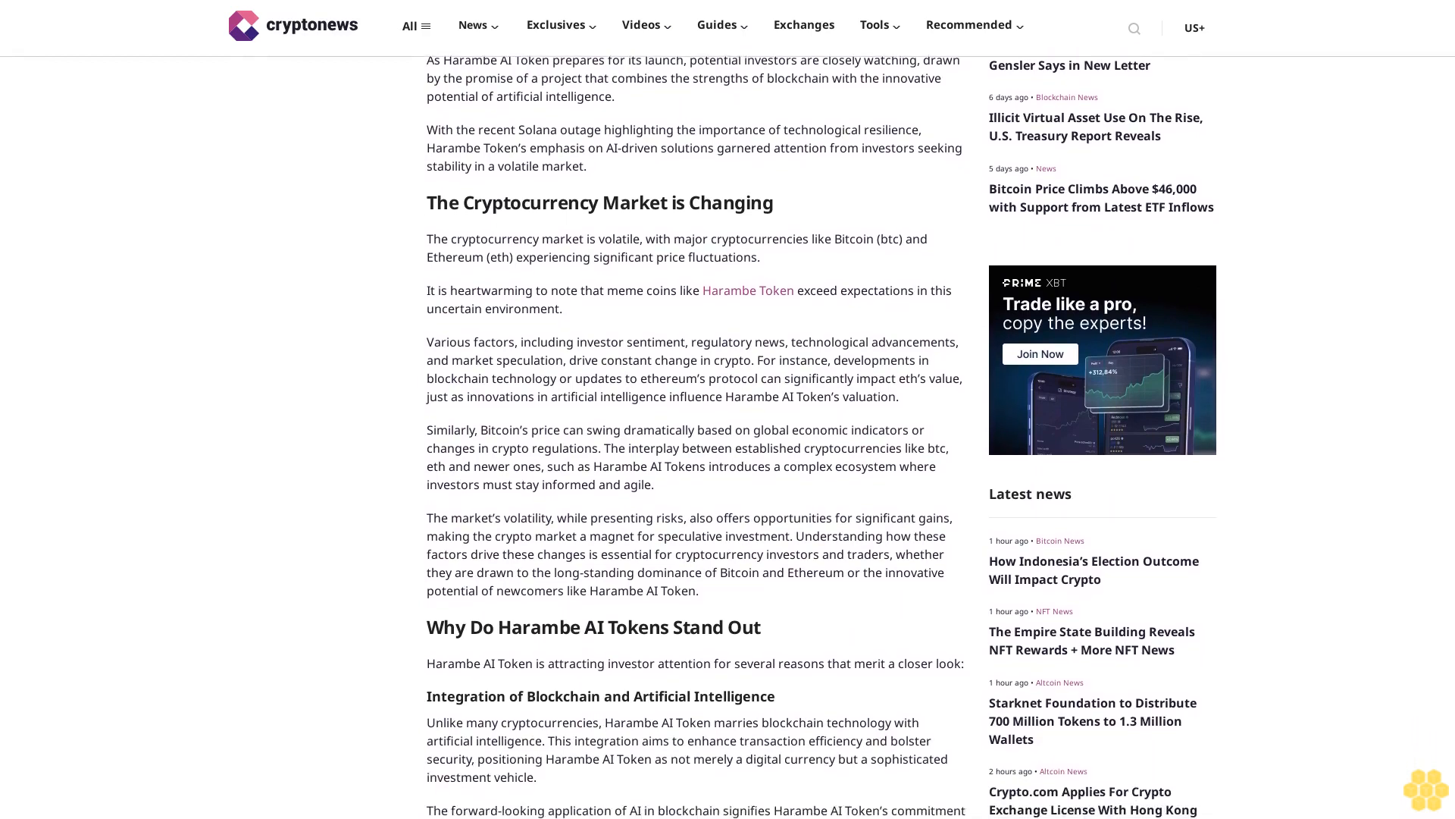
scroll(down, 3)
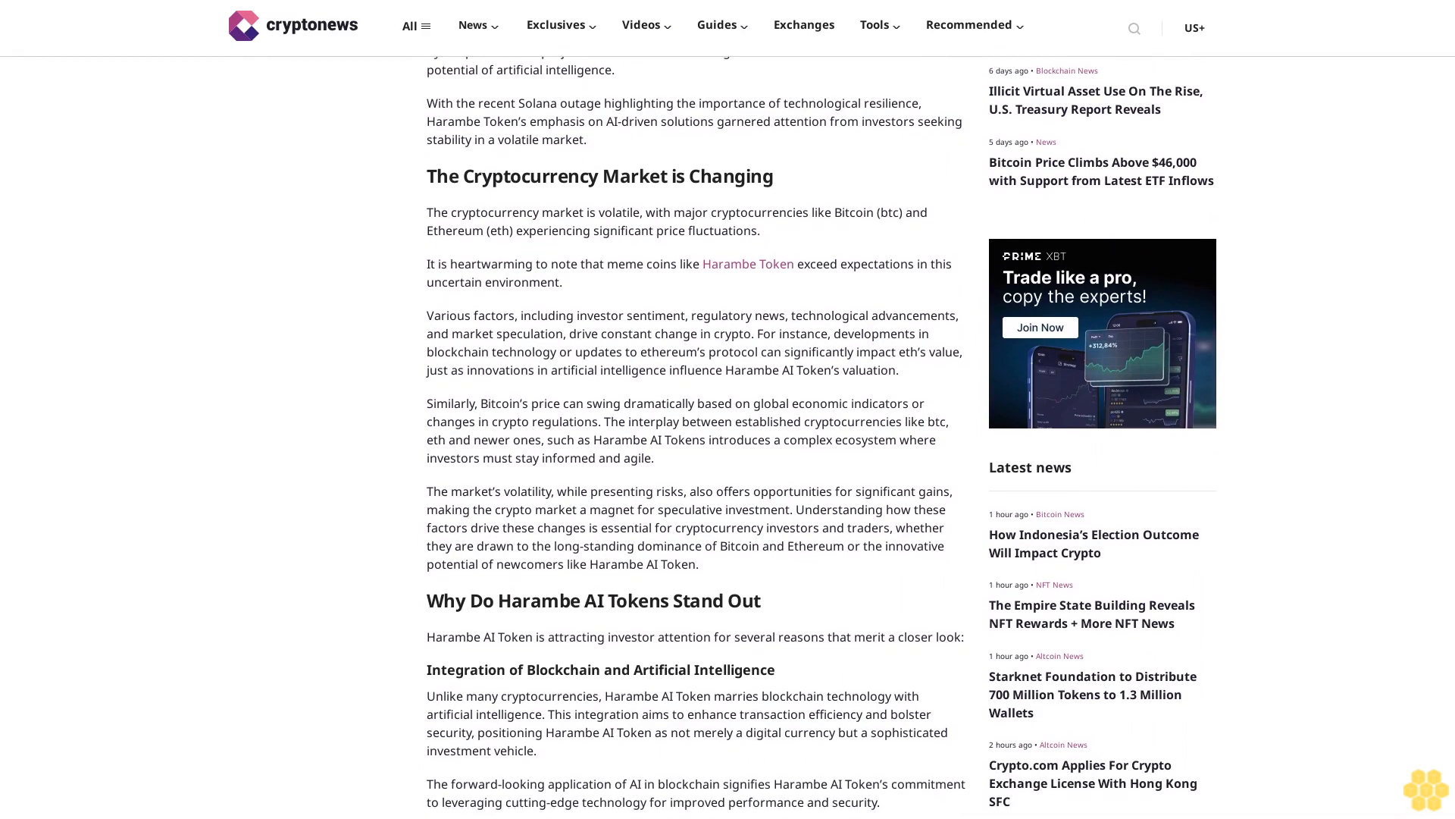
scroll(down, 3)
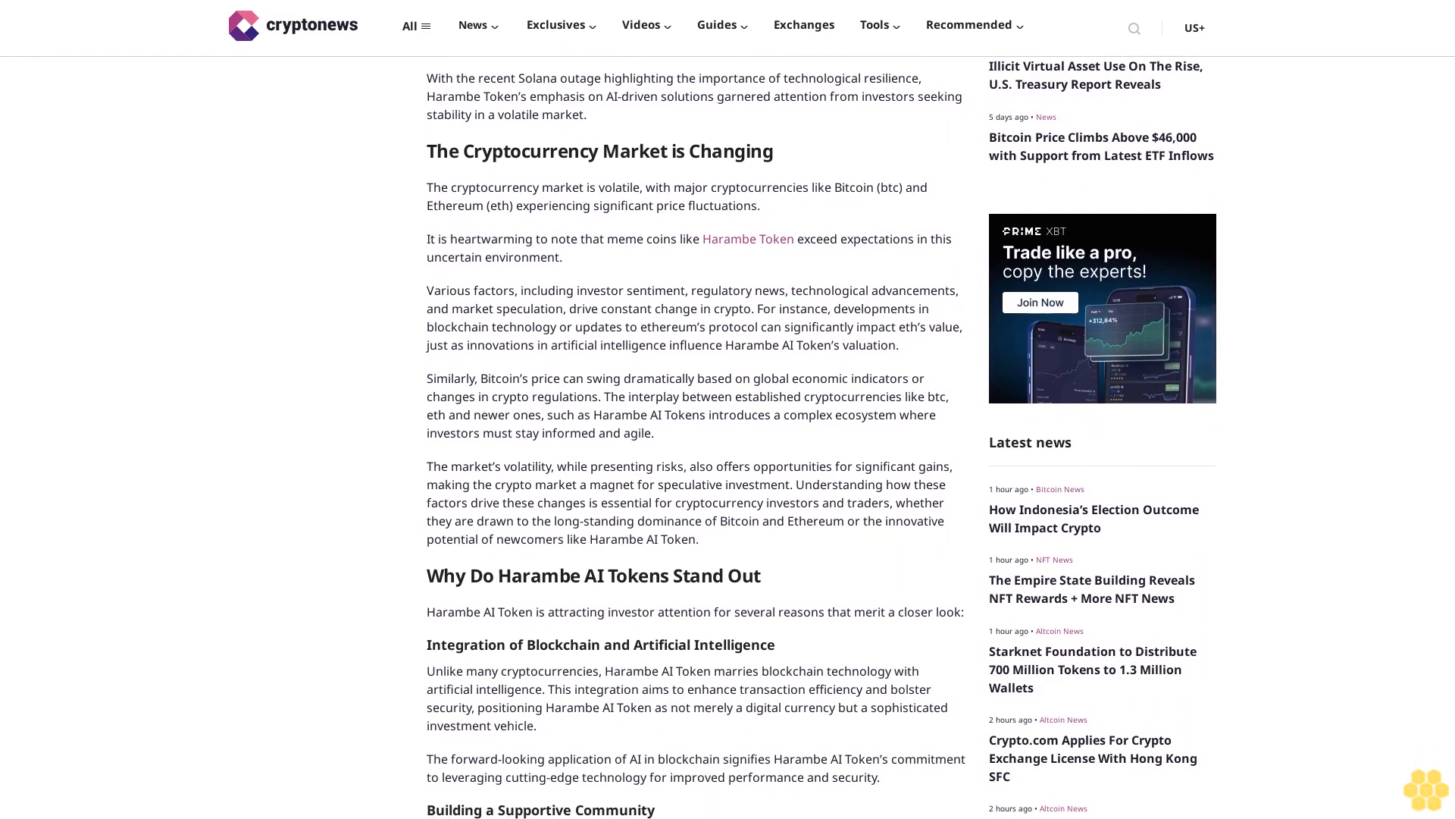
scroll(down, 3)
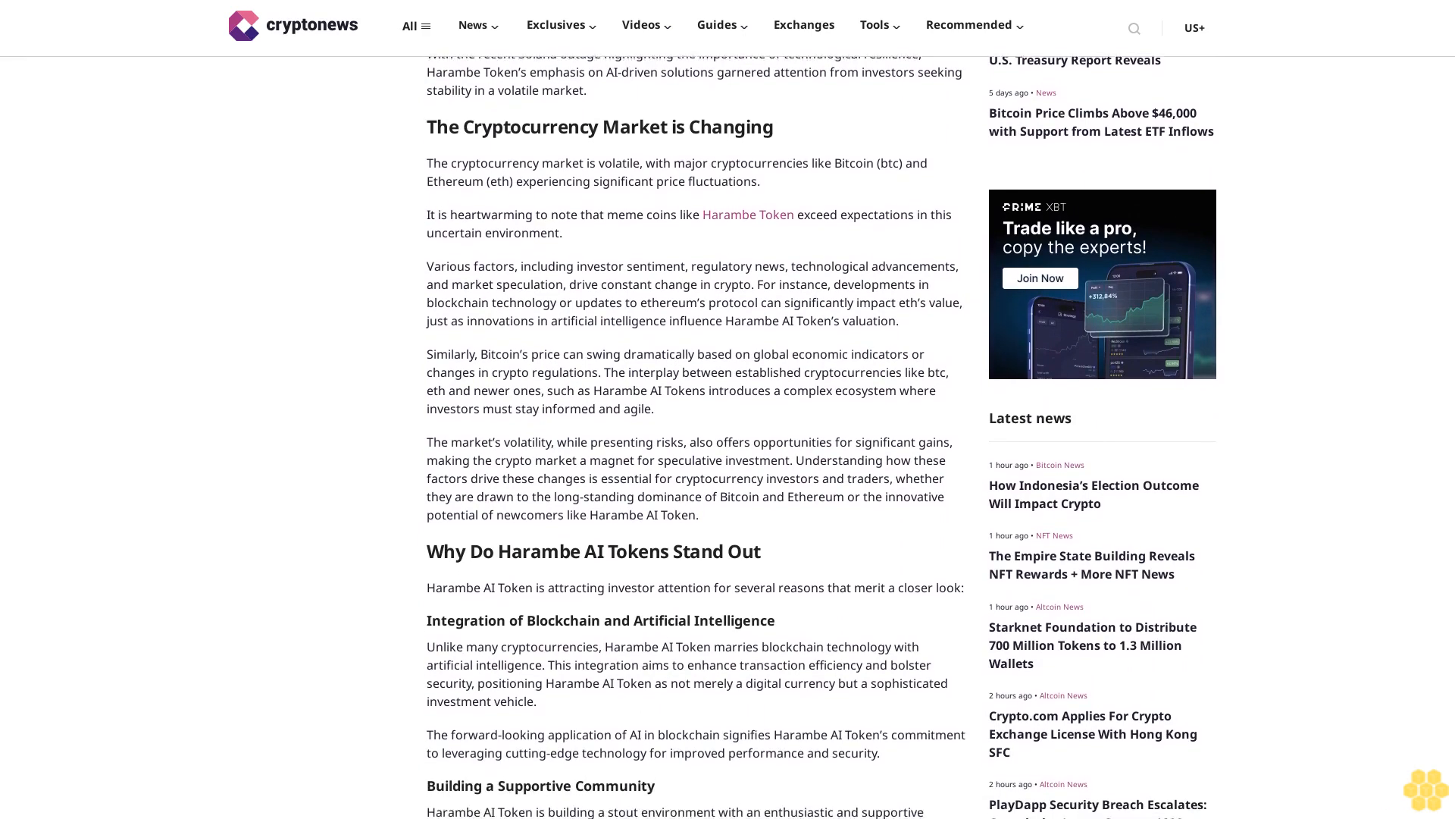
scroll(down, 3)
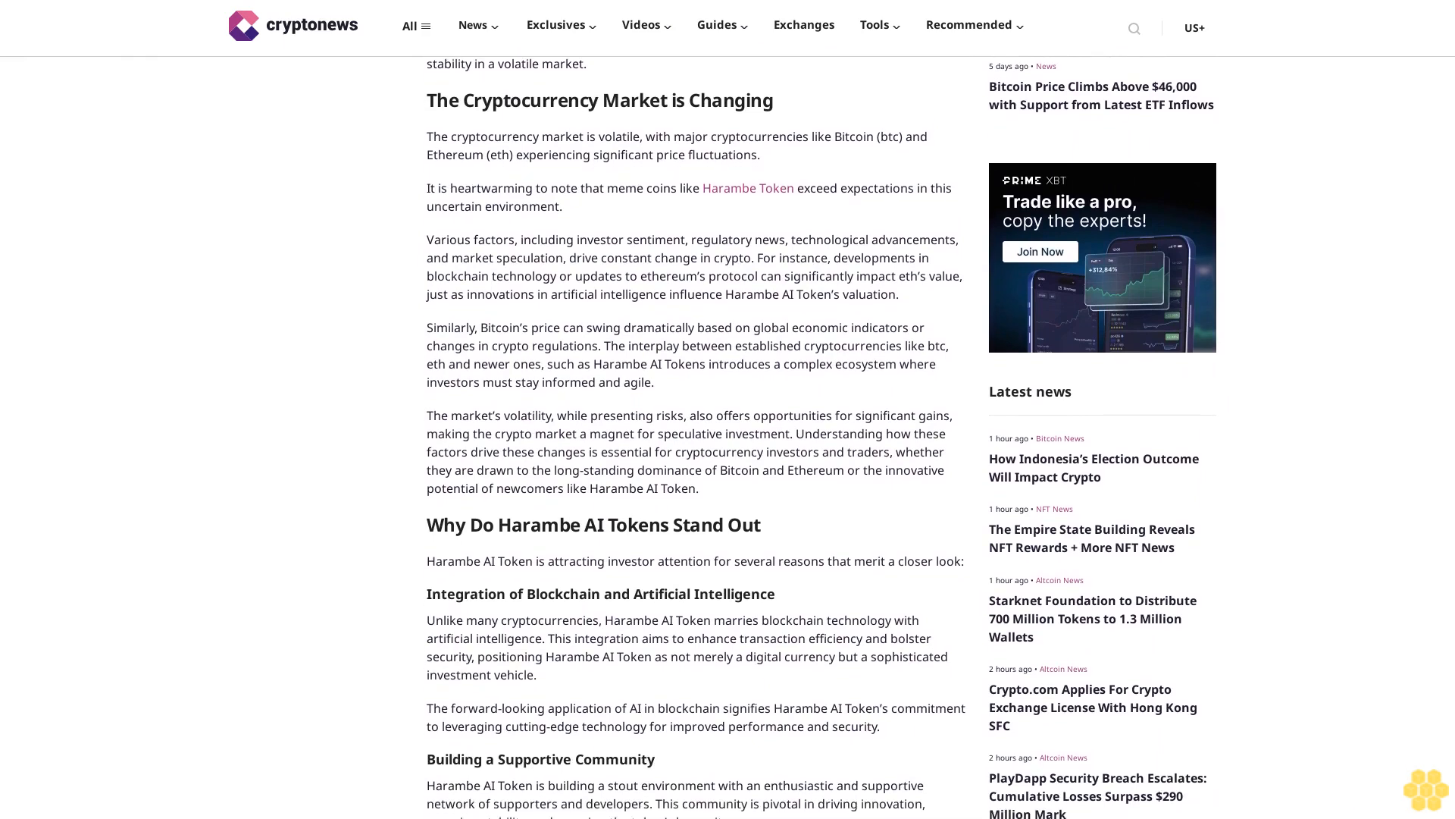
scroll(down, 3)
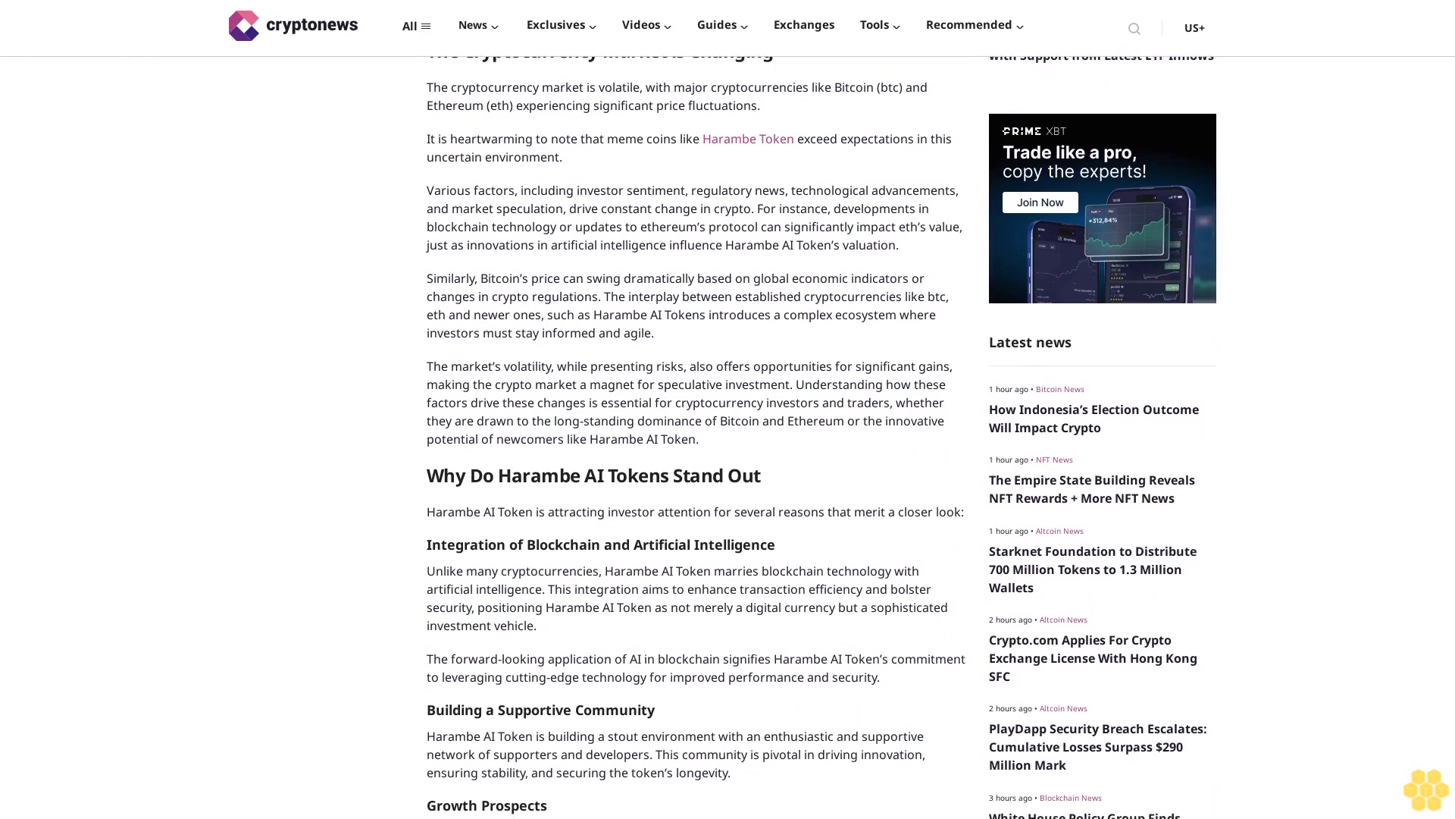
scroll(down, 3)
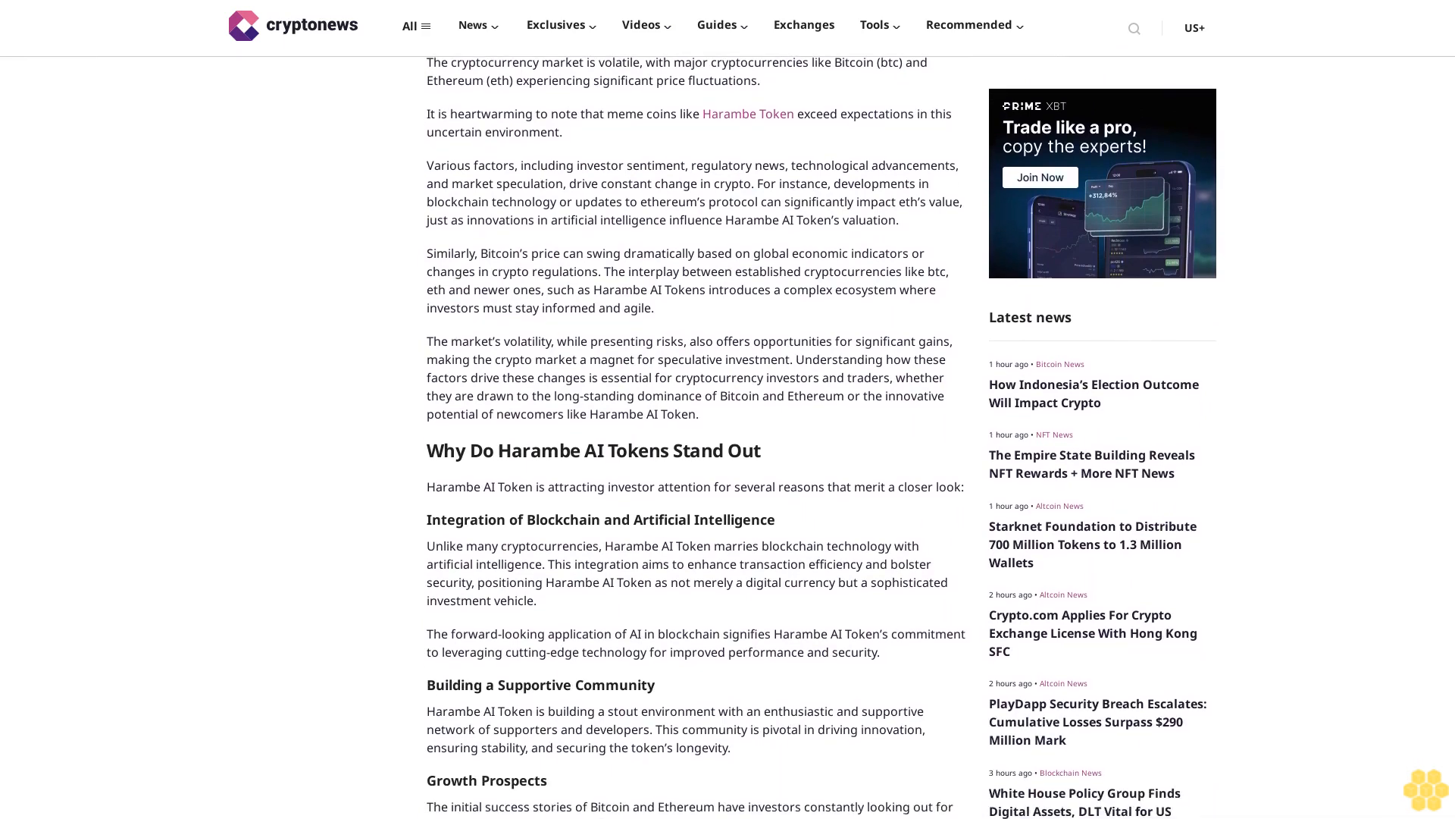
scroll(down, 3)
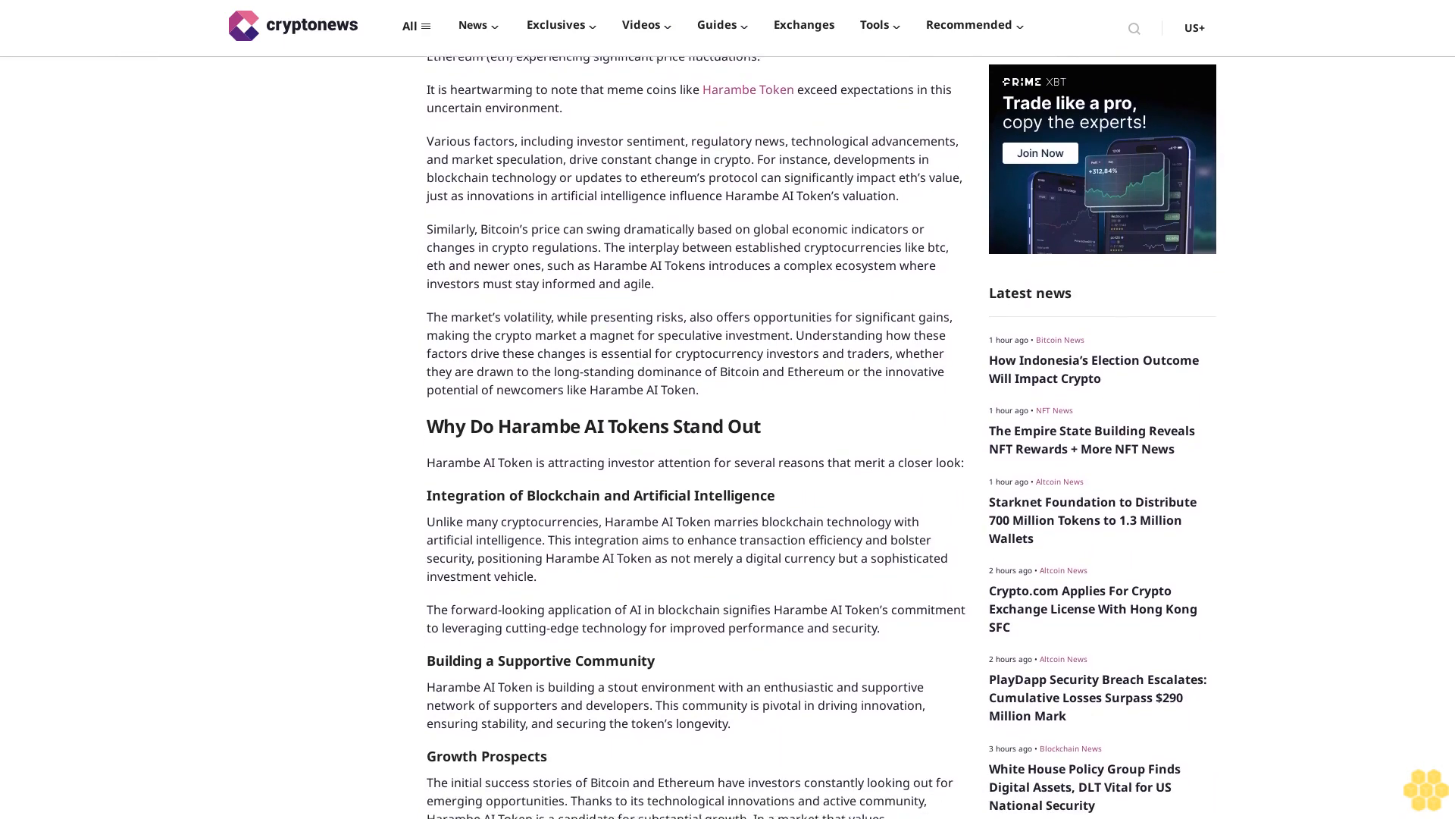
scroll(down, 3)
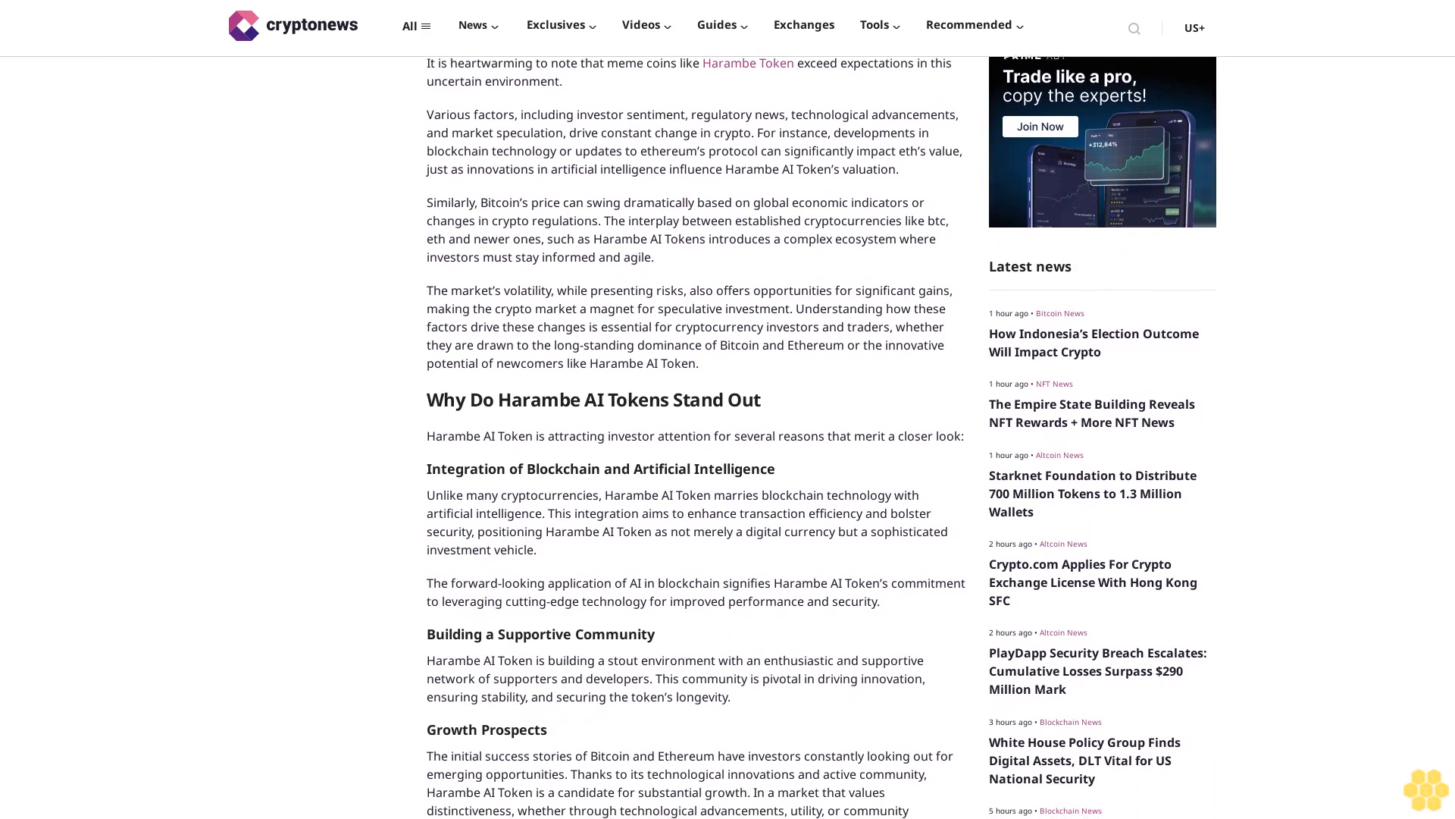
scroll(down, 3)
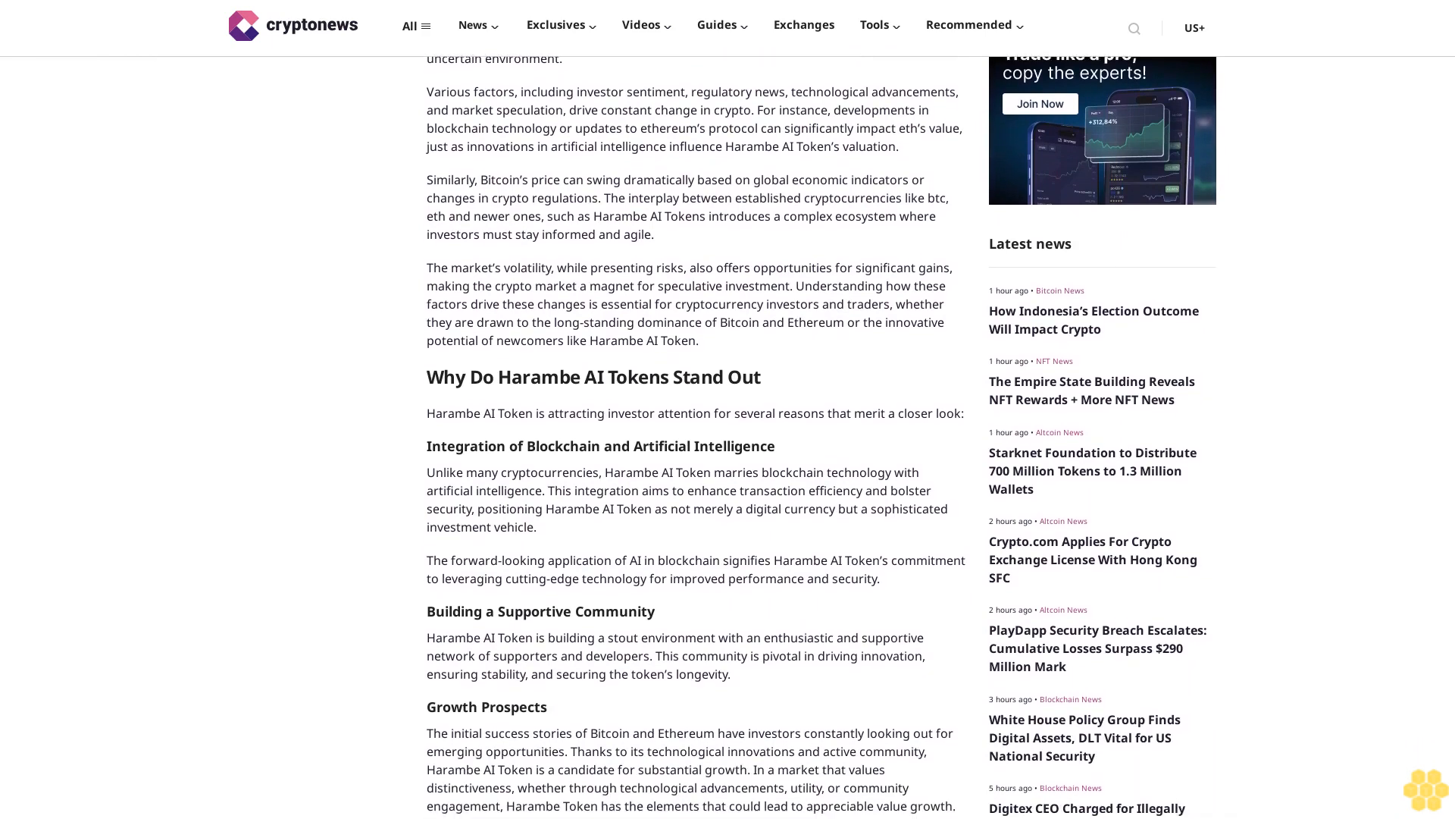
scroll(down, 3)
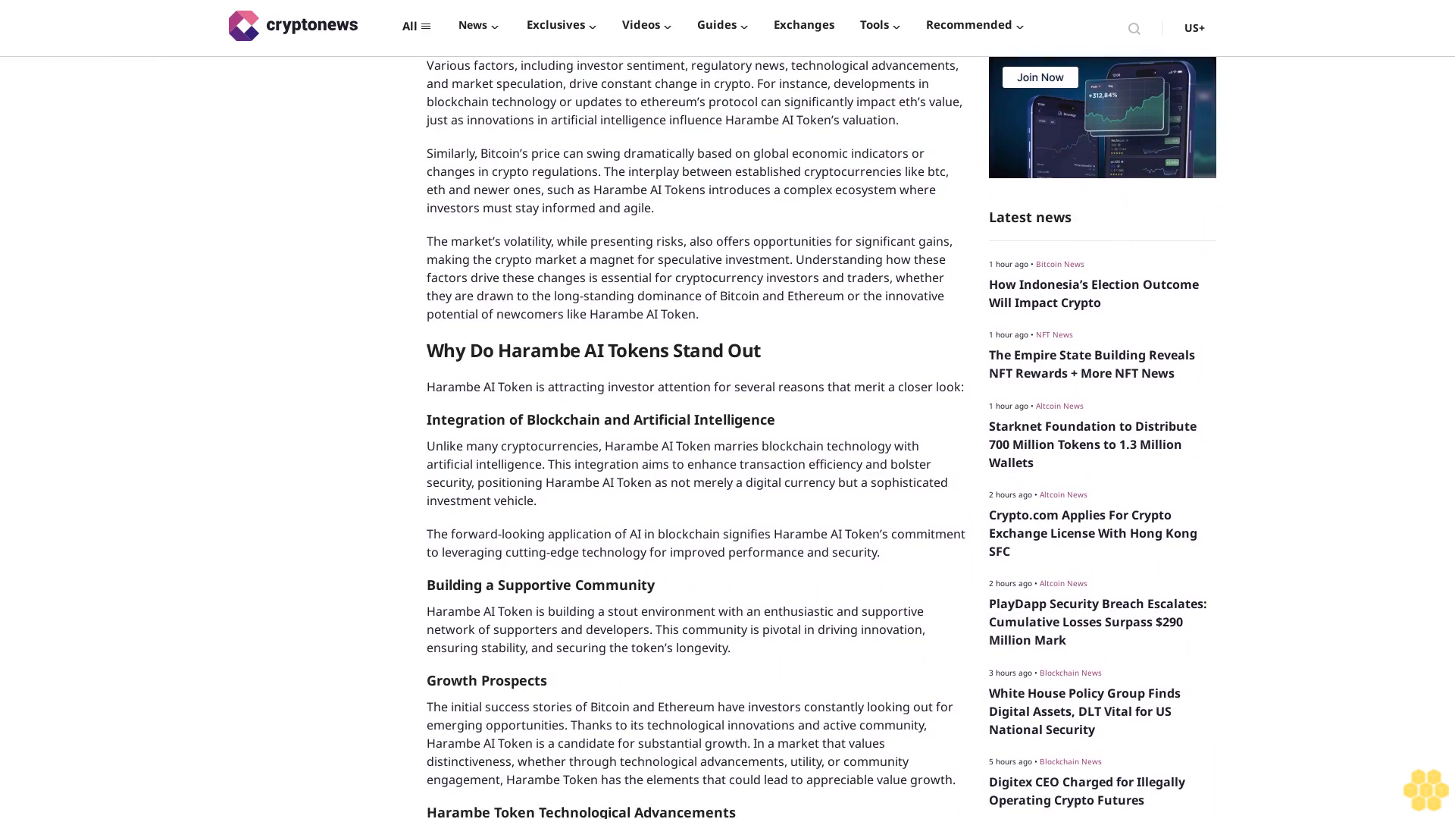
scroll(down, 3)
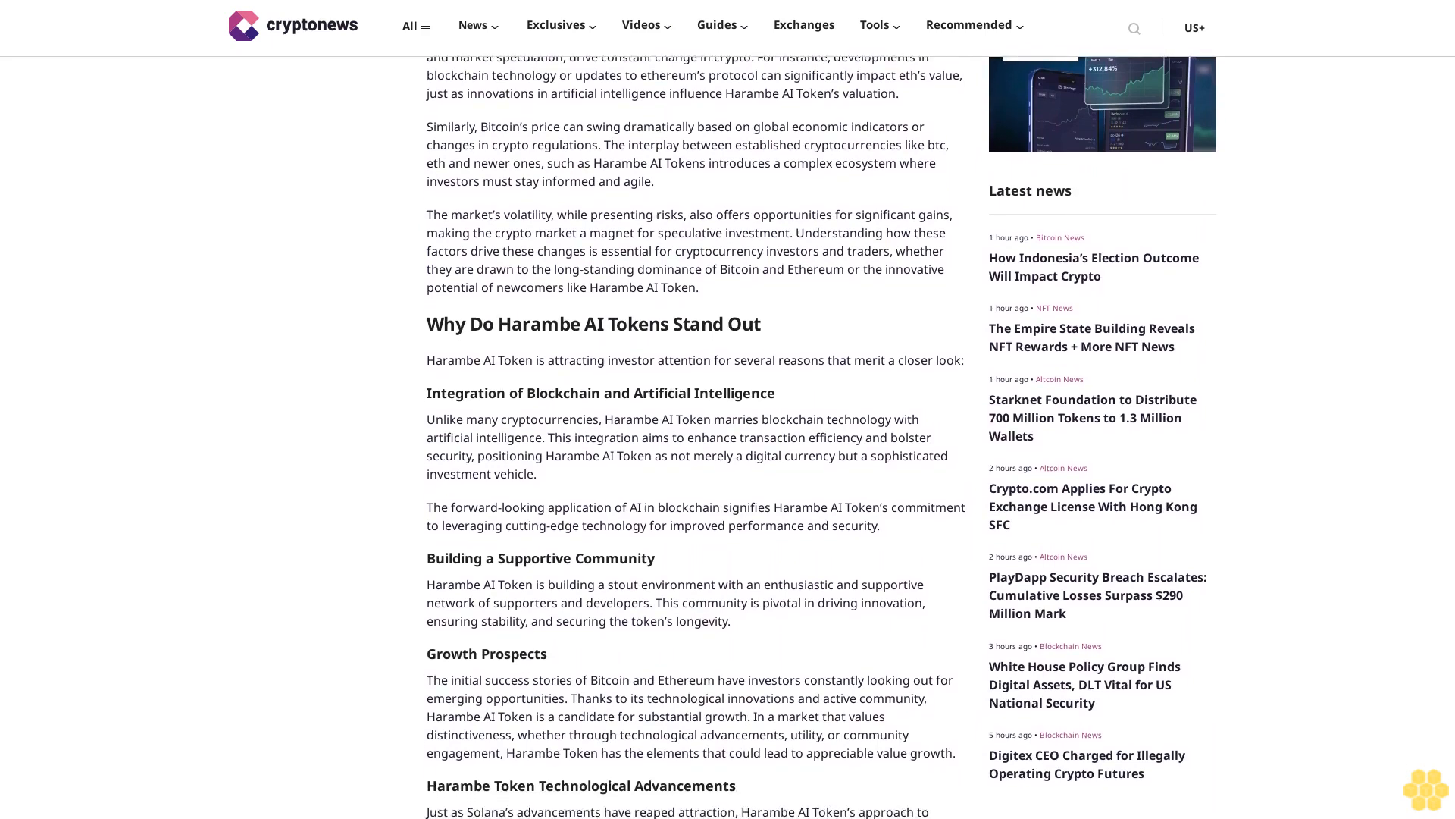
scroll(down, 3)
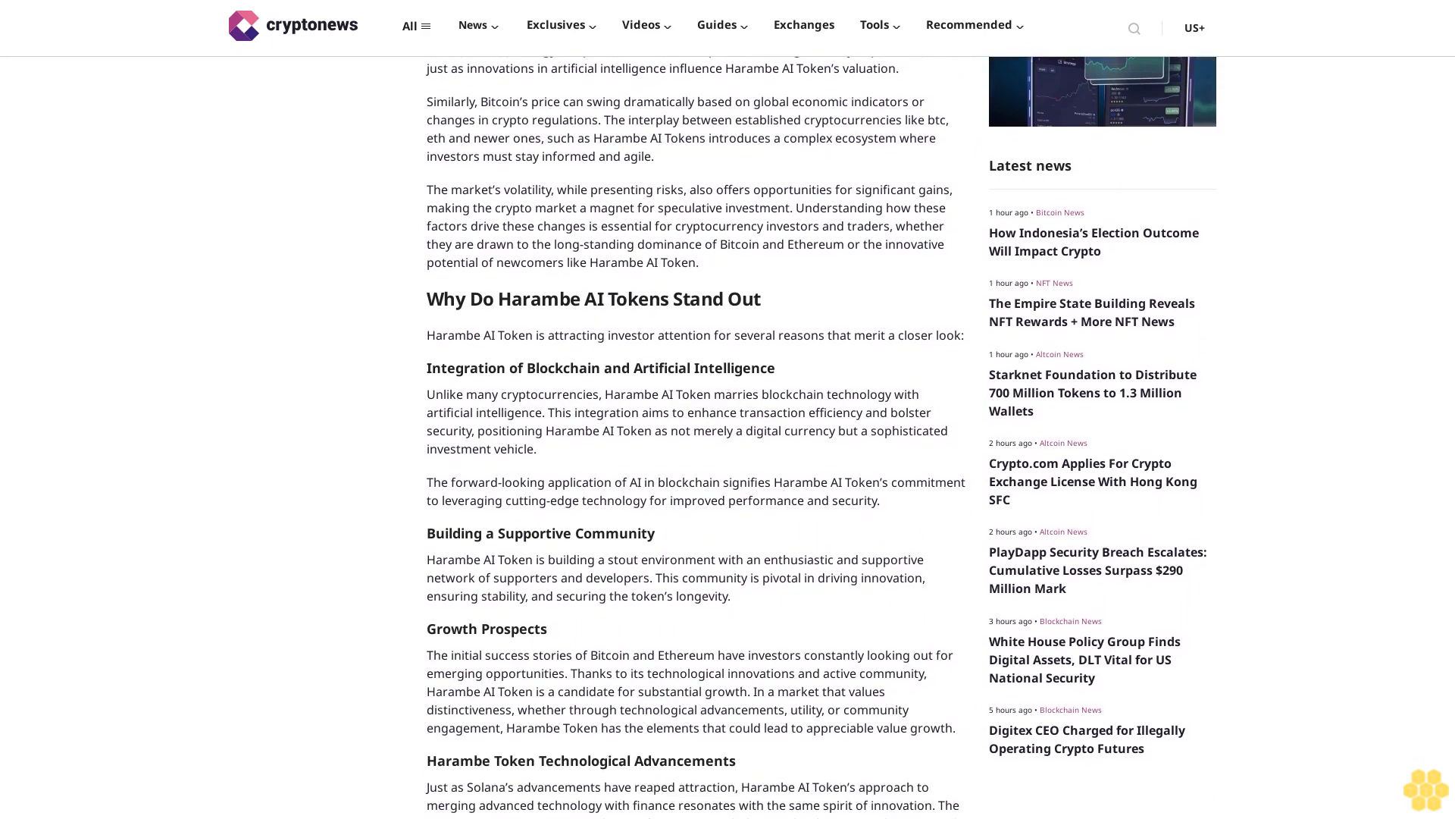
scroll(down, 3)
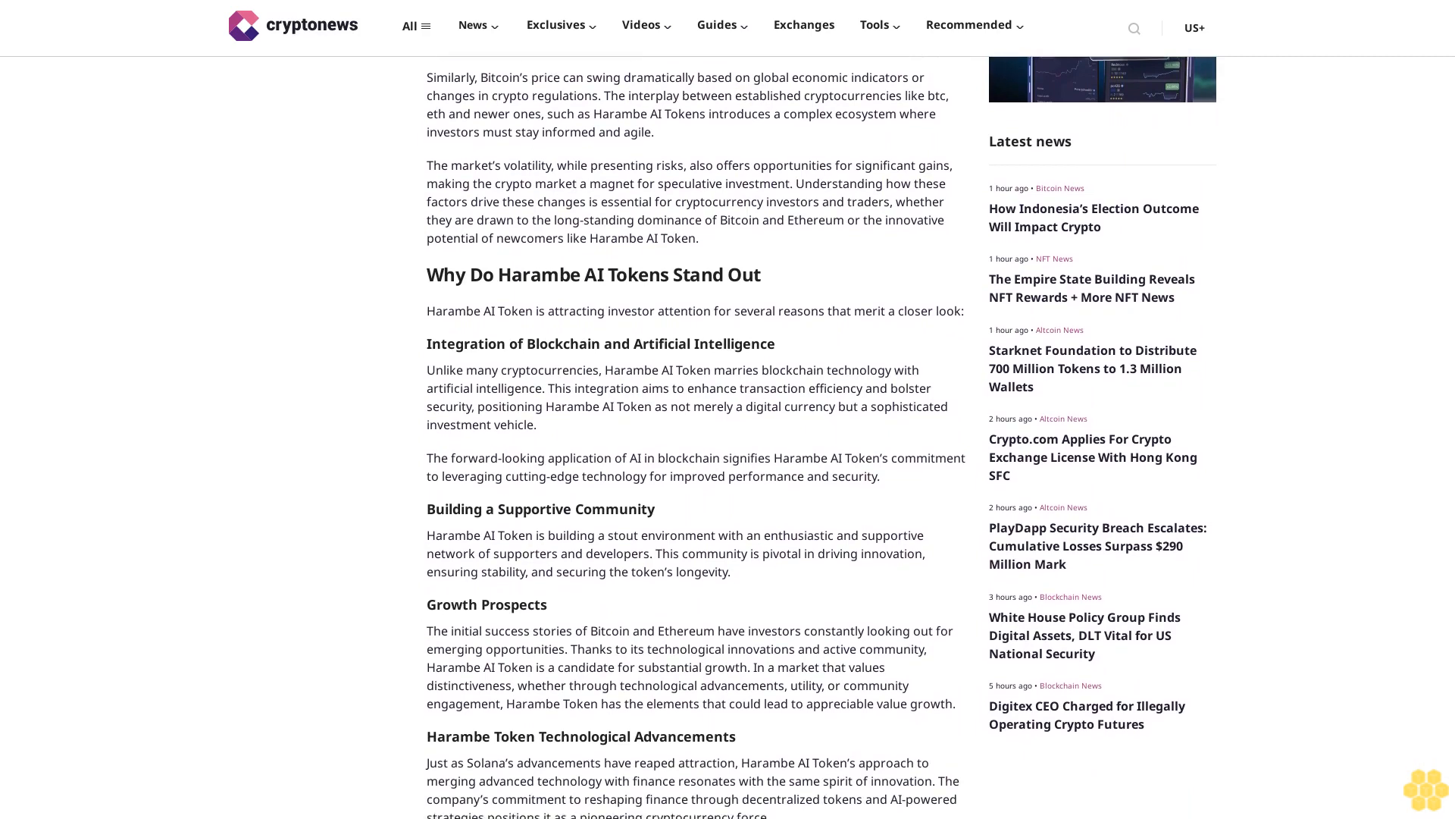
scroll(down, 3)
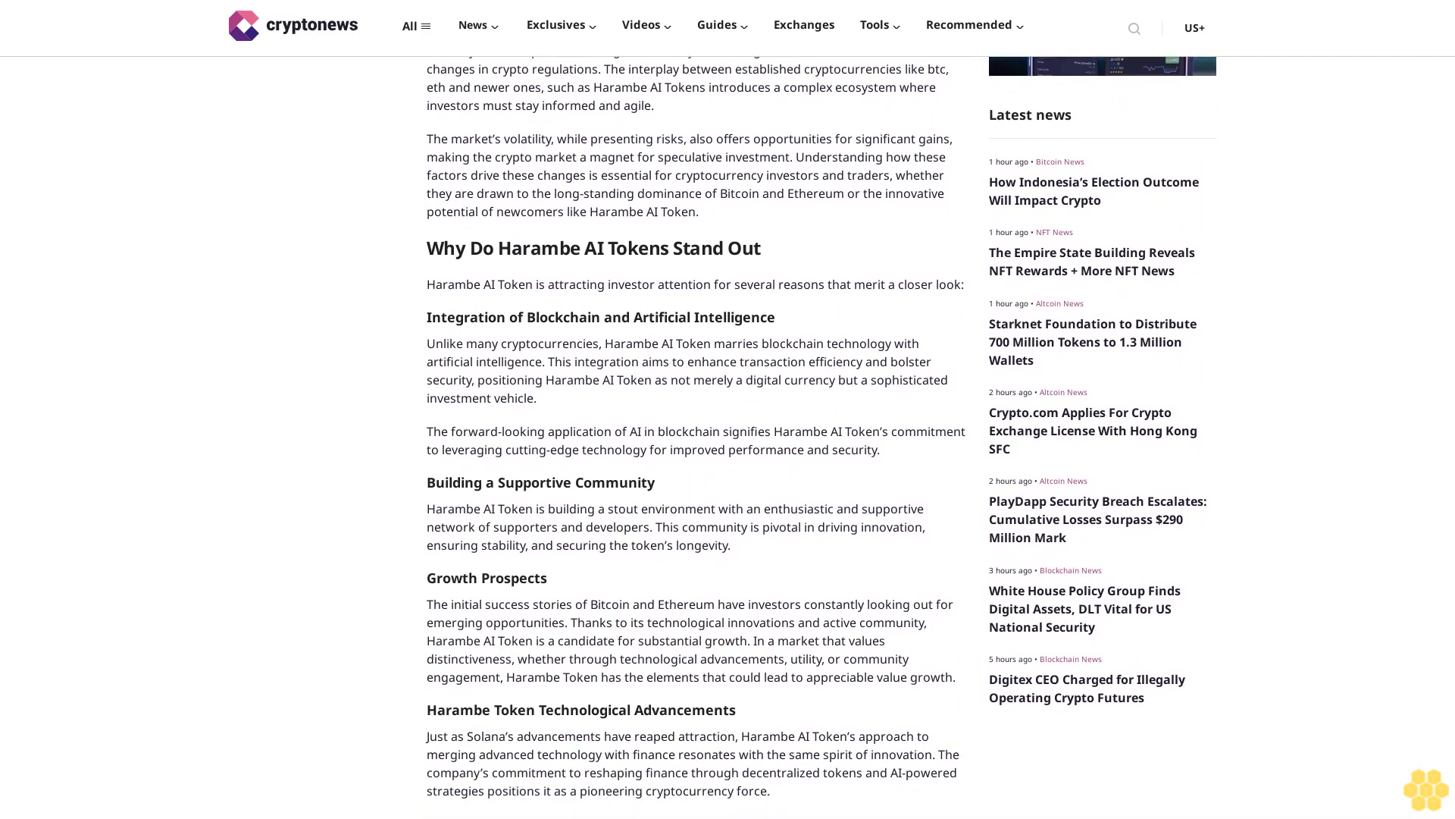
scroll(down, 3)
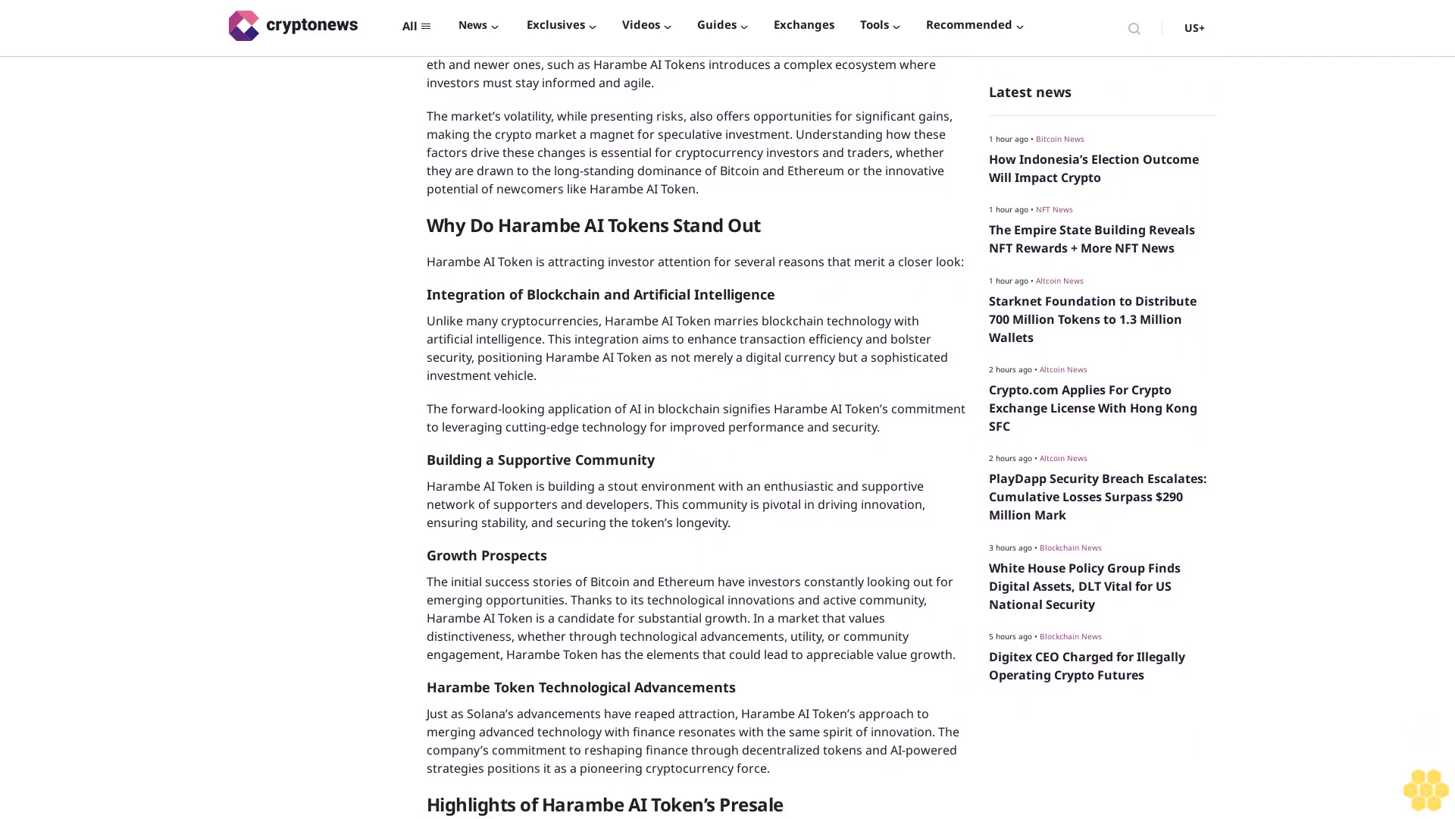
scroll(down, 3)
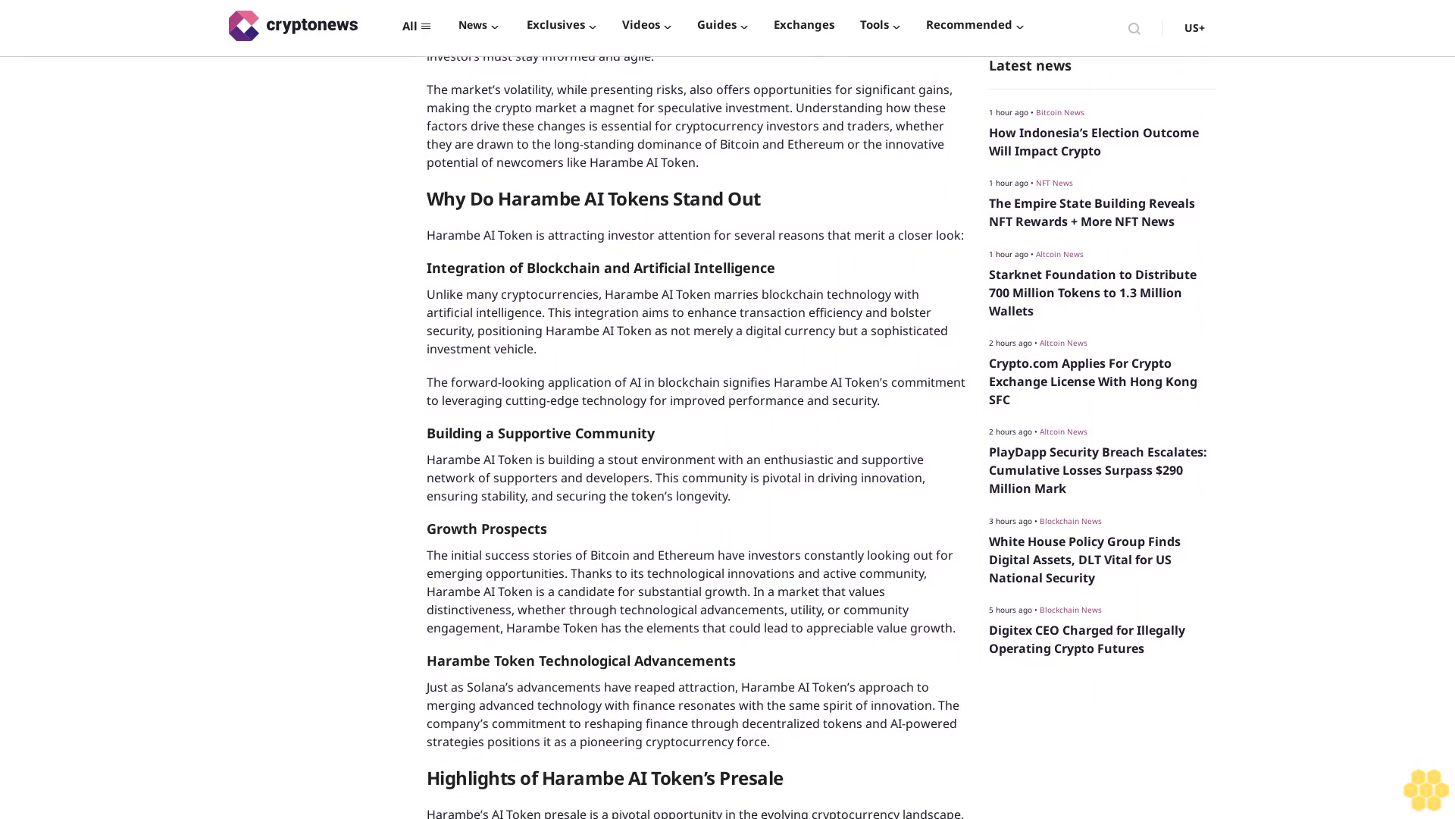
scroll(down, 3)
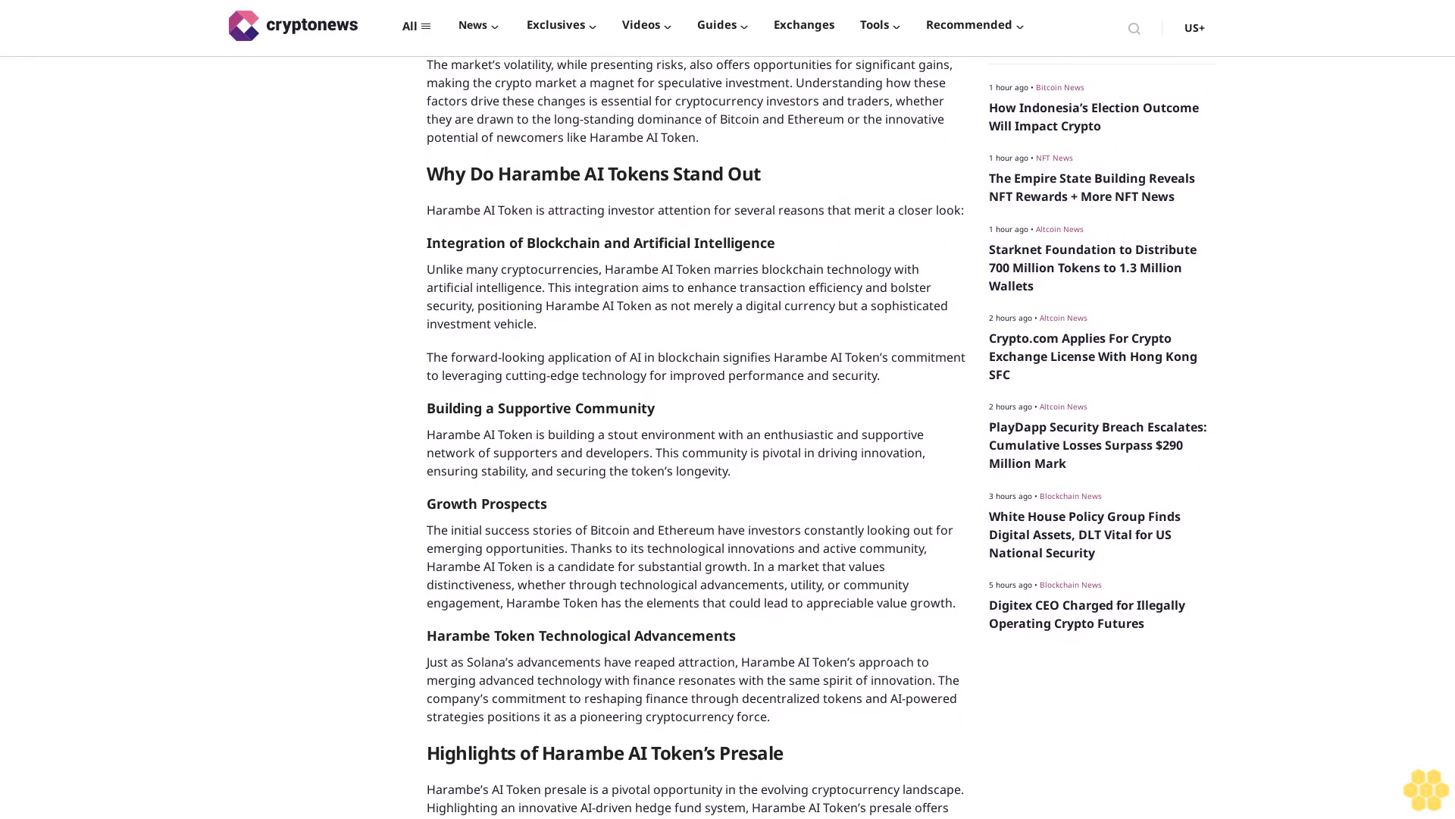
scroll(down, 3)
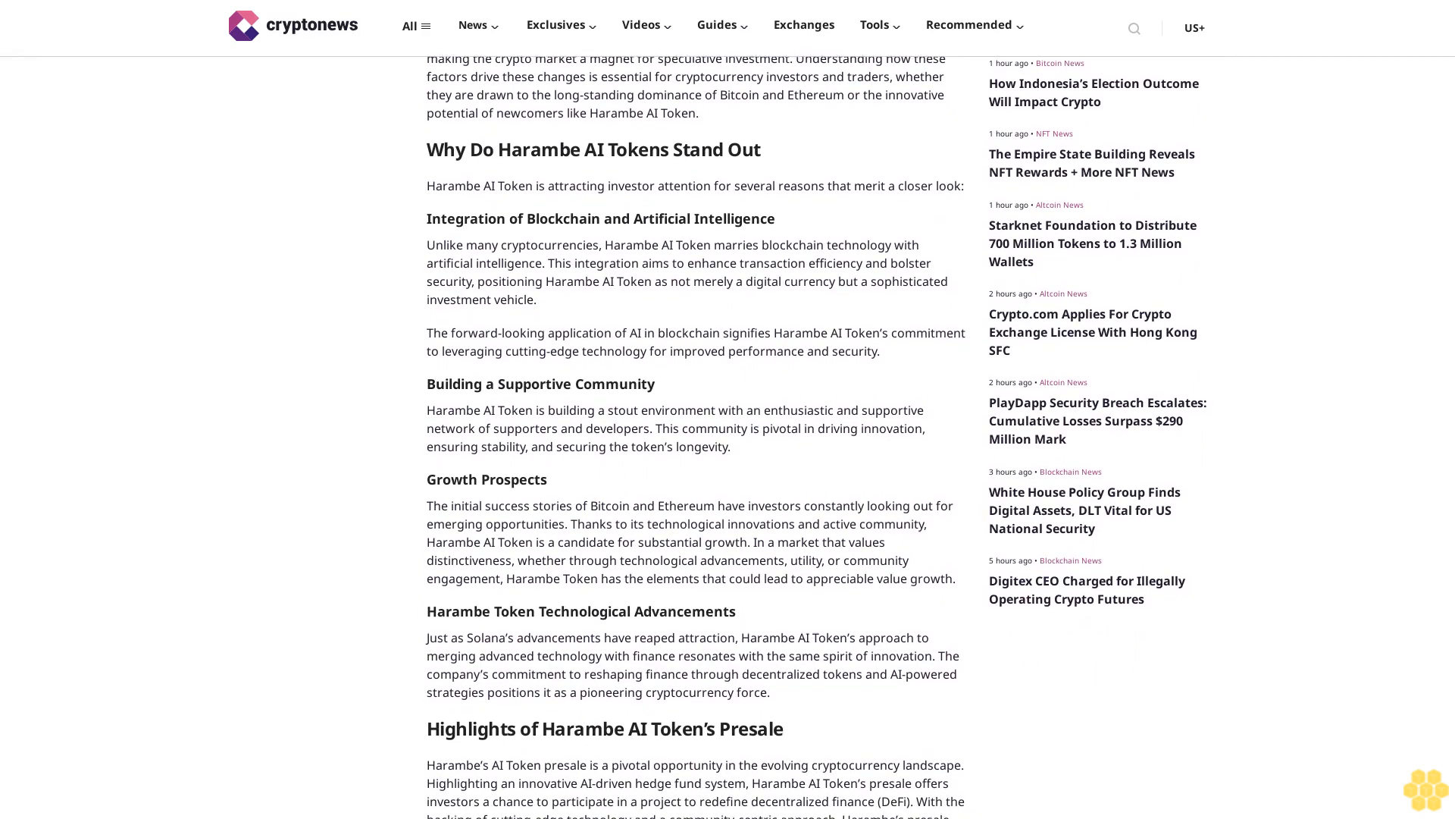
scroll(down, 3)
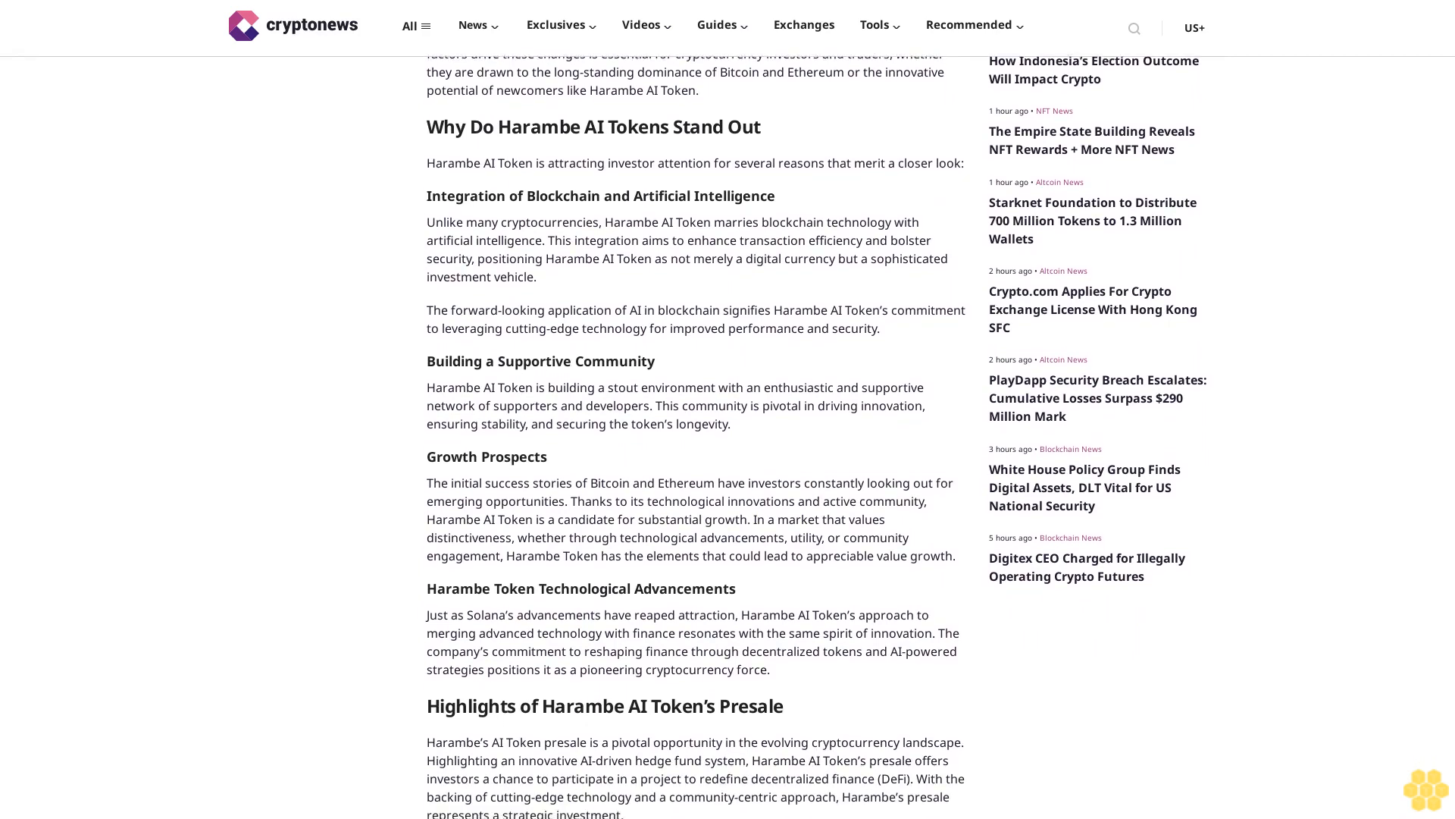
scroll(down, 3)
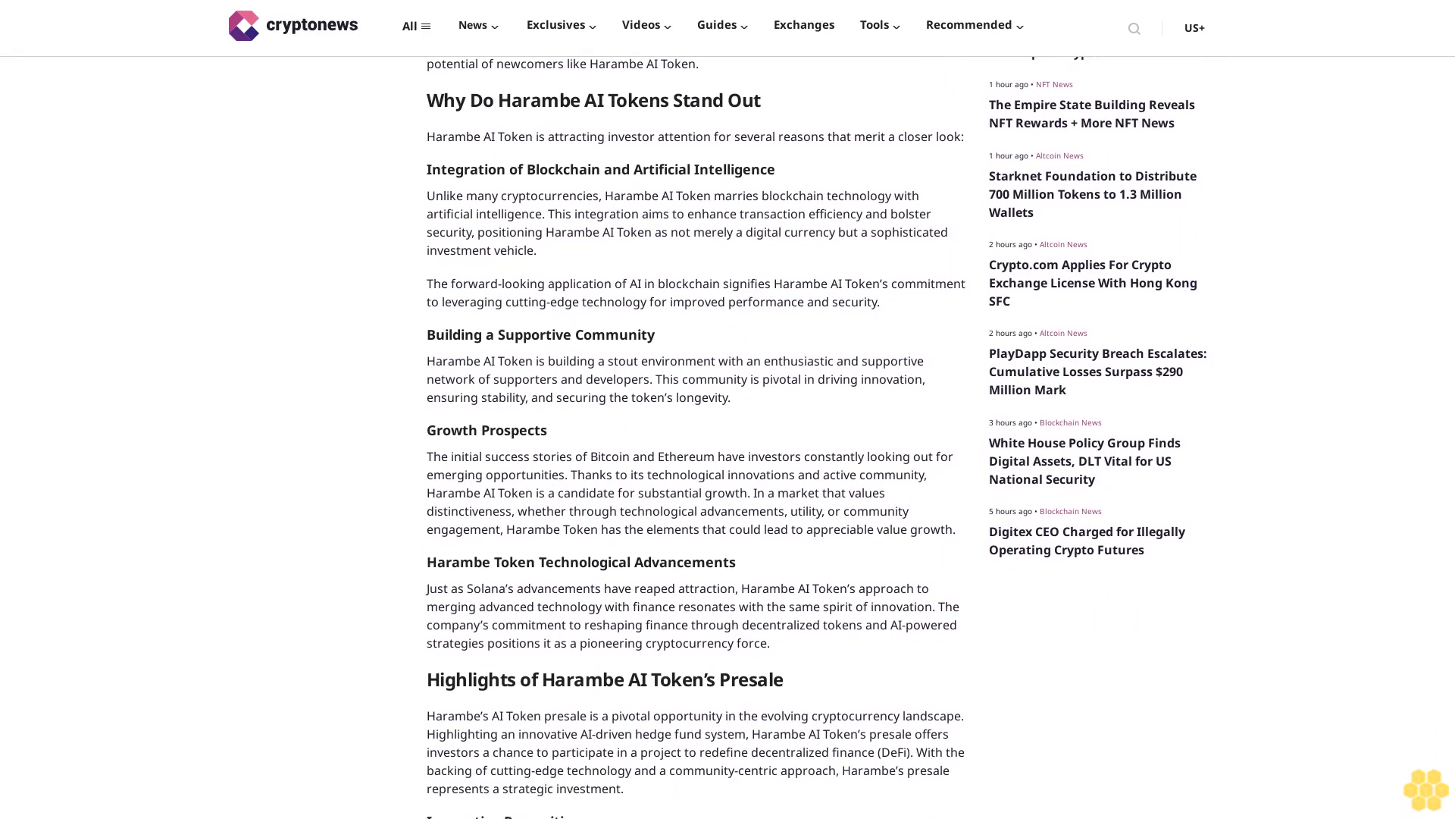
scroll(down, 3)
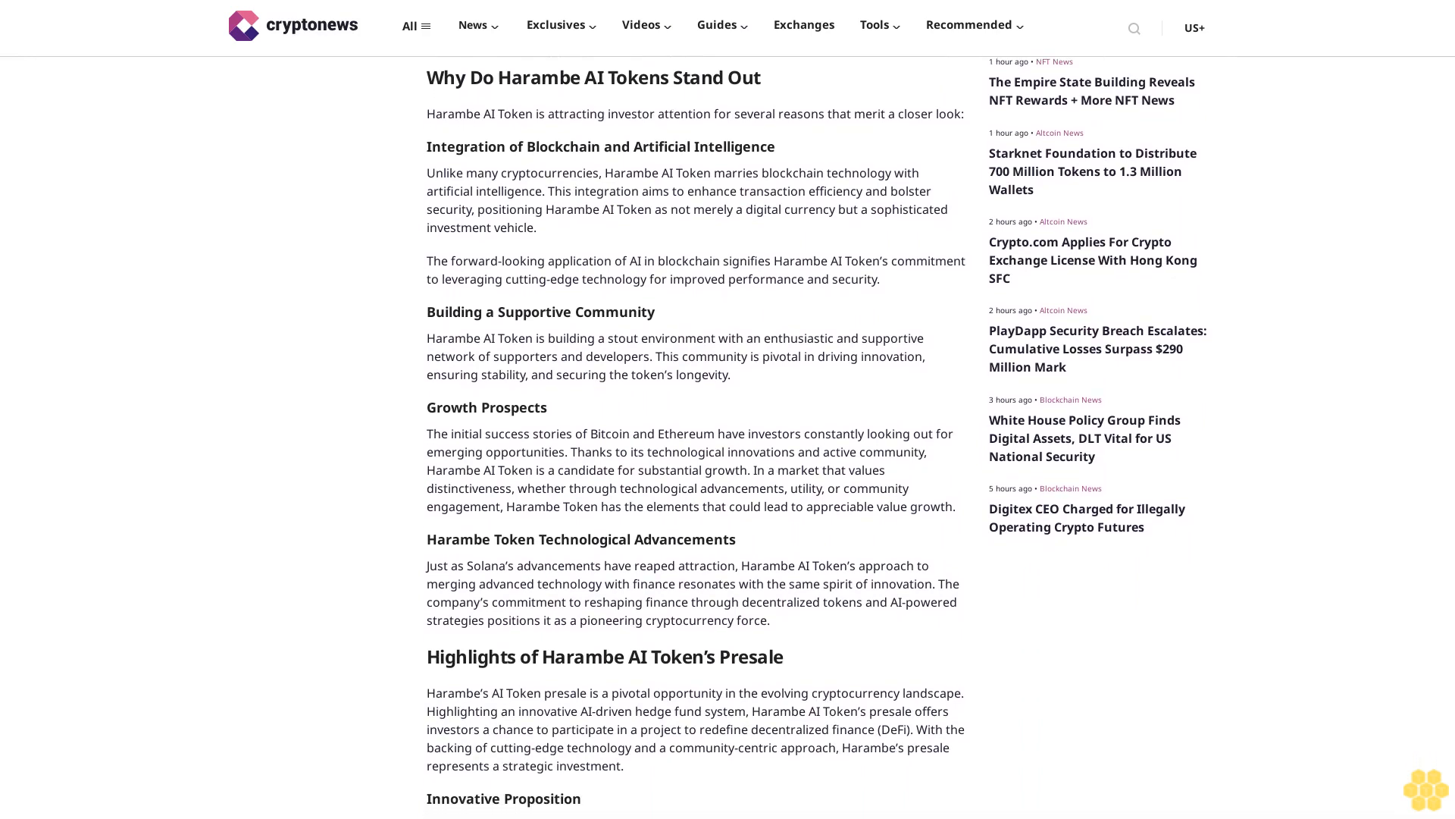
scroll(down, 3)
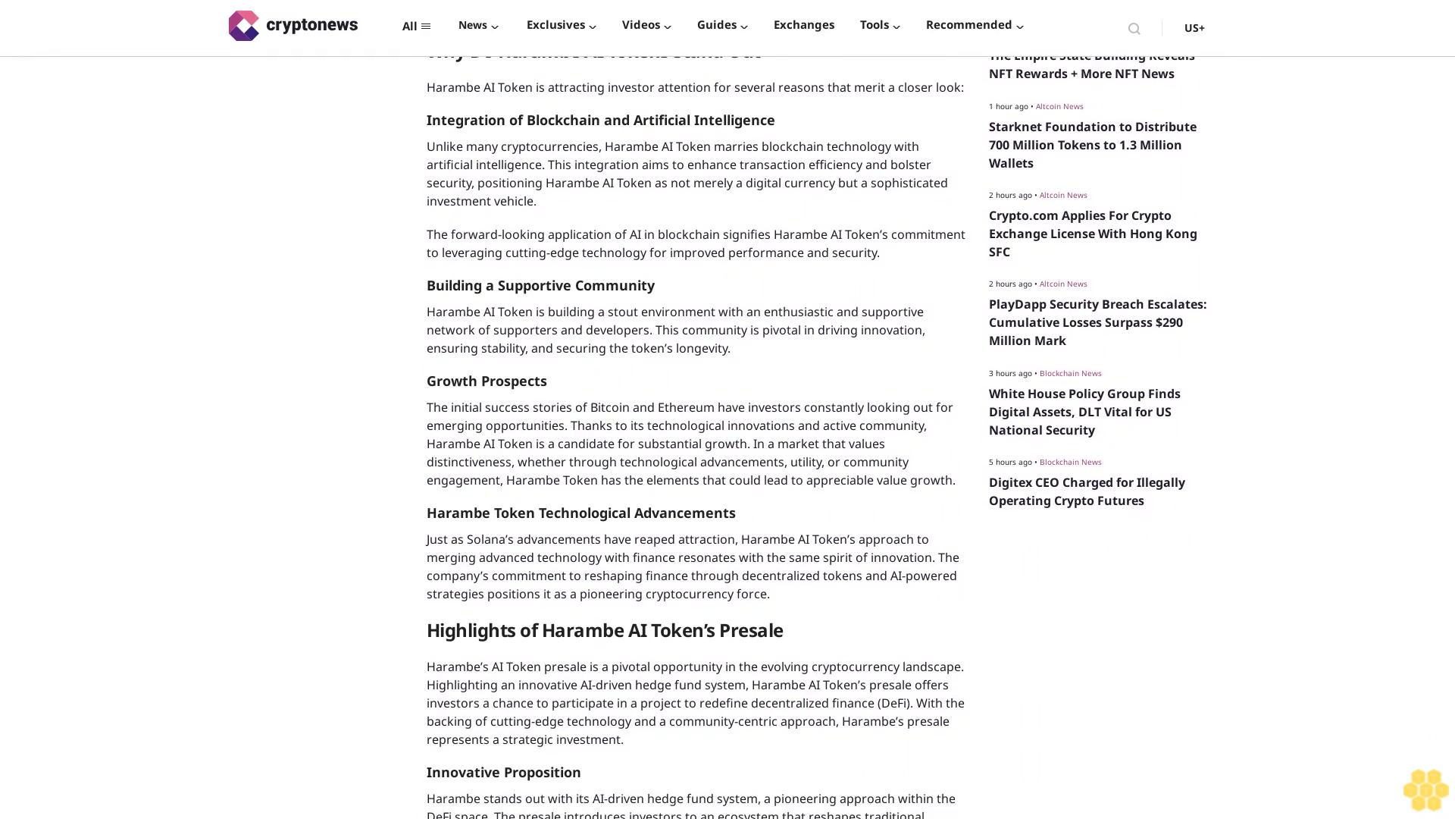
scroll(down, 3)
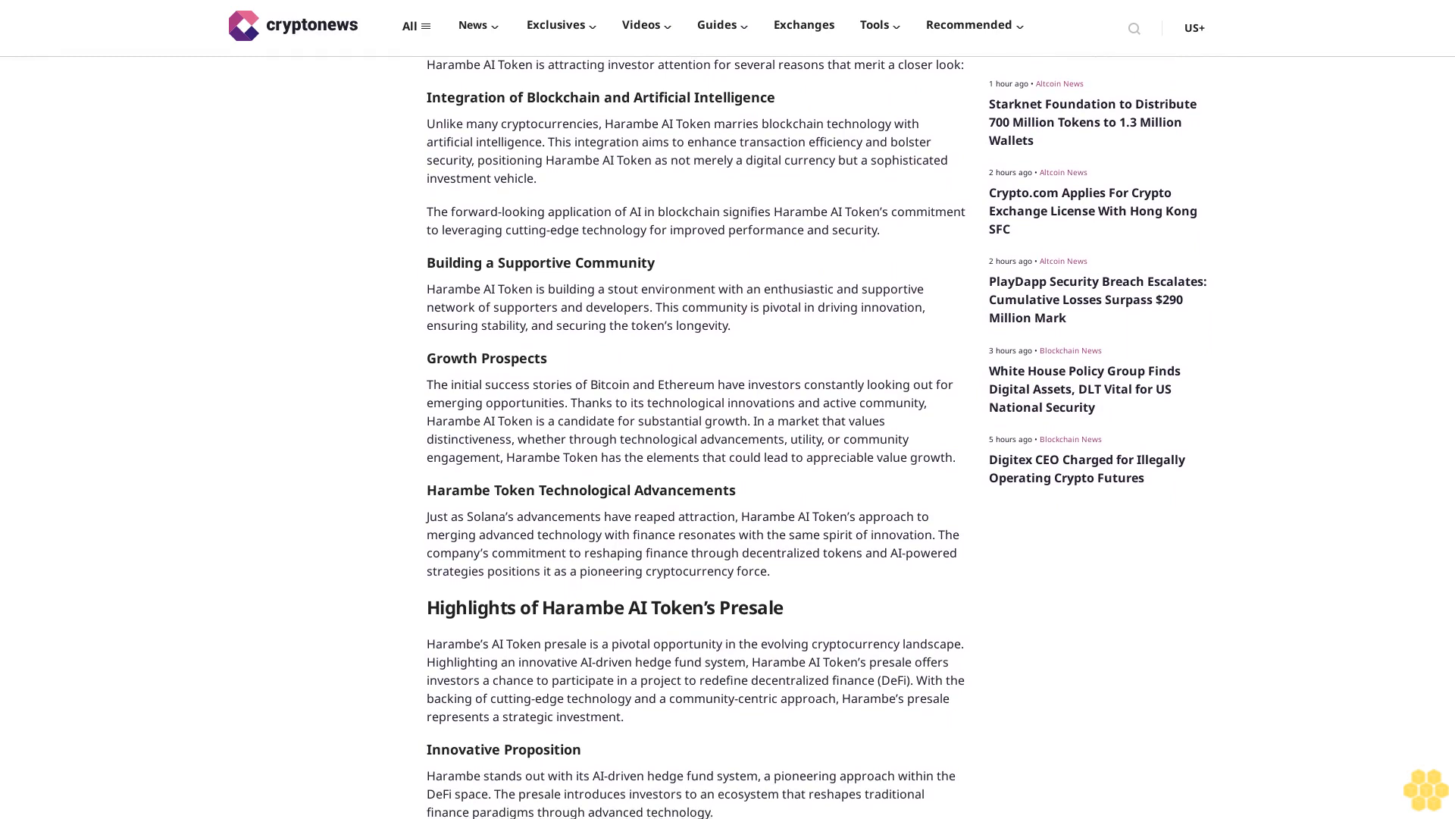
scroll(down, 3)
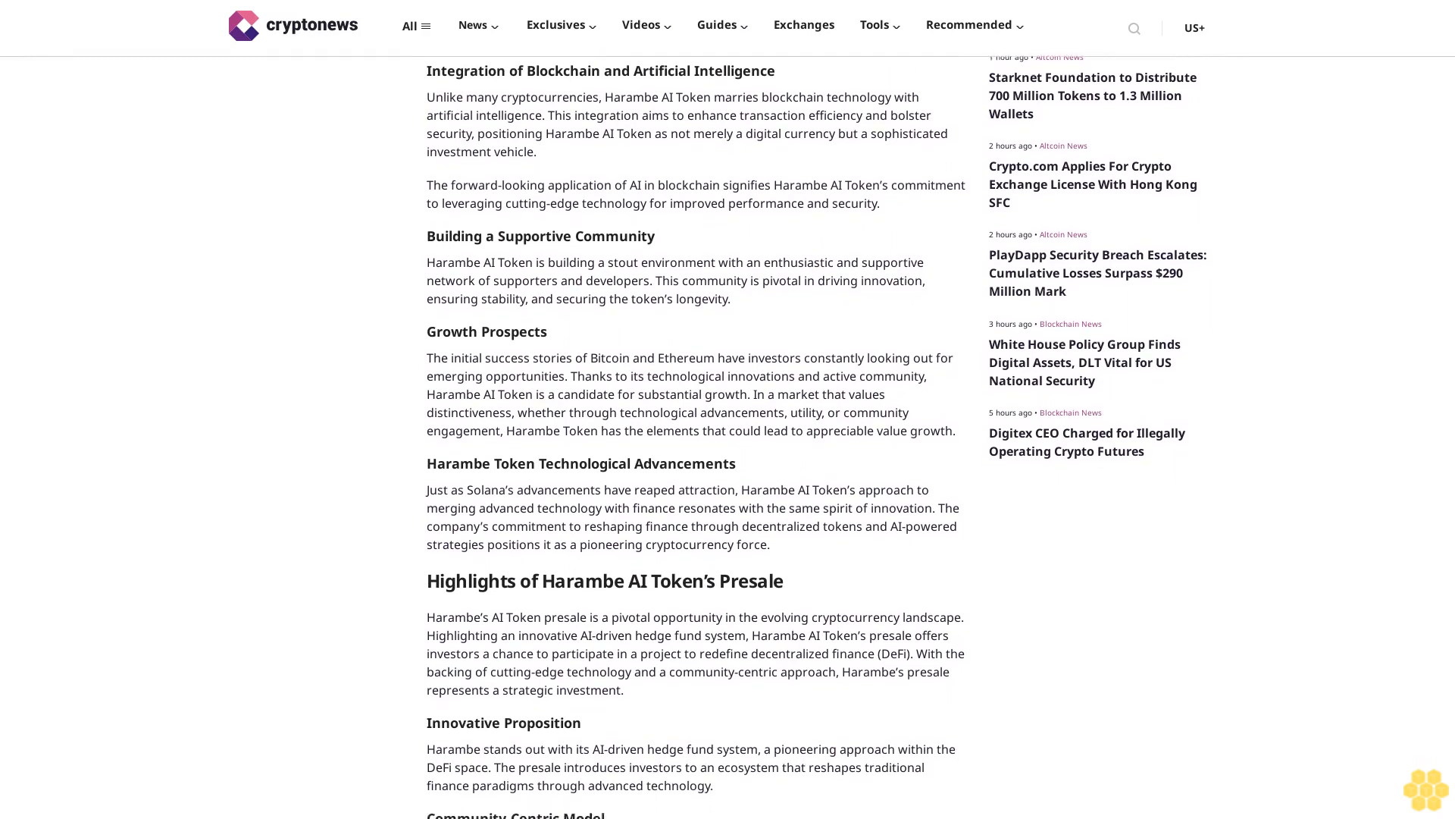
scroll(down, 3)
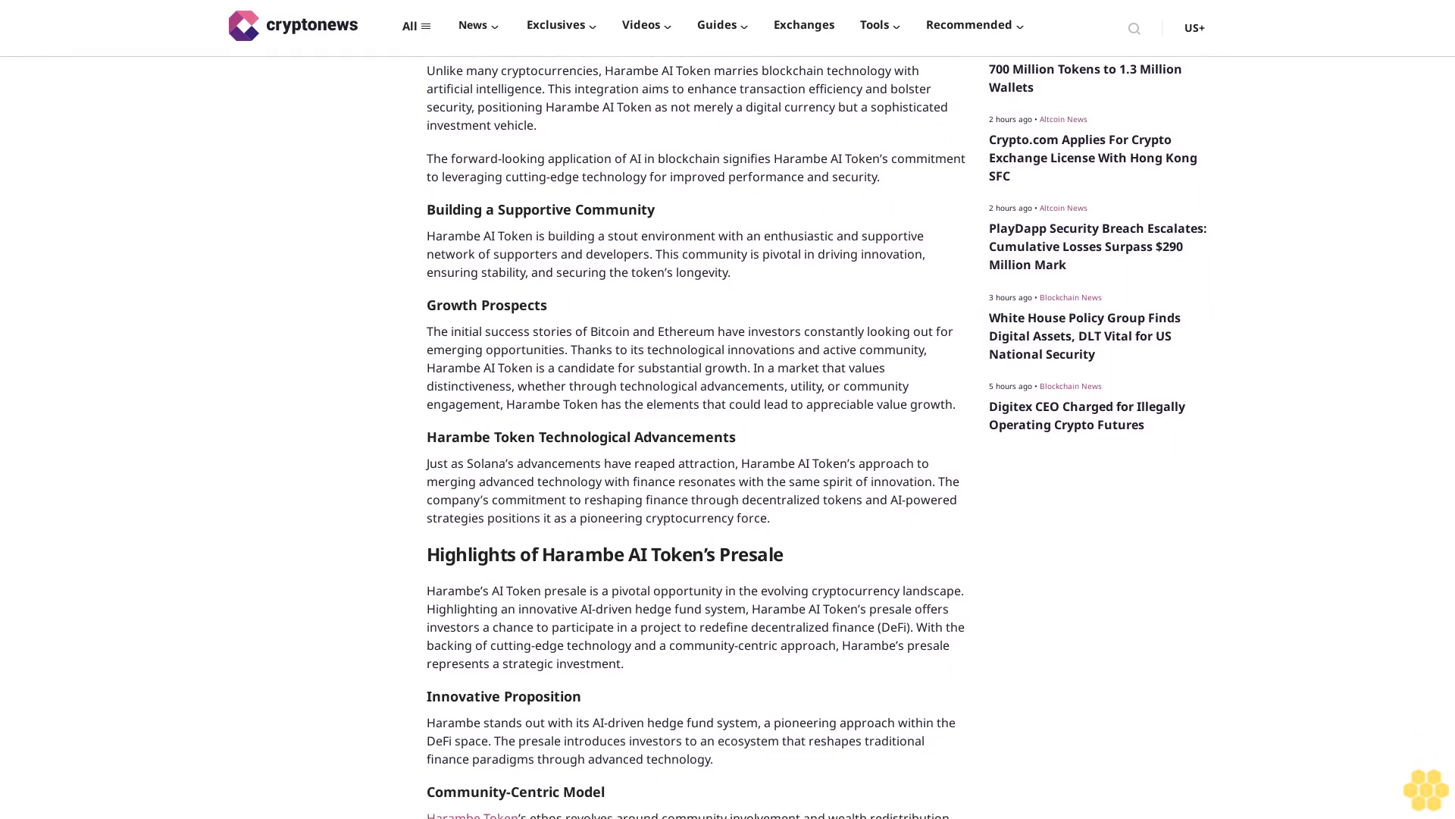
scroll(down, 3)
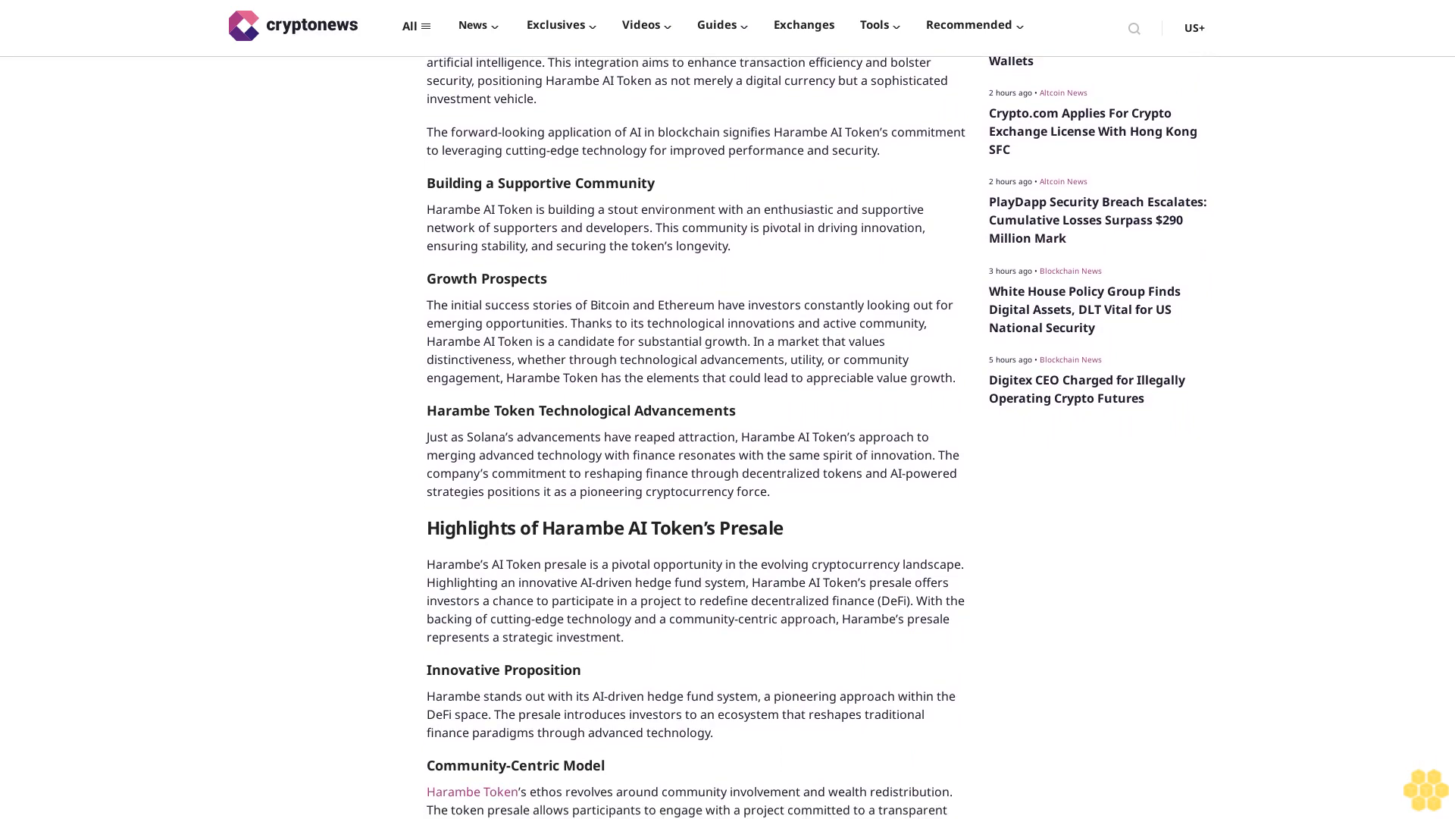
scroll(down, 3)
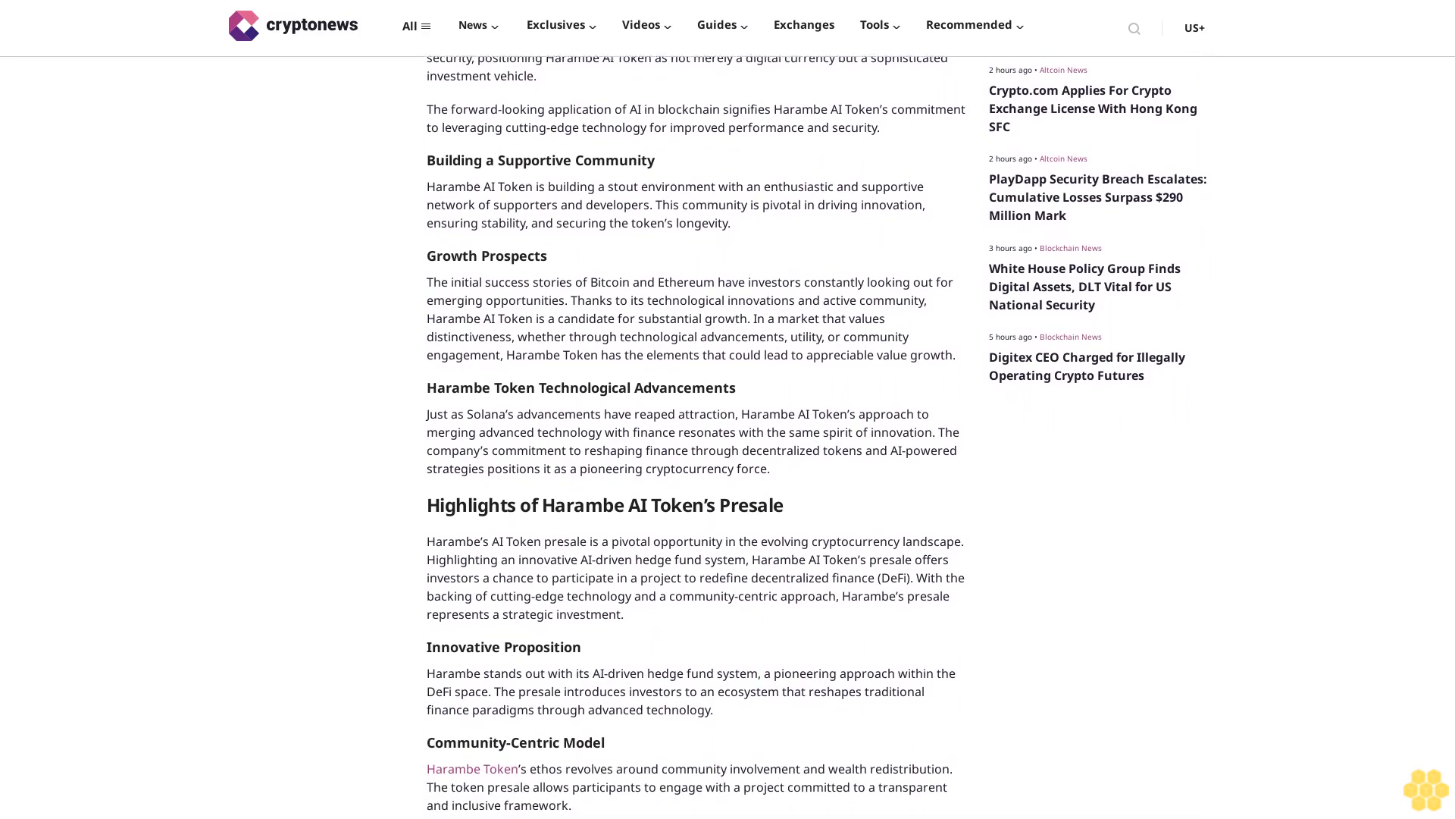
scroll(down, 3)
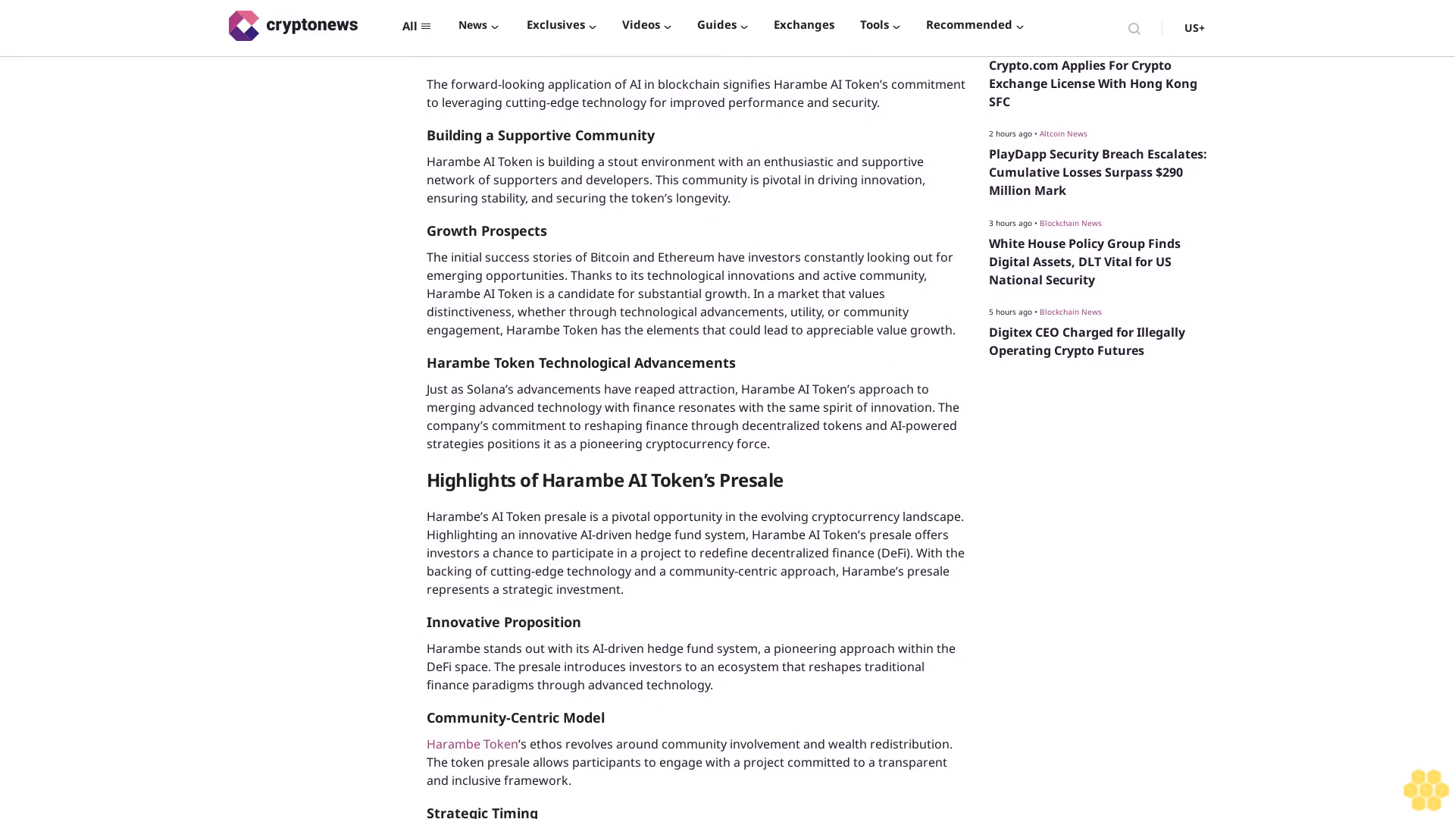
scroll(down, 3)
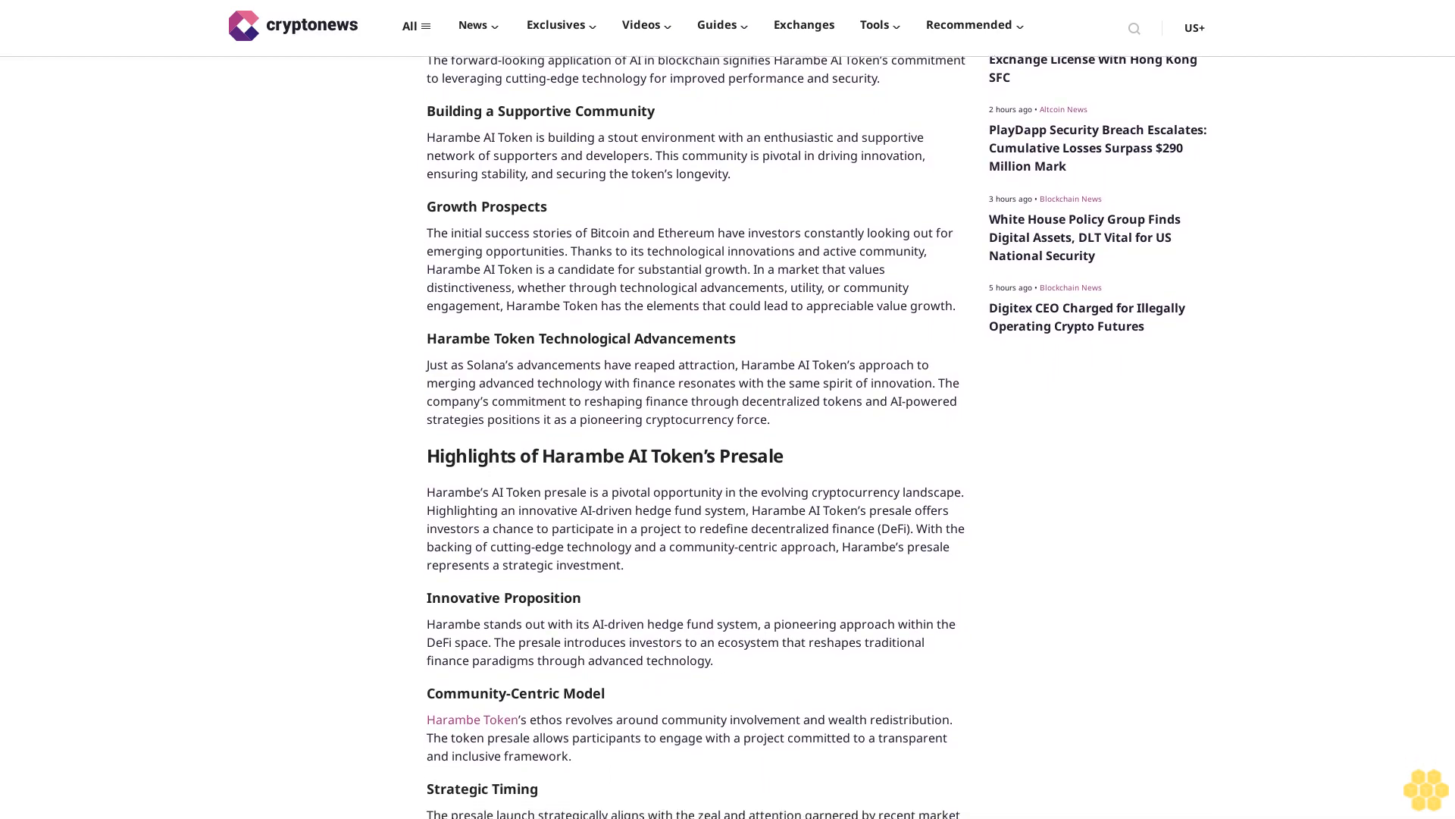
scroll(down, 3)
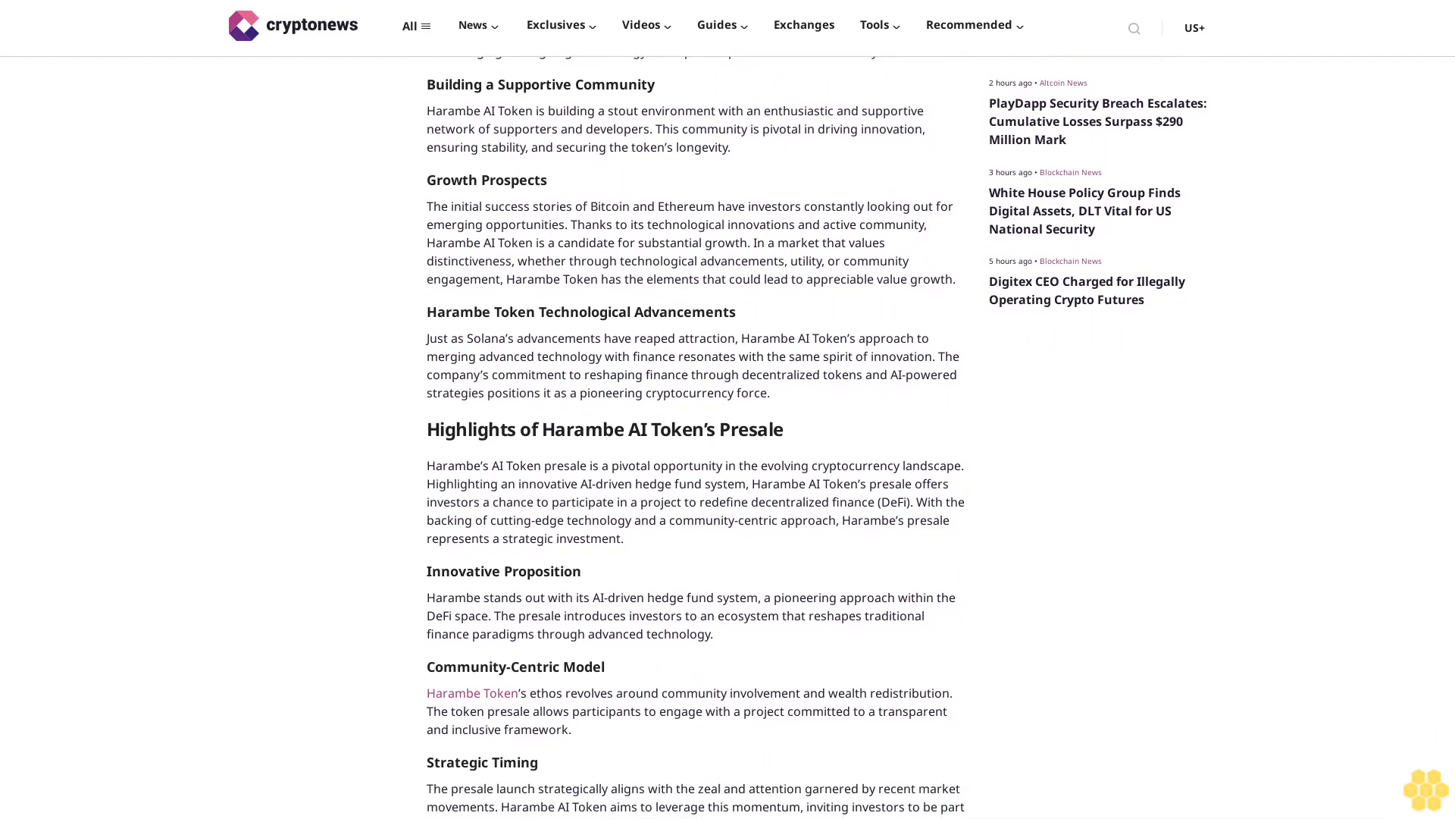
scroll(down, 3)
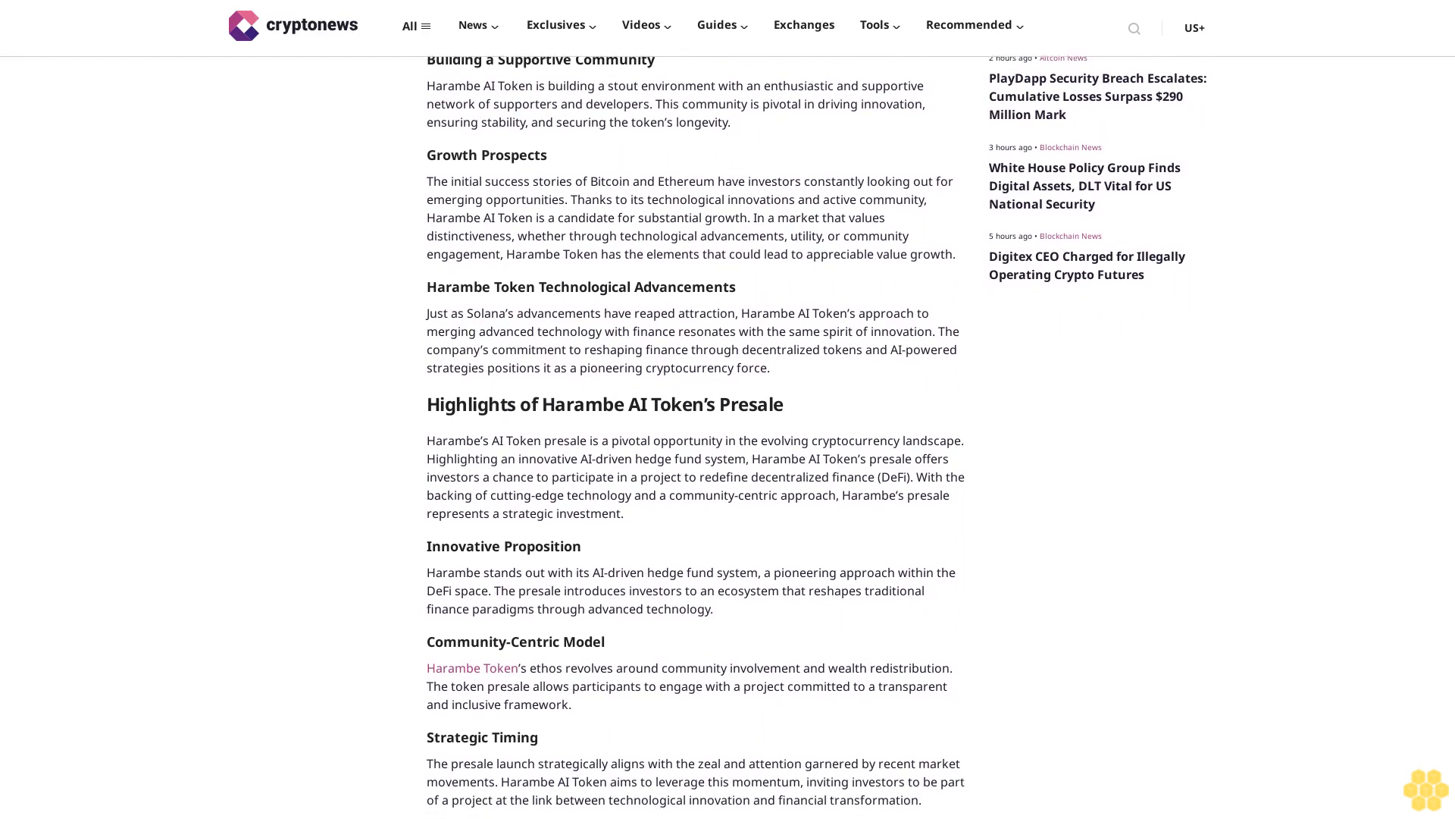
scroll(down, 3)
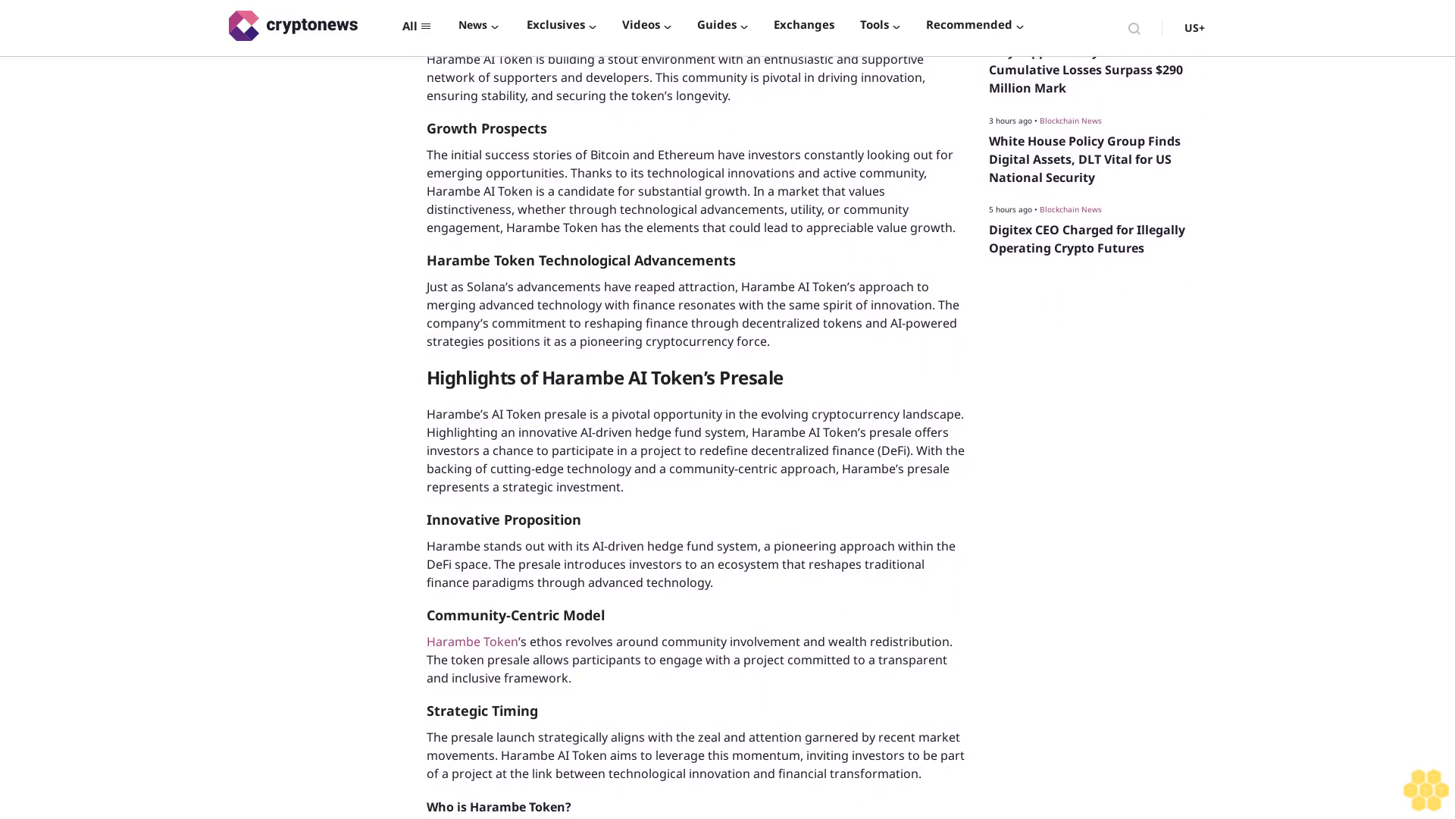
scroll(down, 3)
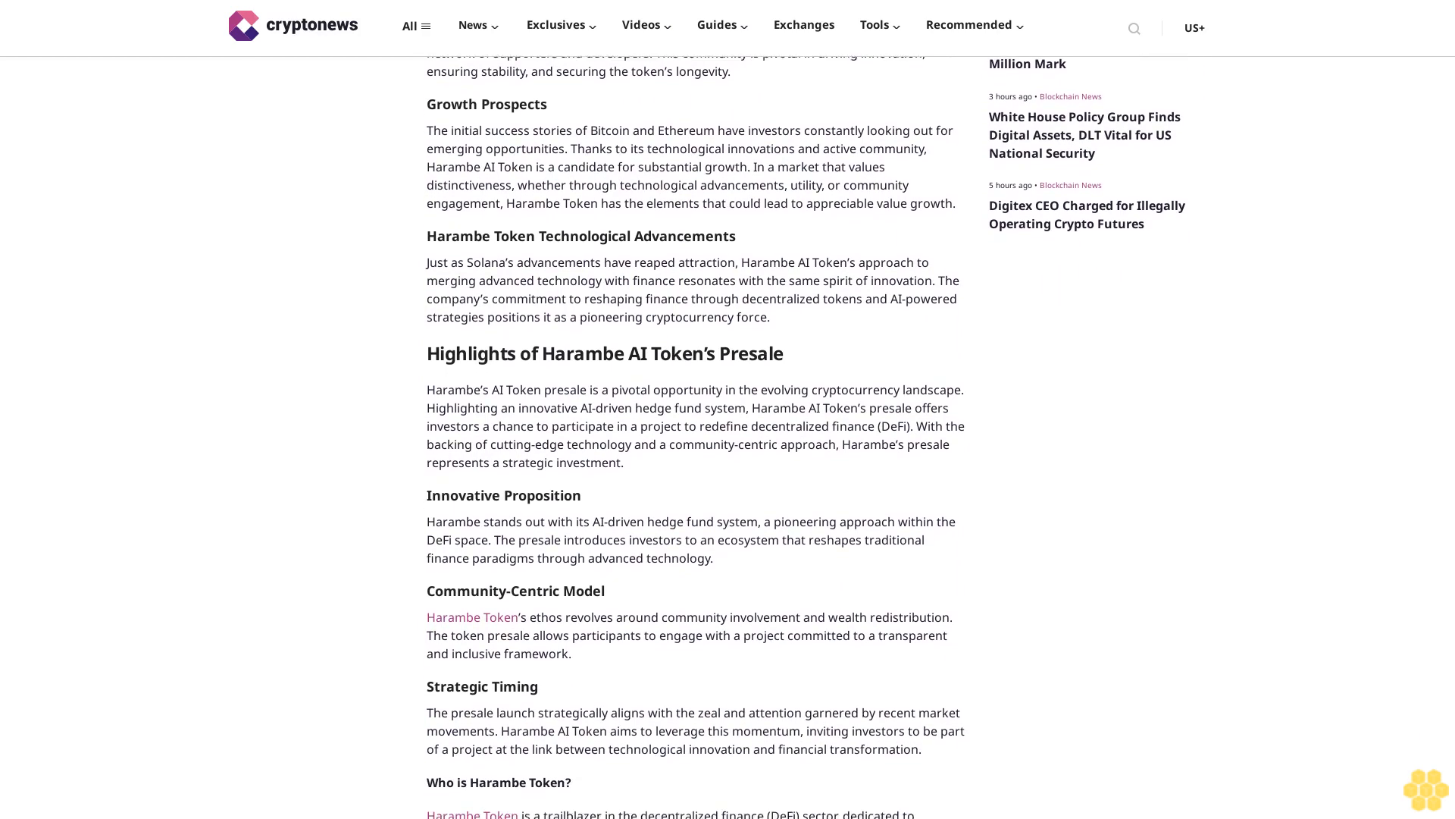
scroll(down, 3)
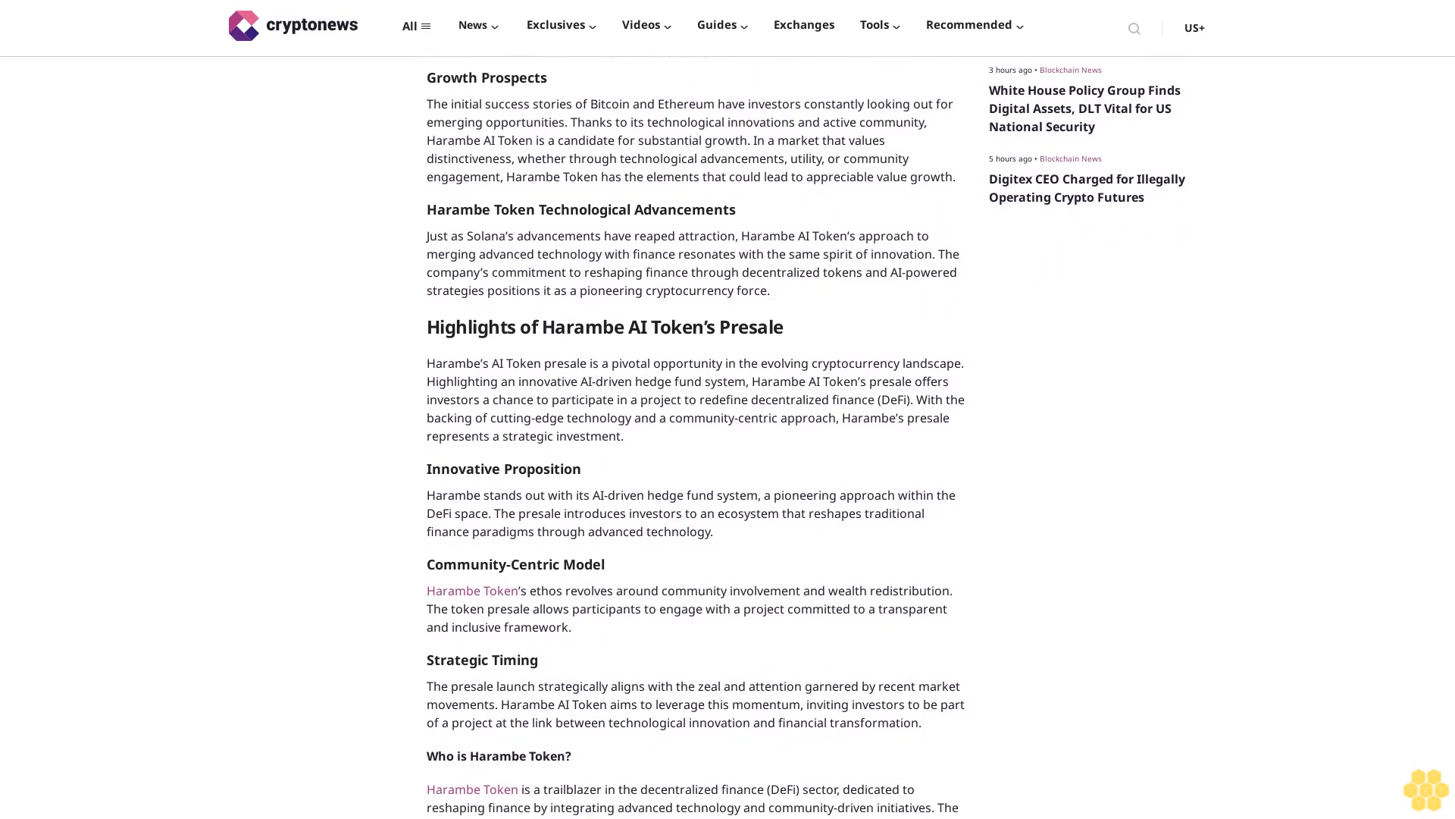
scroll(down, 3)
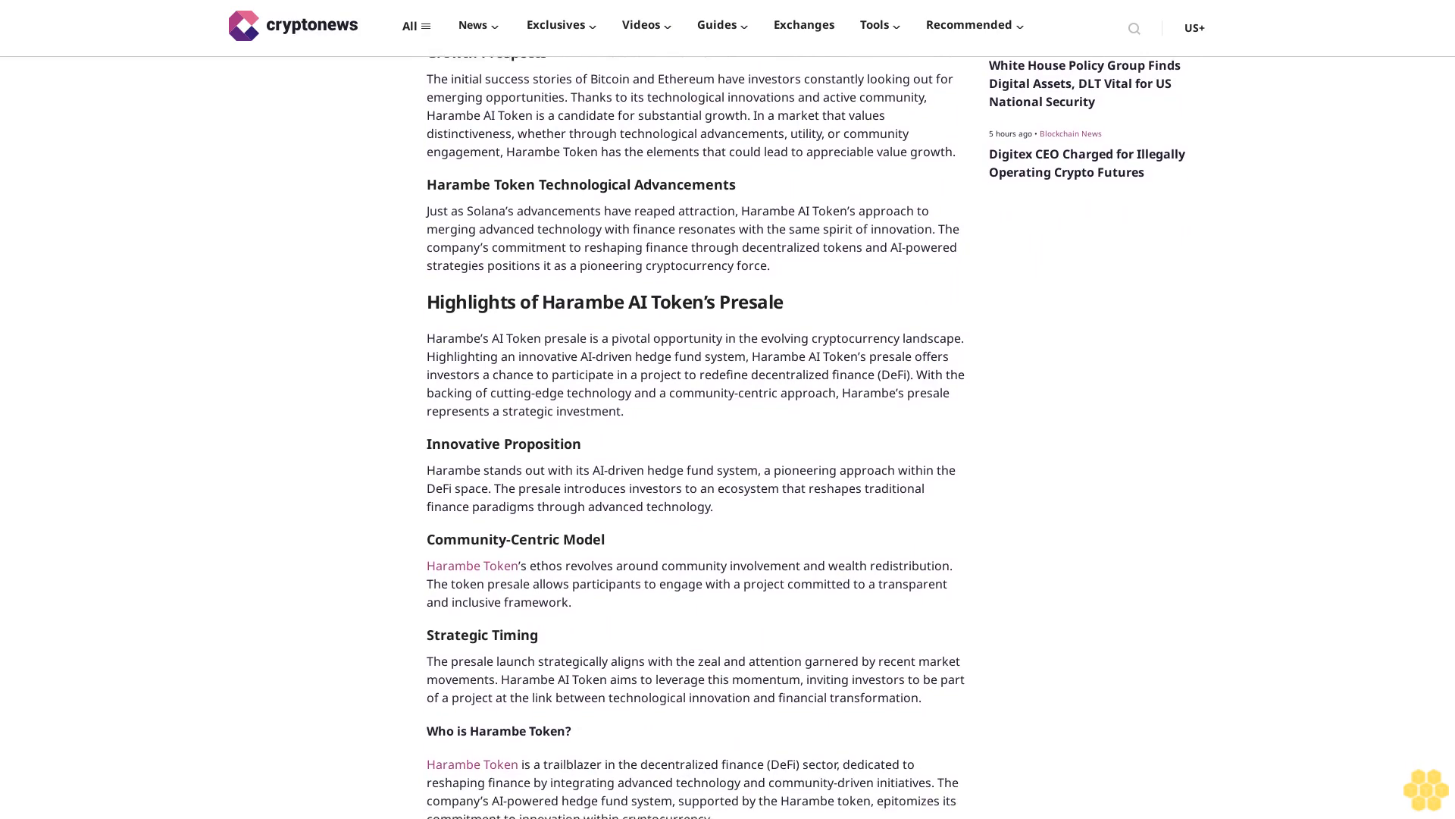
scroll(down, 3)
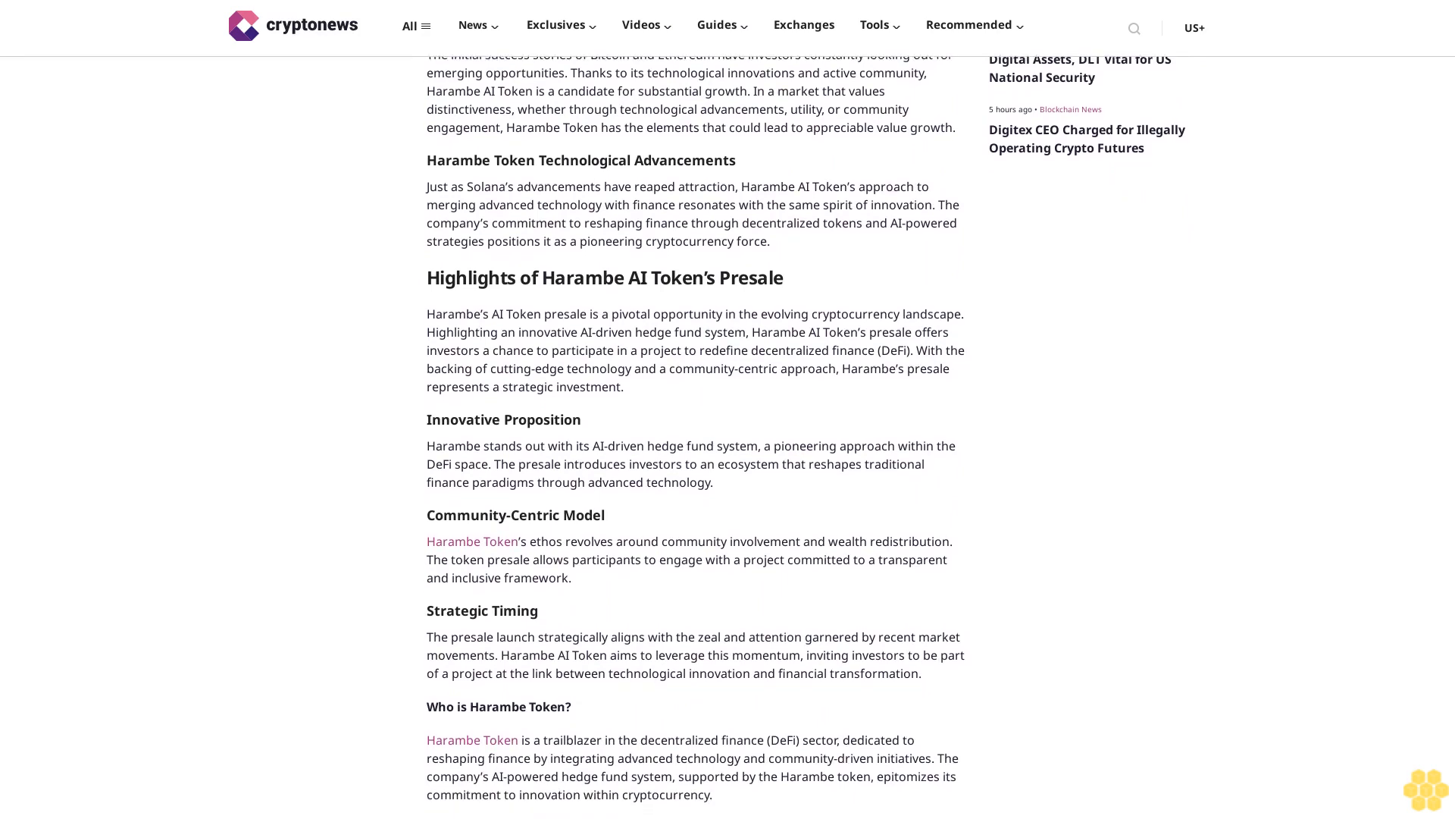
scroll(down, 3)
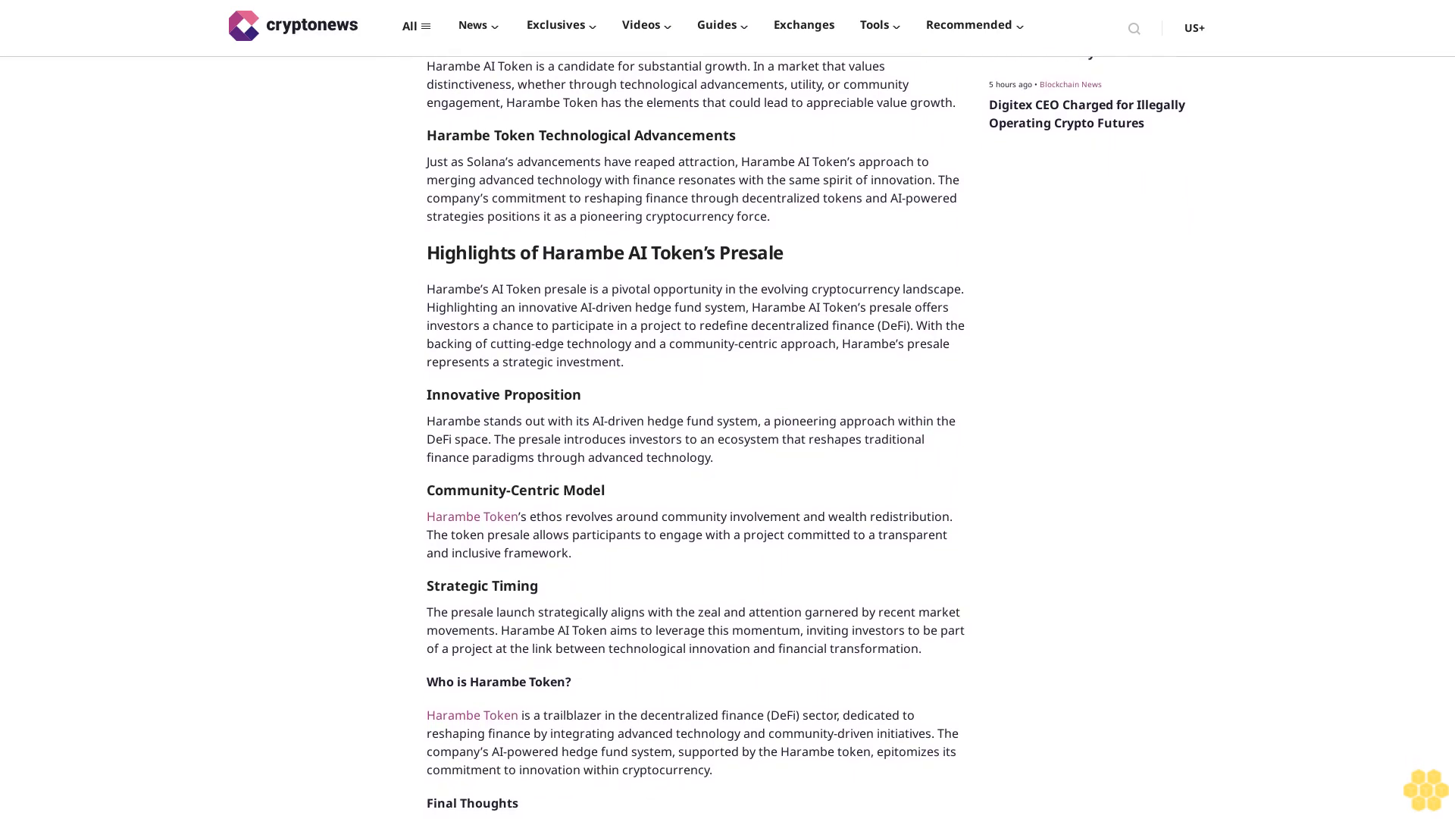
scroll(down, 3)
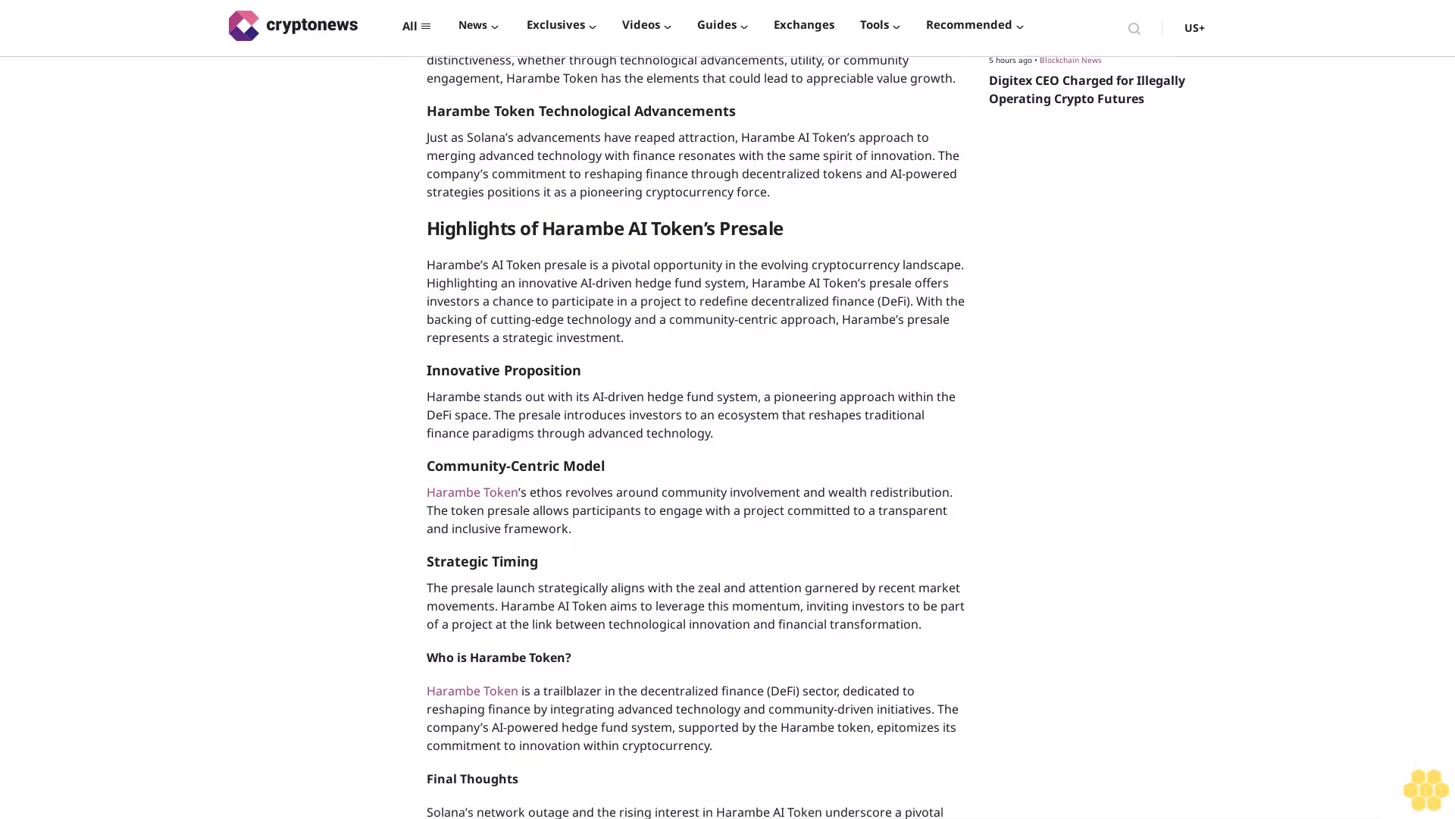
scroll(down, 3)
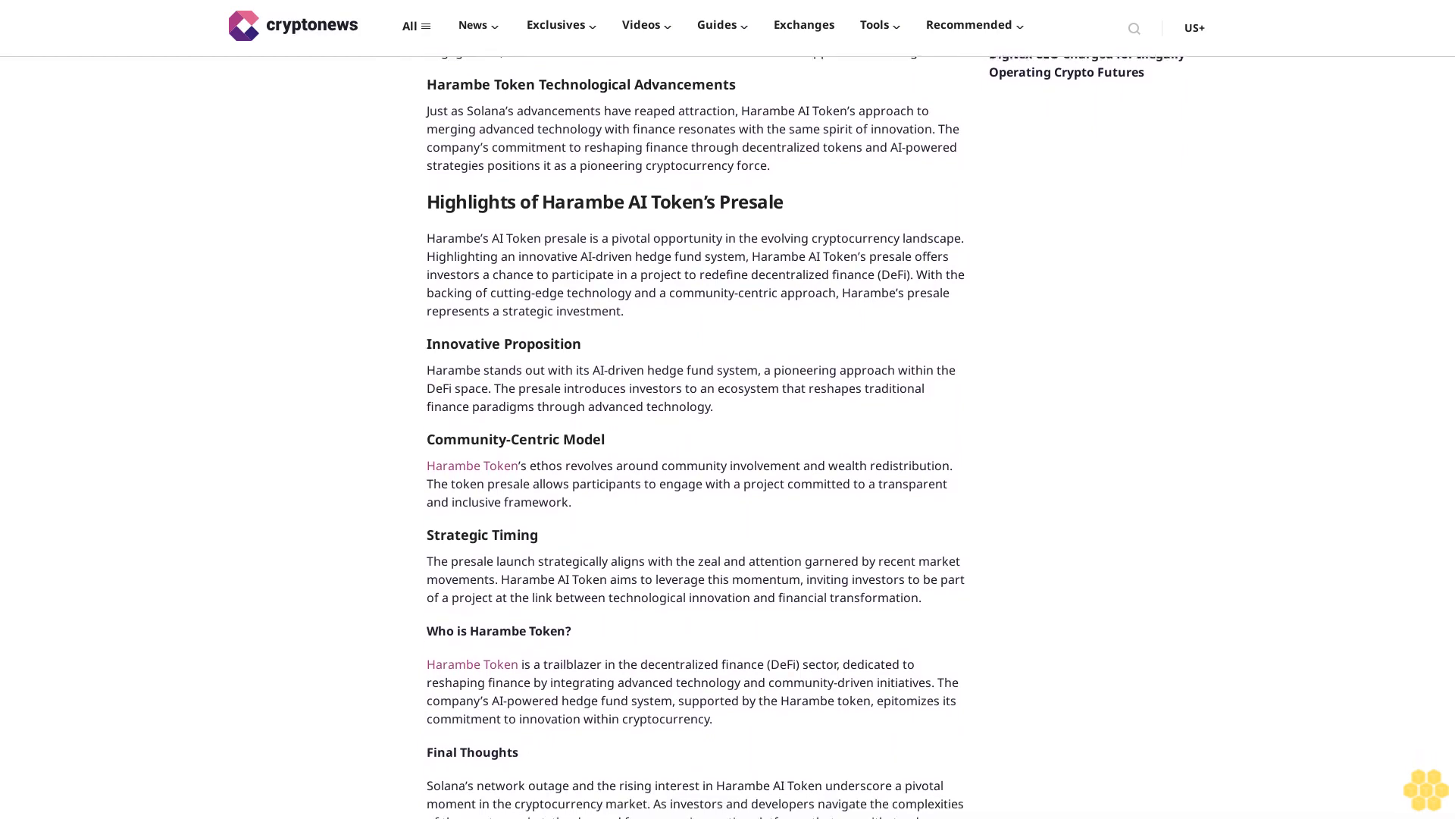
scroll(down, 3)
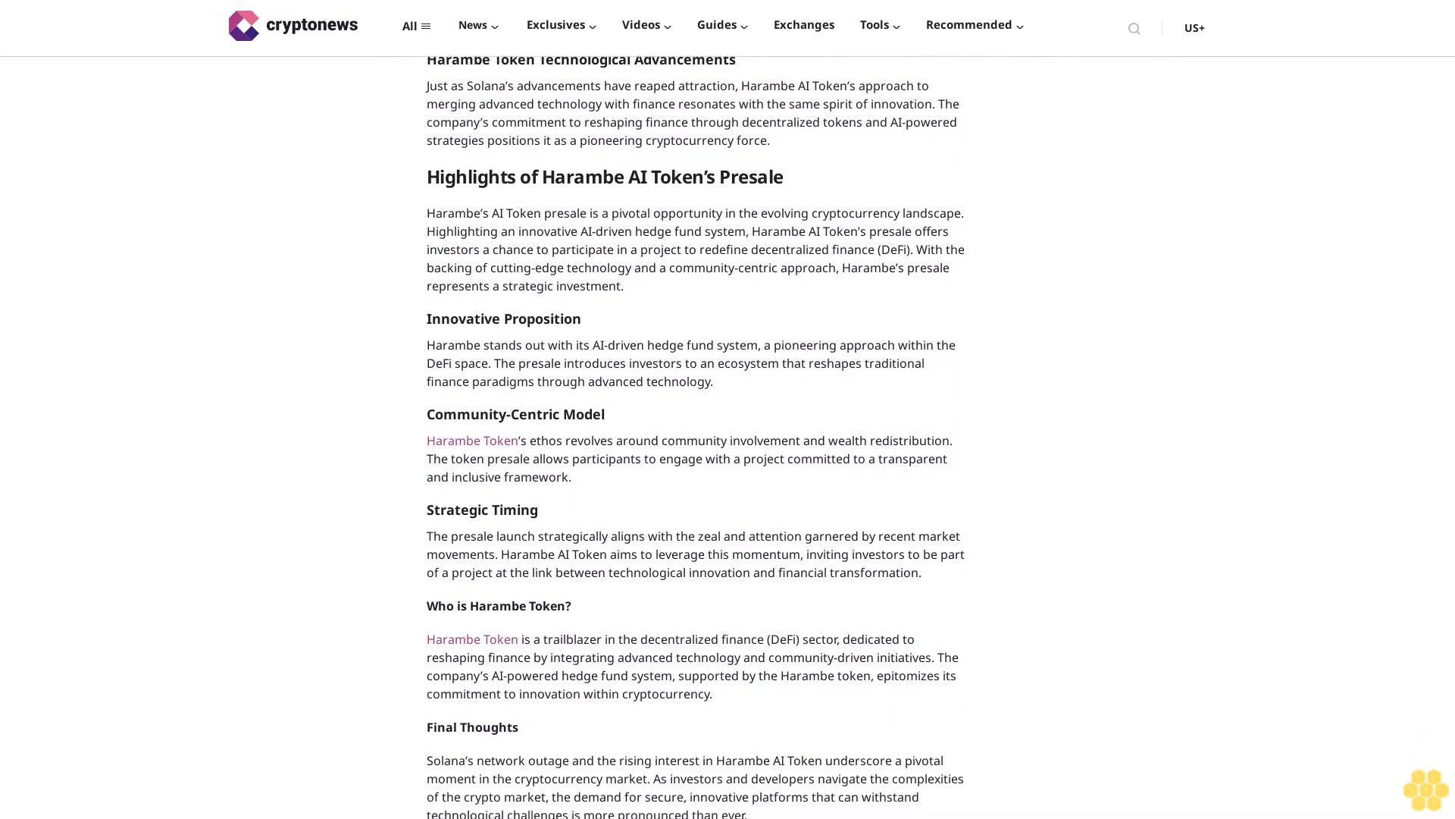
scroll(down, 3)
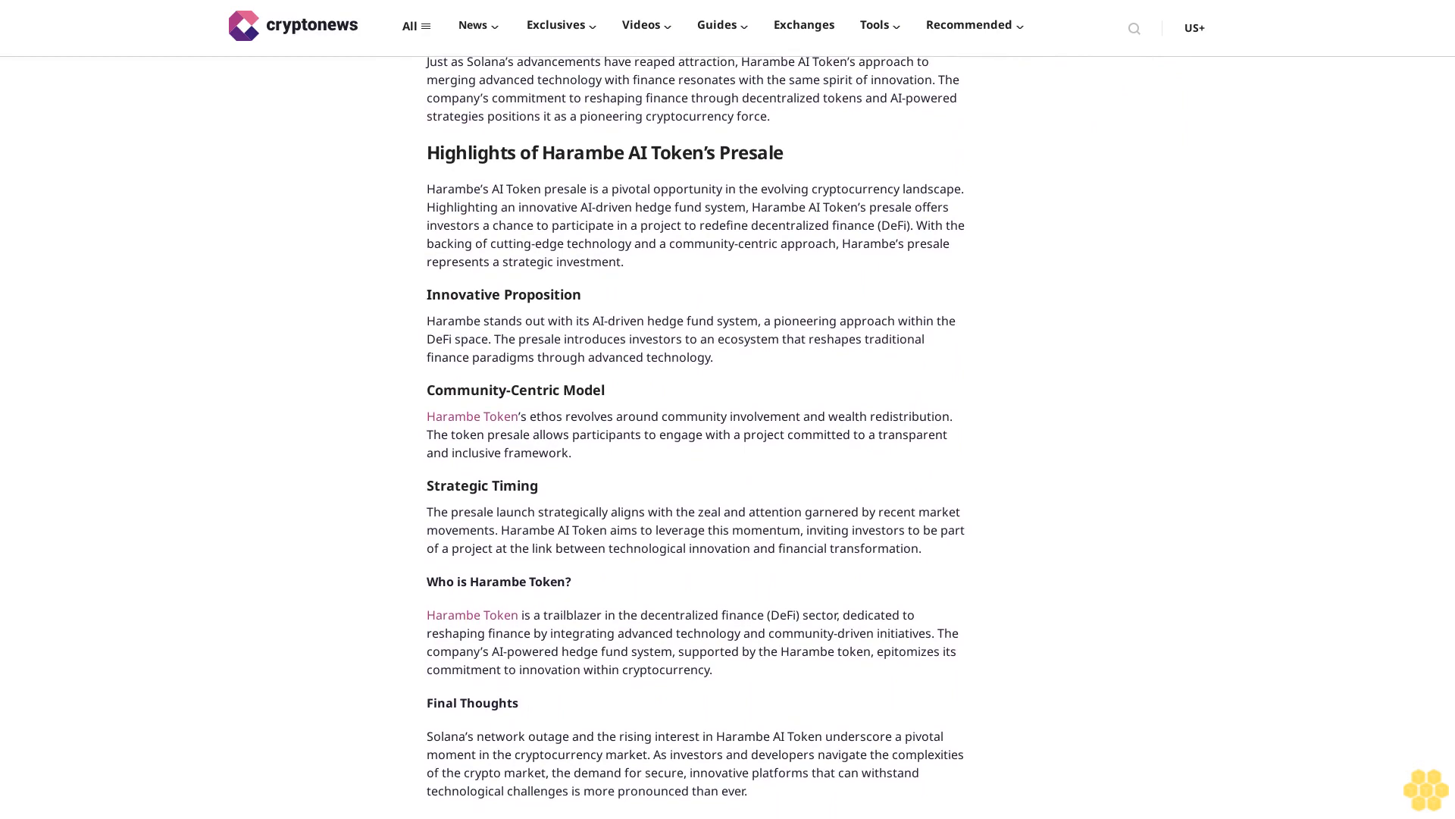
scroll(down, 3)
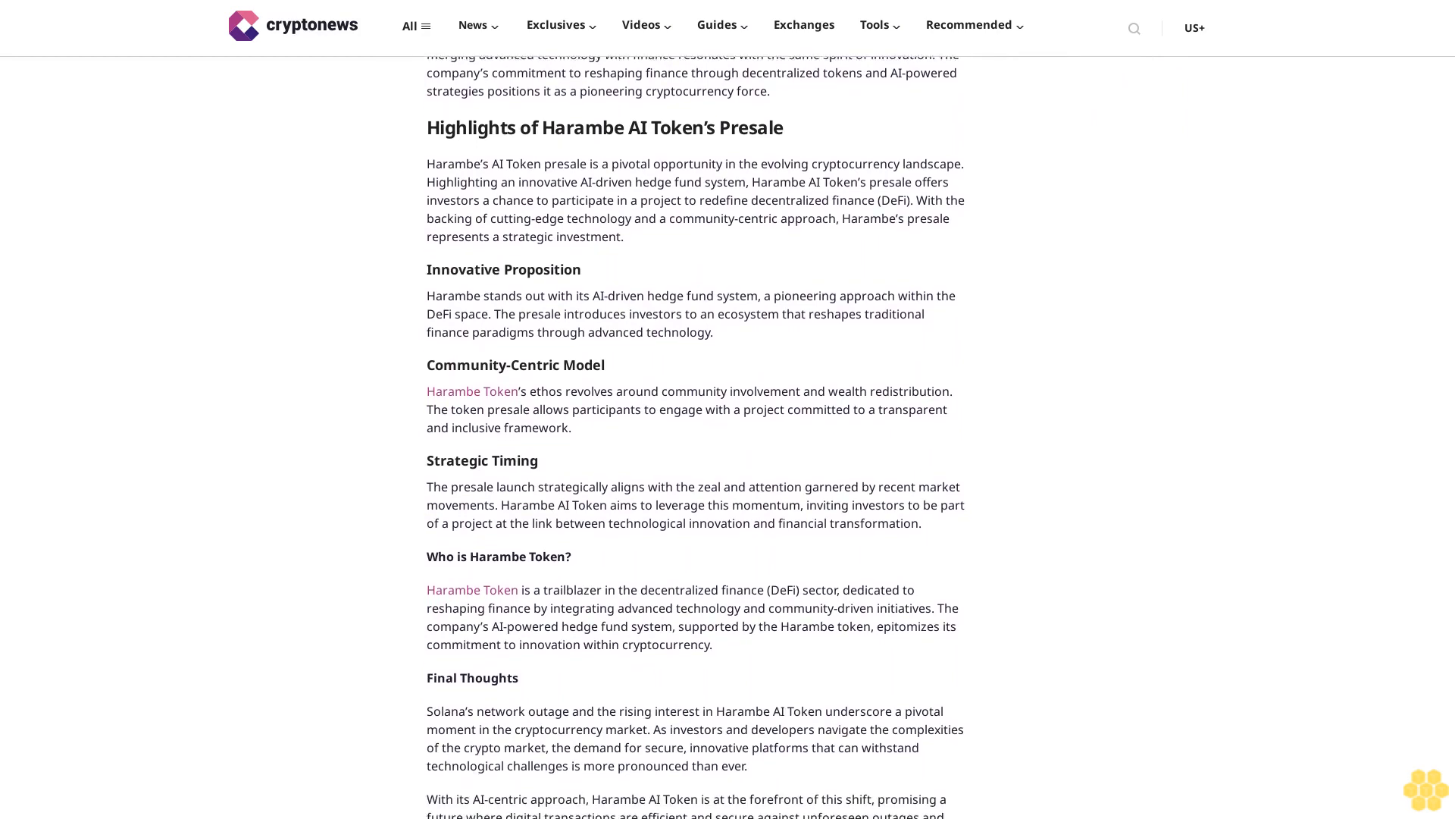
scroll(down, 3)
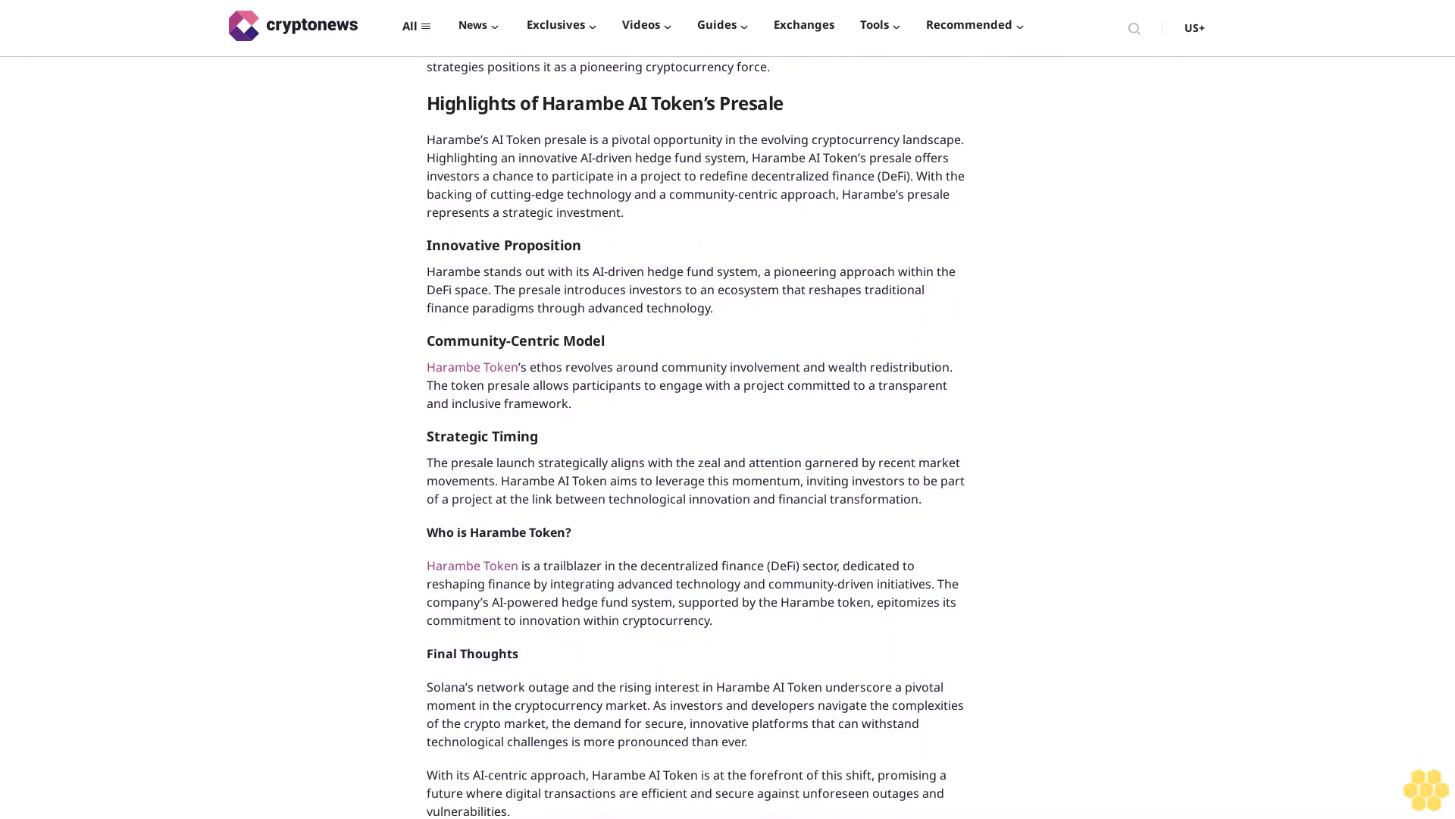
scroll(down, 3)
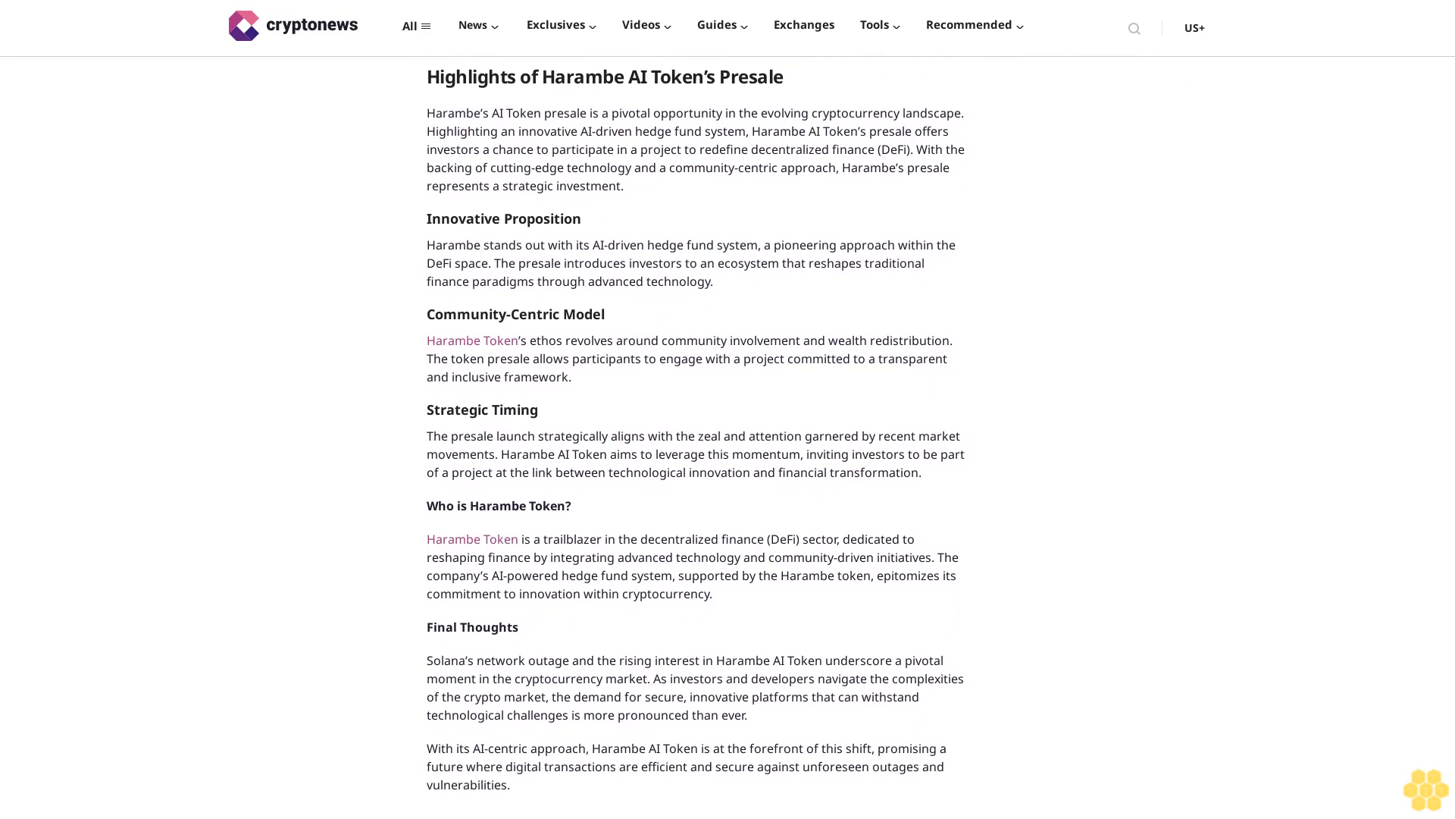
scroll(down, 3)
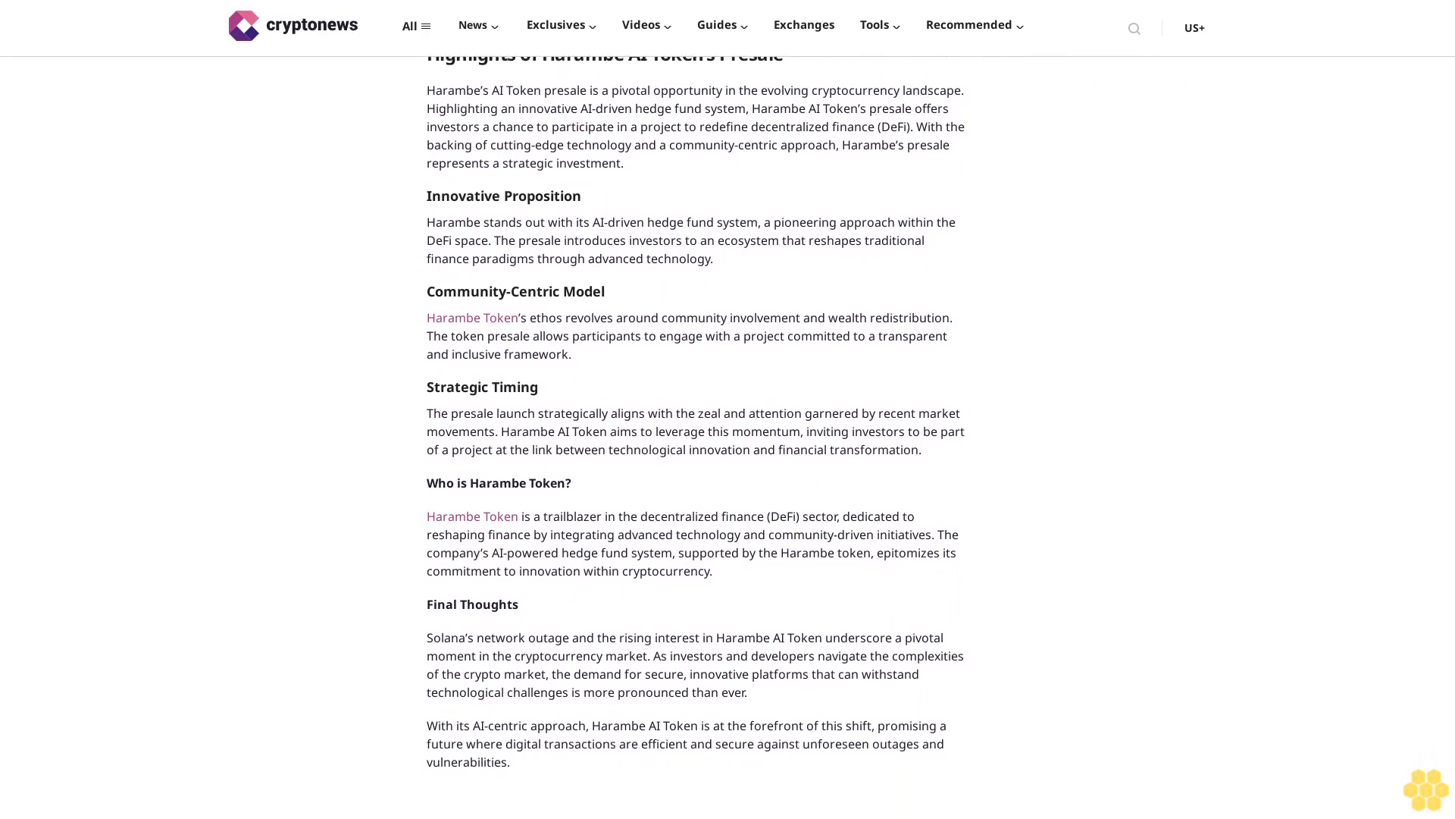
scroll(down, 3)
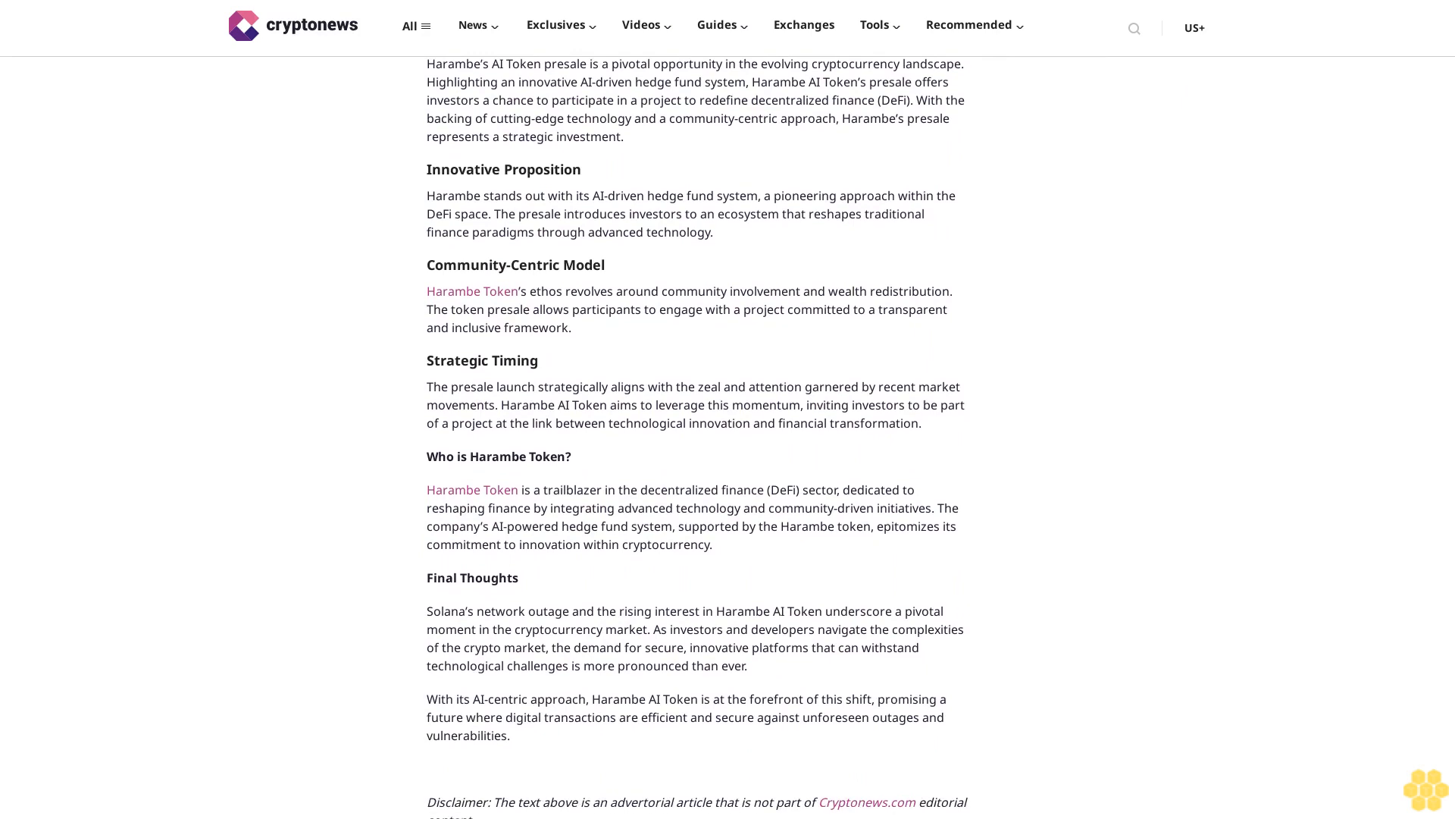
scroll(down, 3)
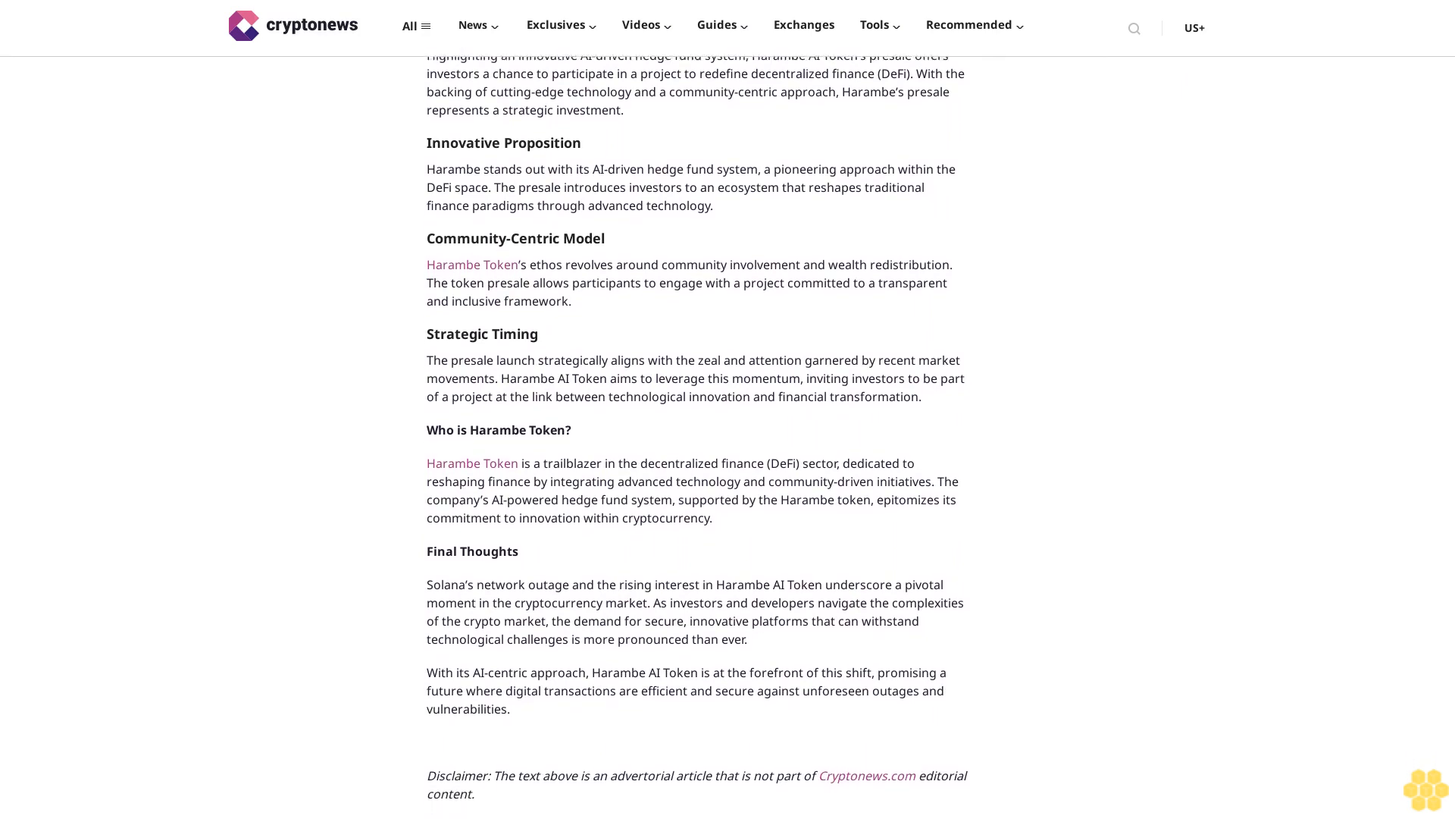
scroll(down, 3)
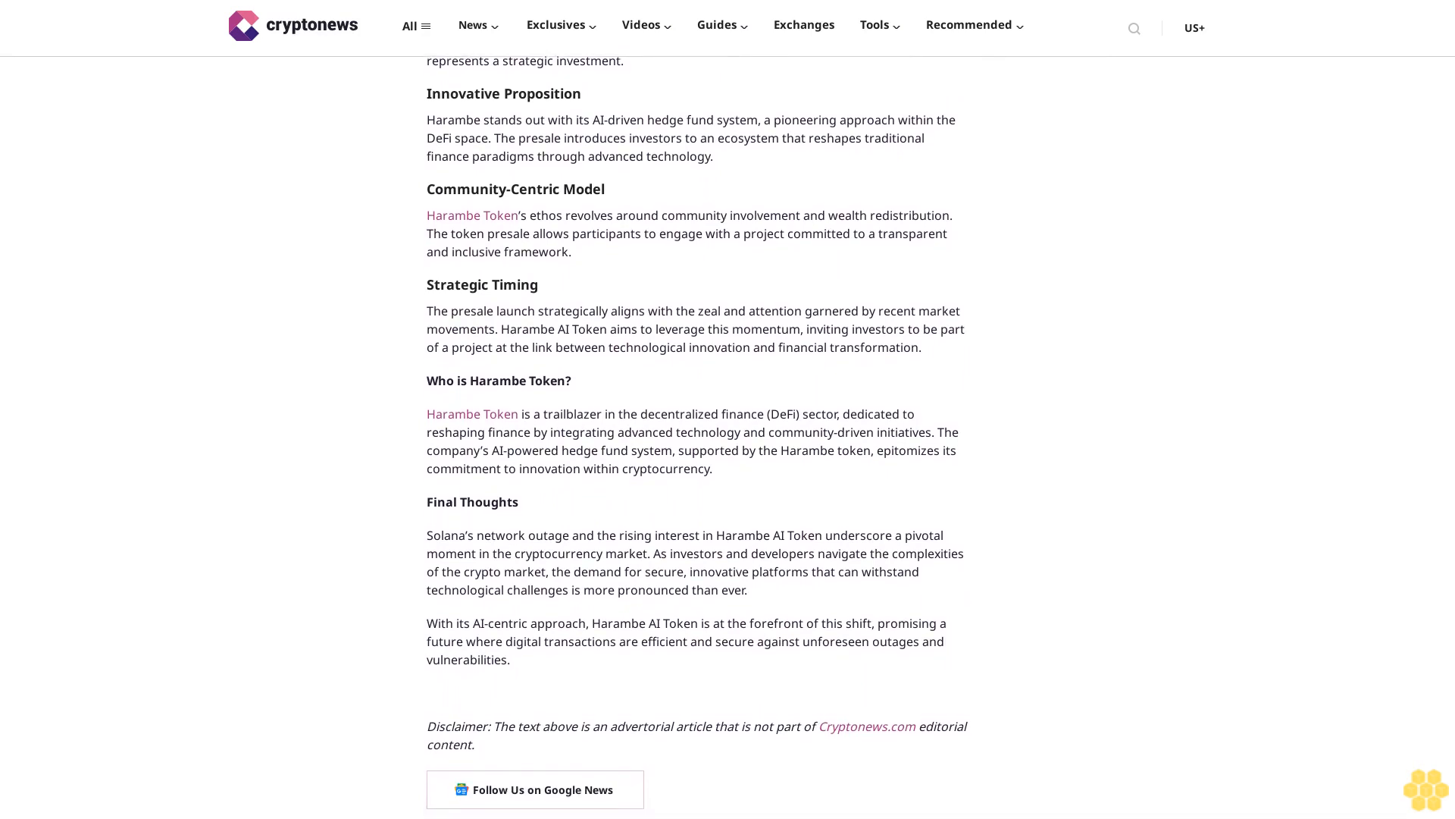
scroll(down, 3)
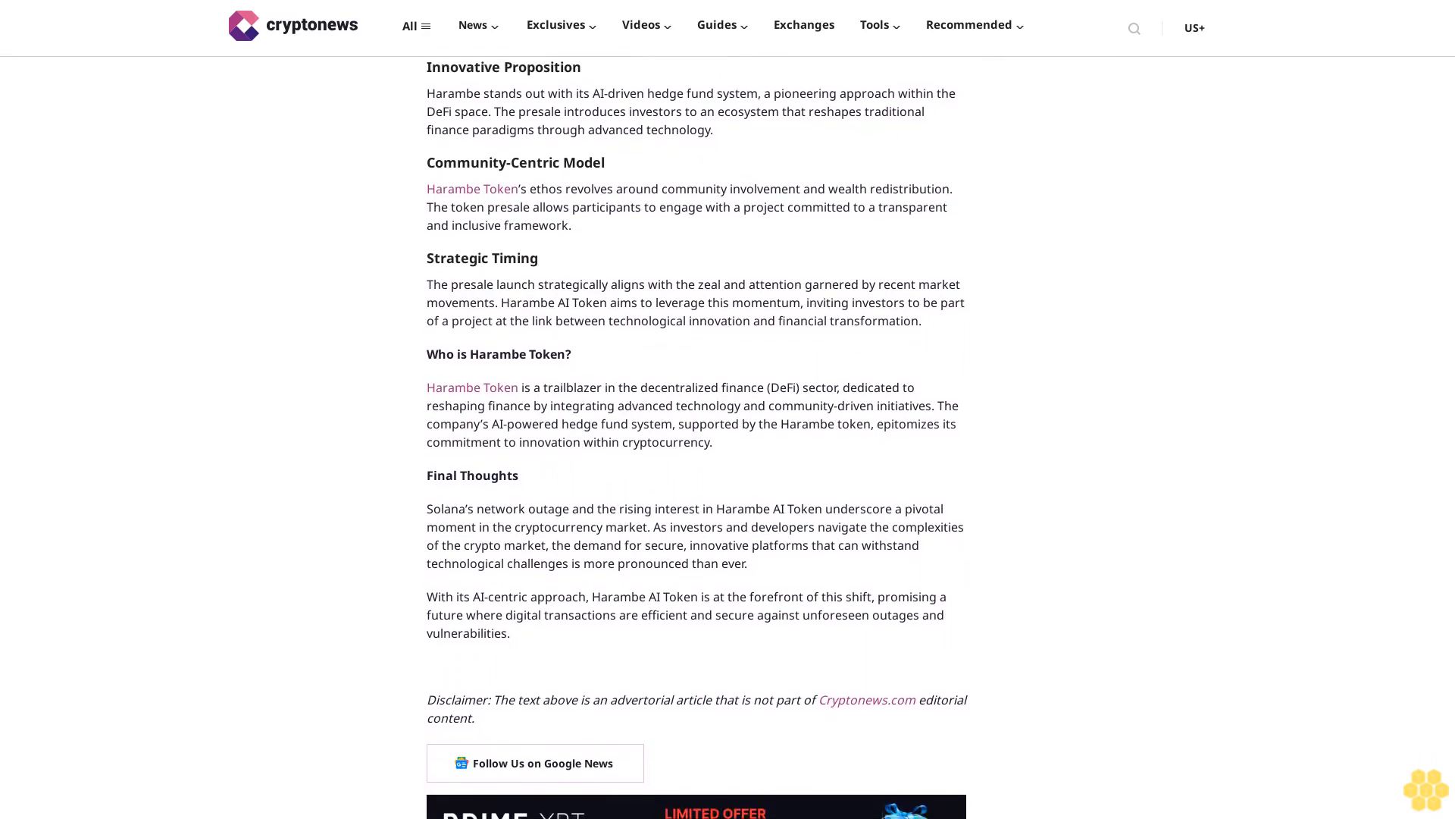
scroll(down, 3)
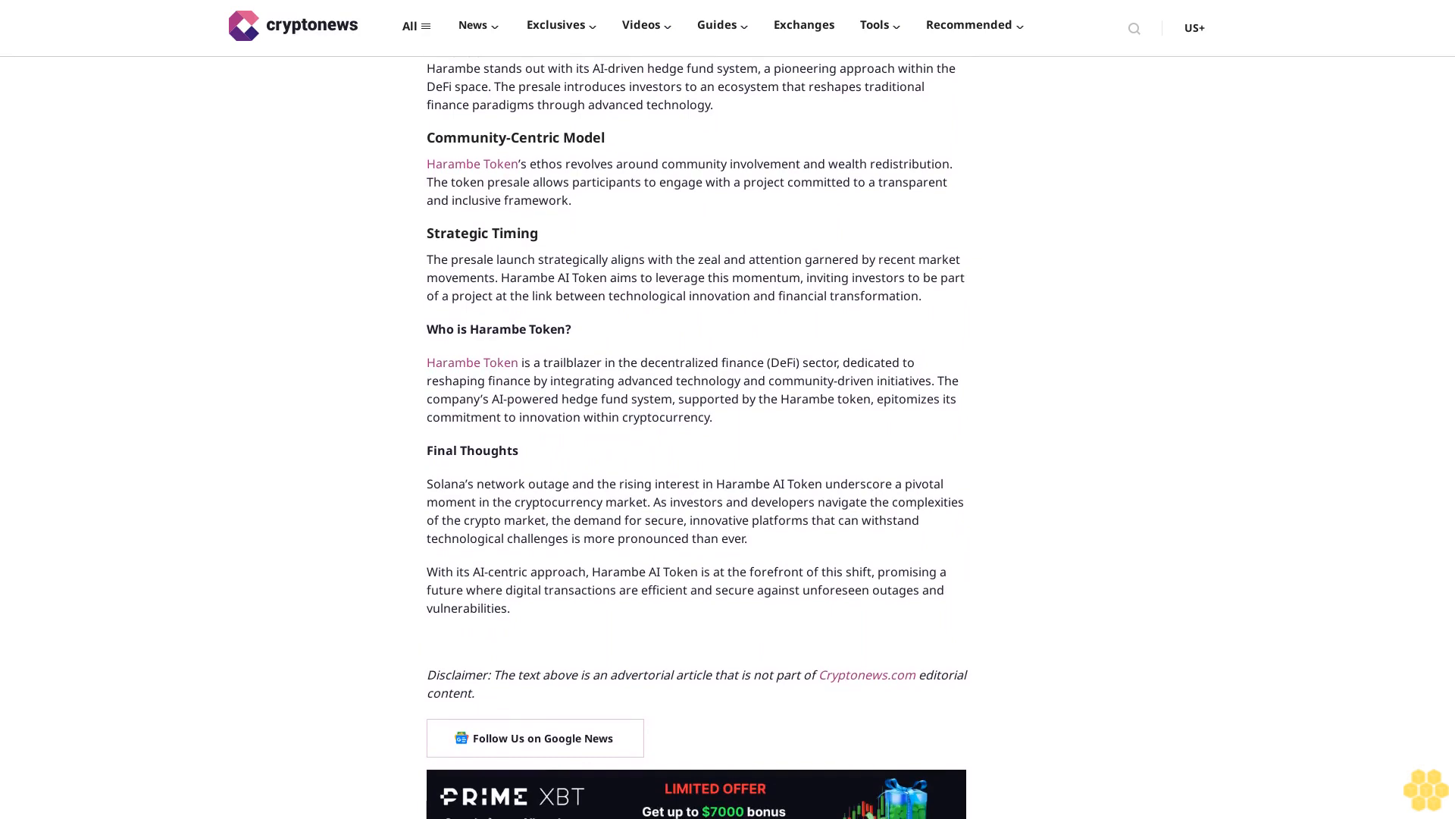
scroll(down, 3)
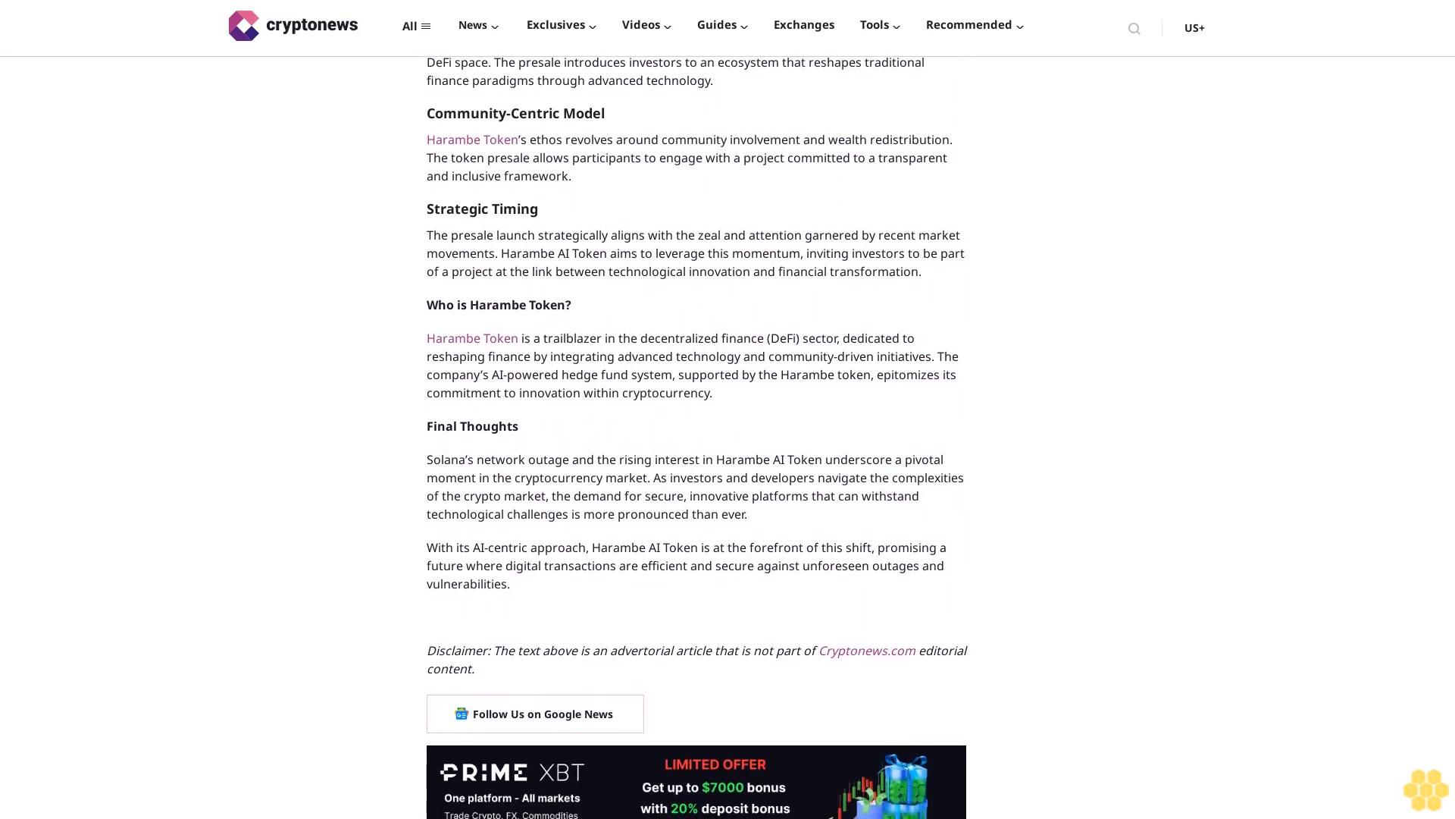
scroll(down, 3)
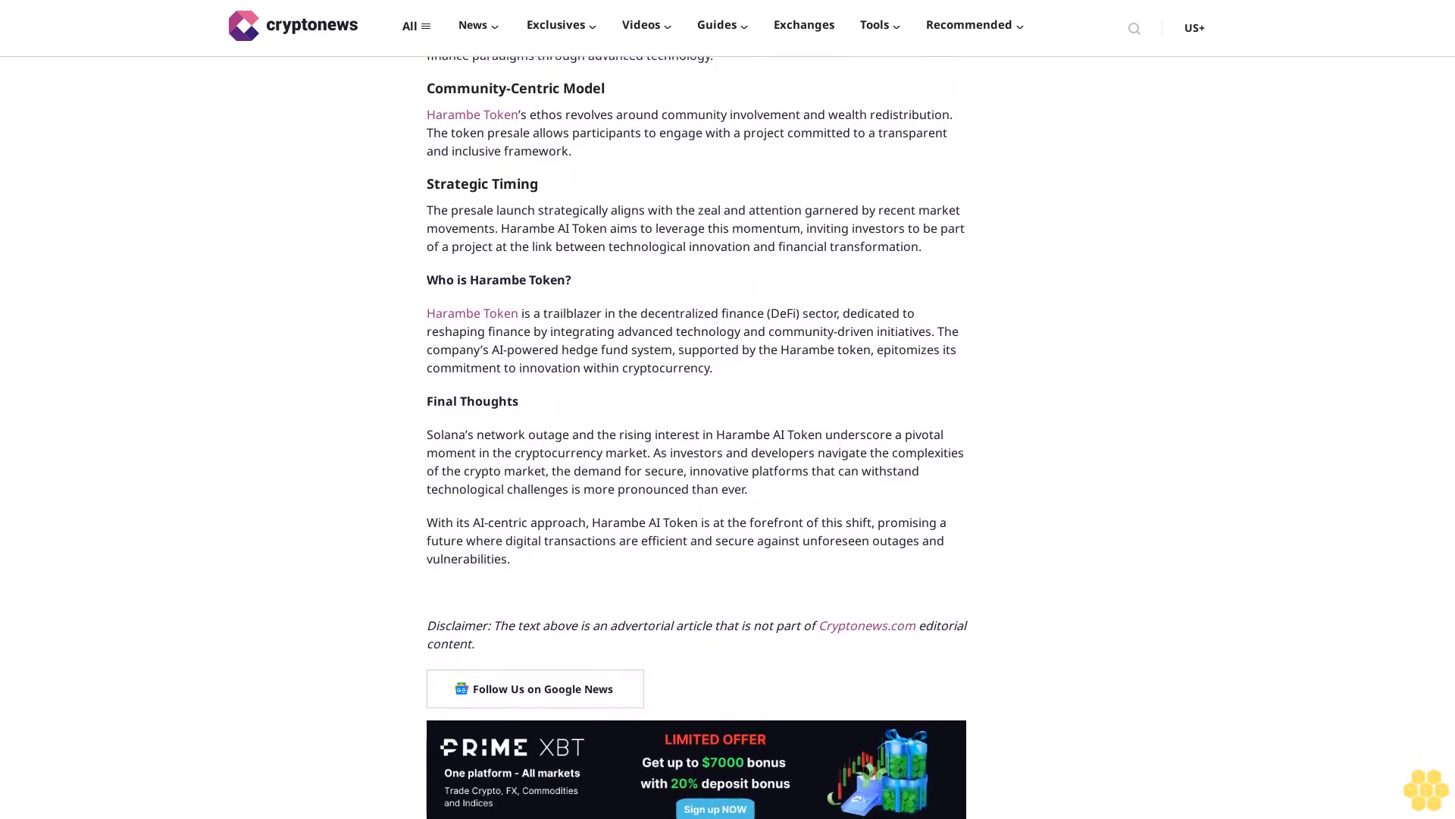
scroll(down, 3)
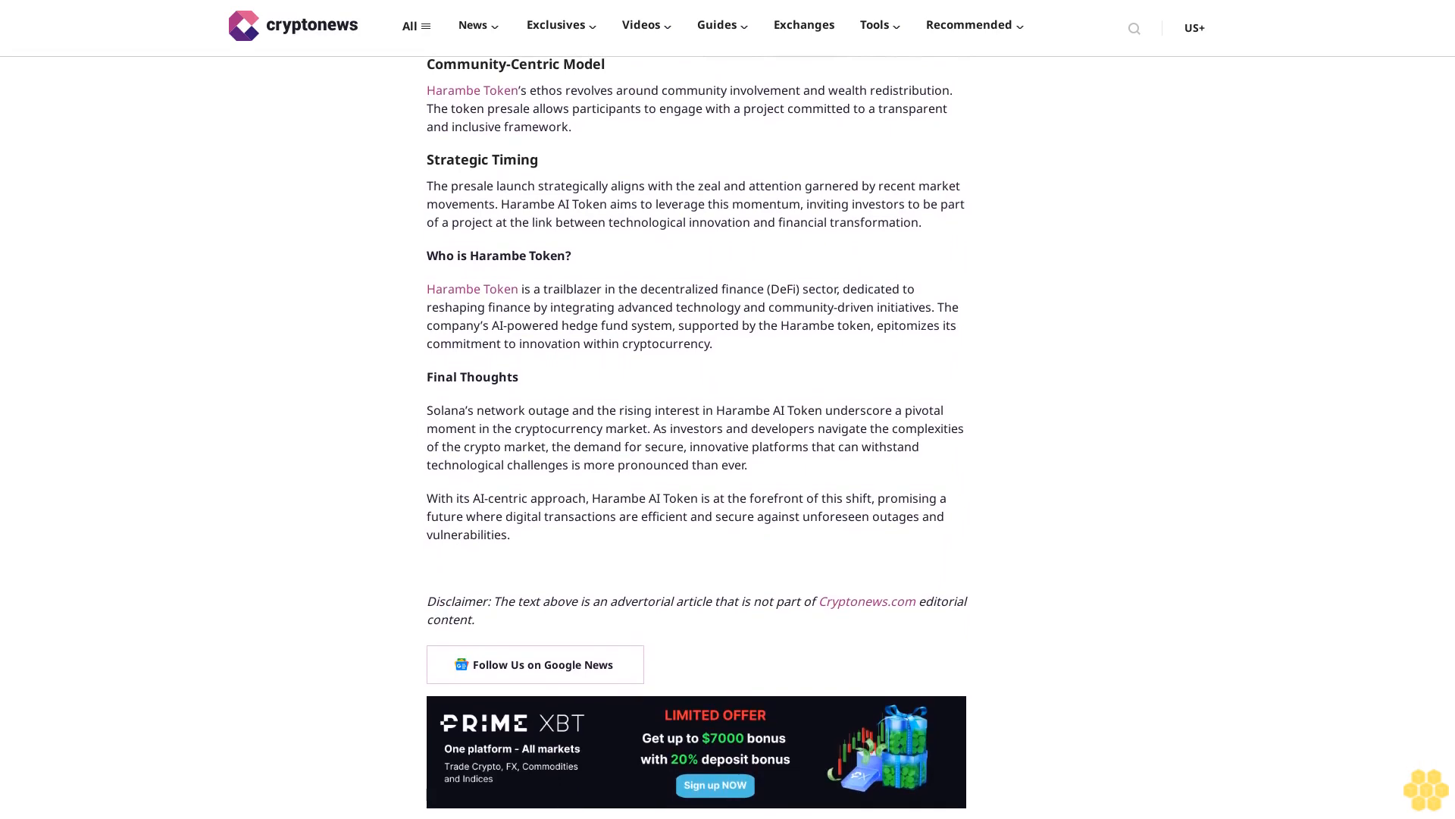
scroll(down, 3)
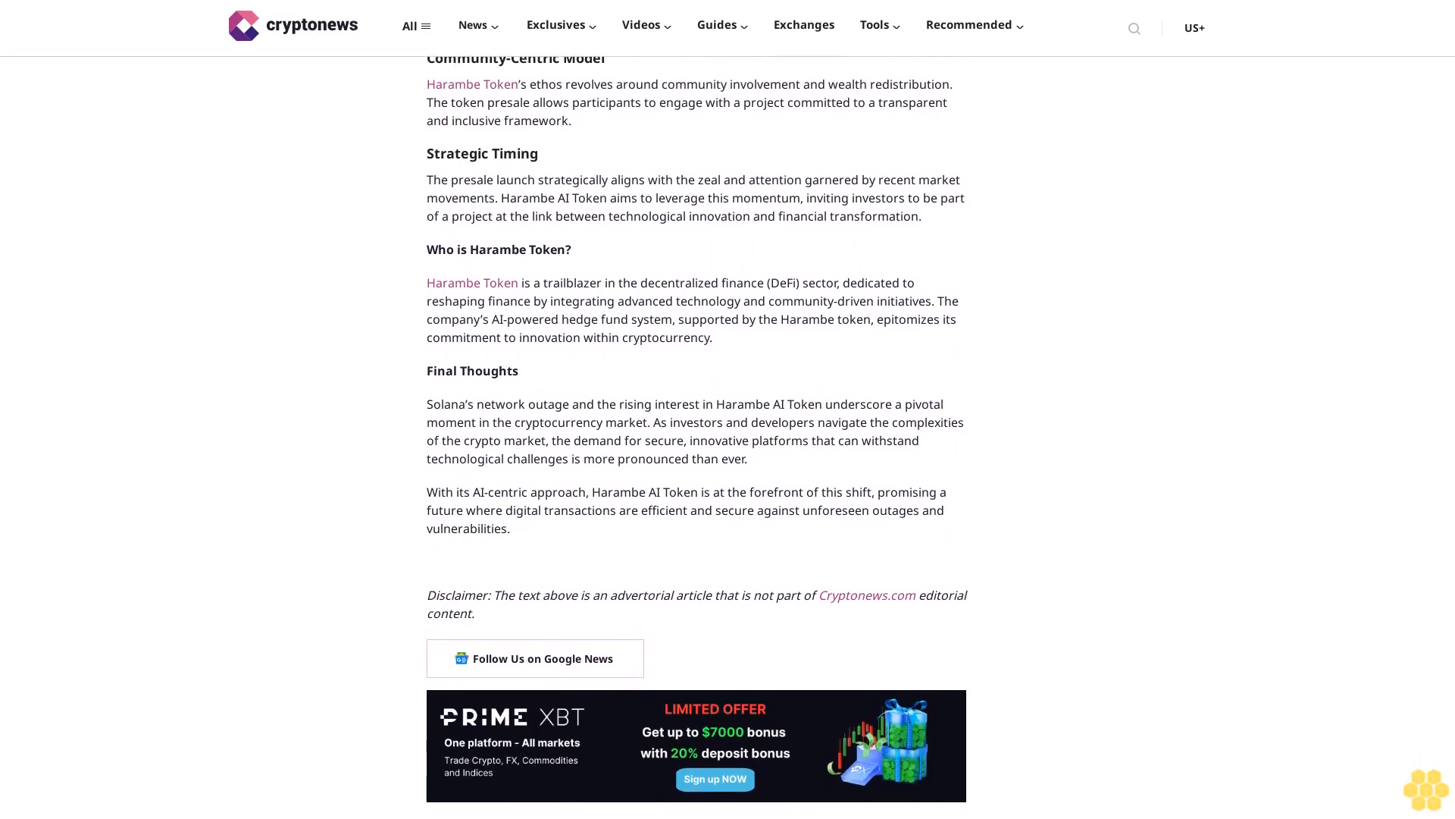